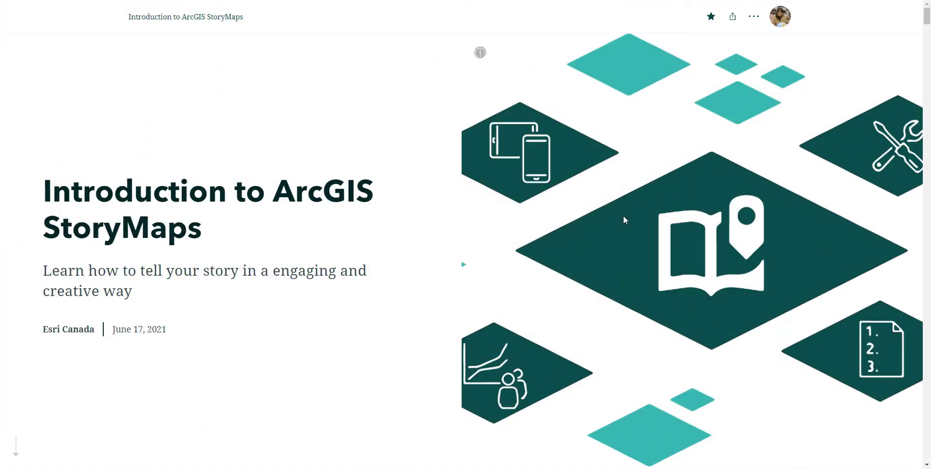
Scroll past the story cover and embedded CTV News article to the Capabilities slideshow
scroll(down, 3)
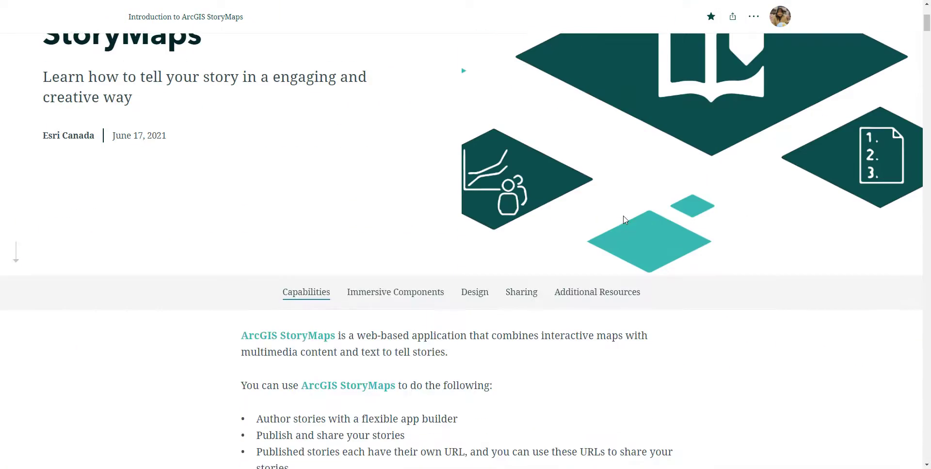
scroll(down, 3)
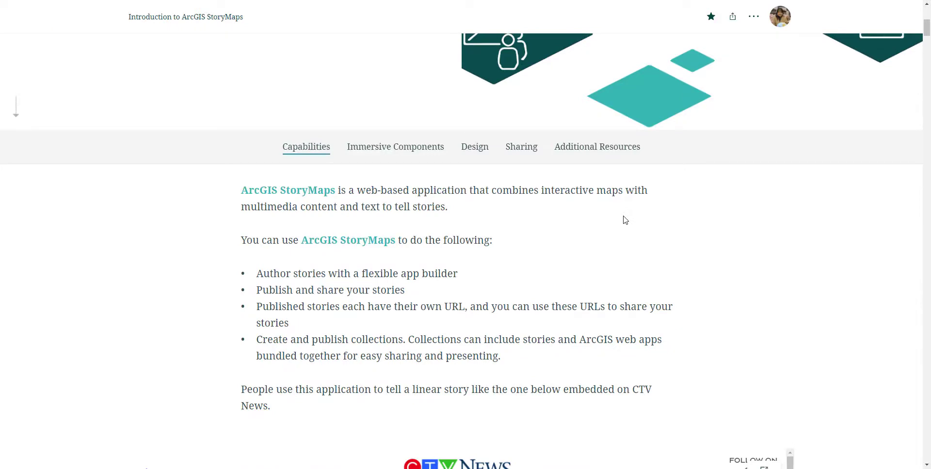
scroll(down, 3)
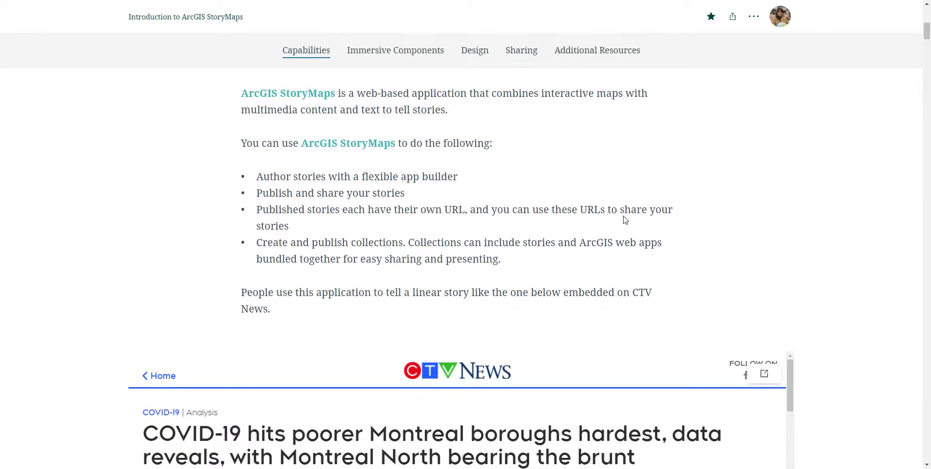
scroll(down, 3)
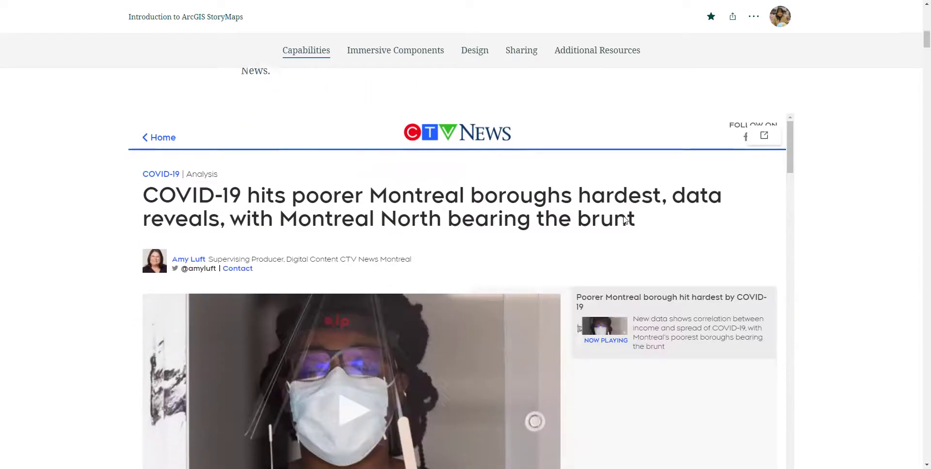
scroll(down, 3)
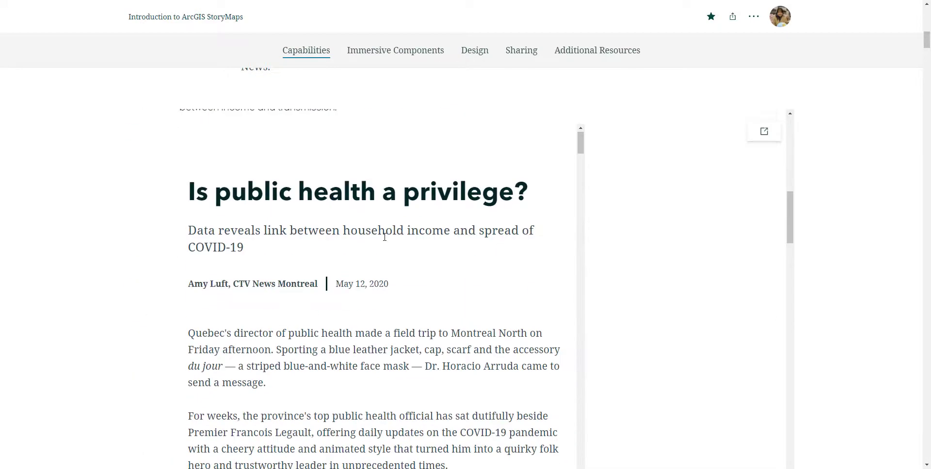
scroll(down, 3)
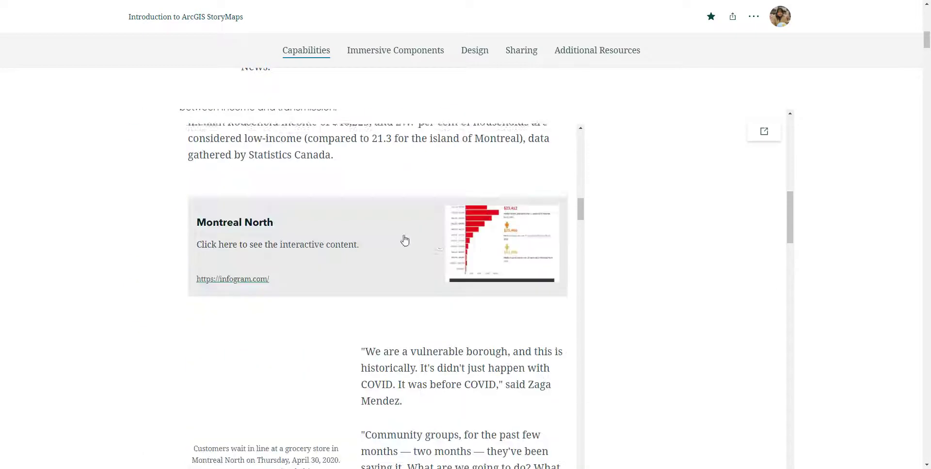
scroll(down, 3)
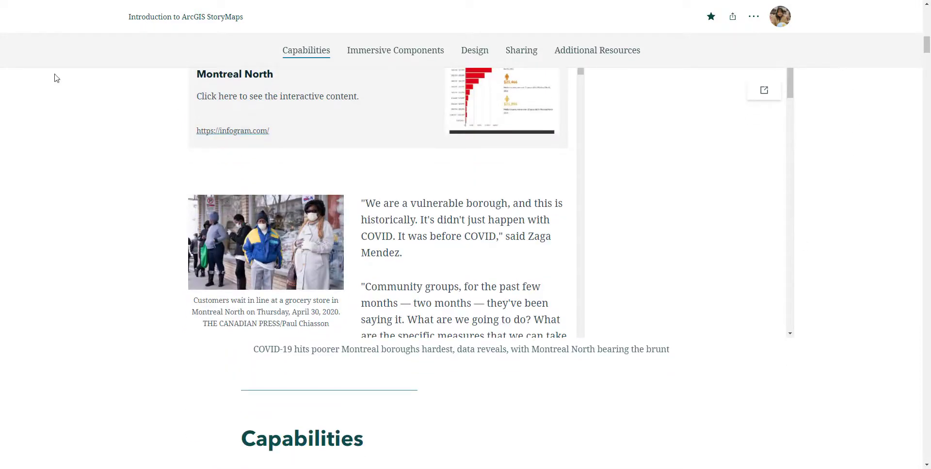
scroll(down, 3)
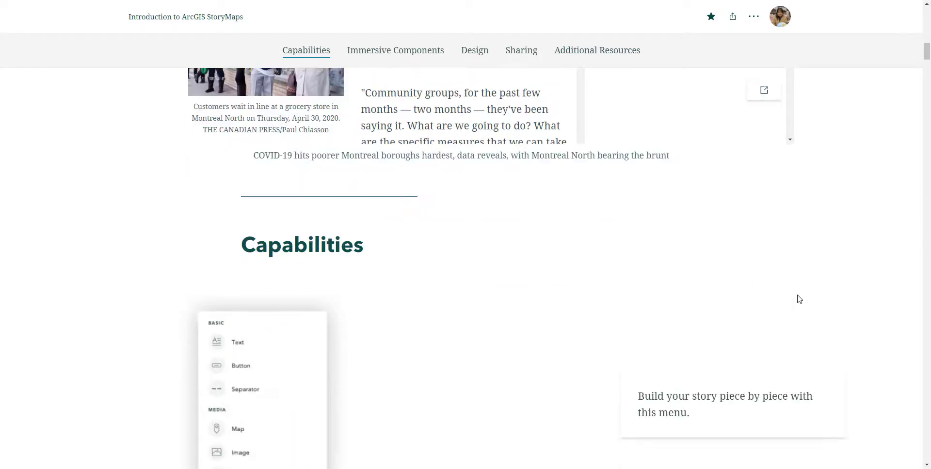
scroll(down, 3)
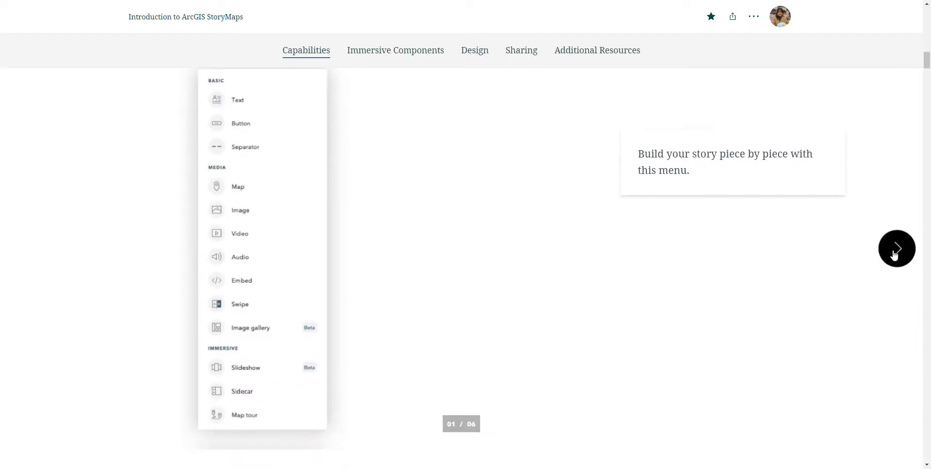
click(897, 249)
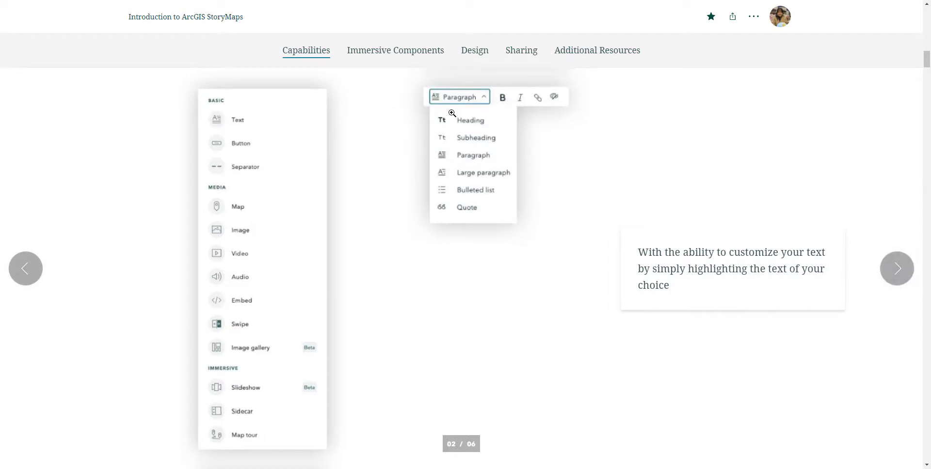
click(897, 268)
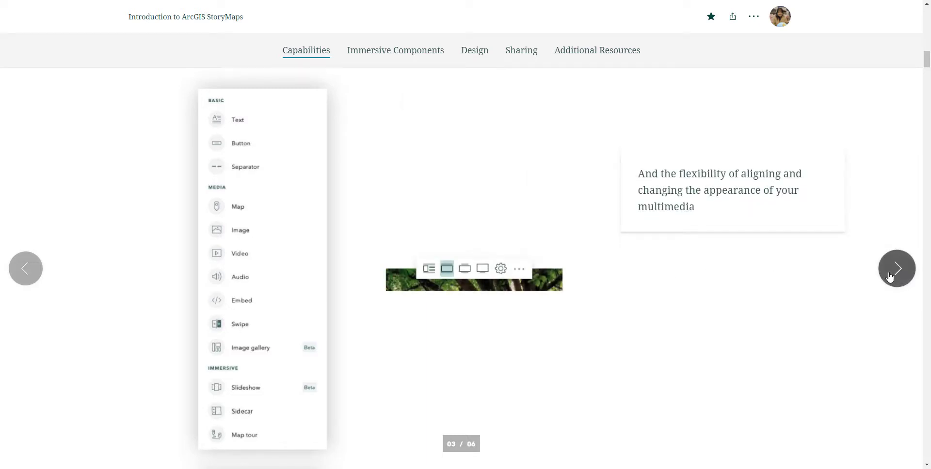
click(897, 268)
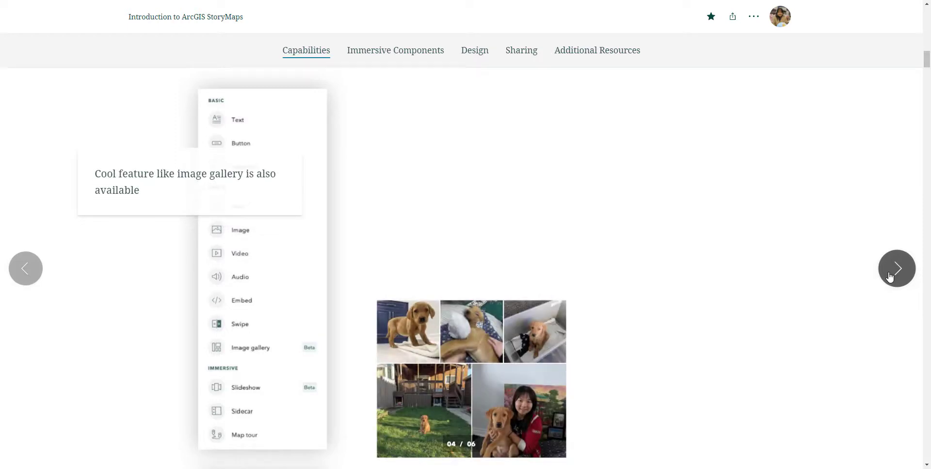
click(896, 268)
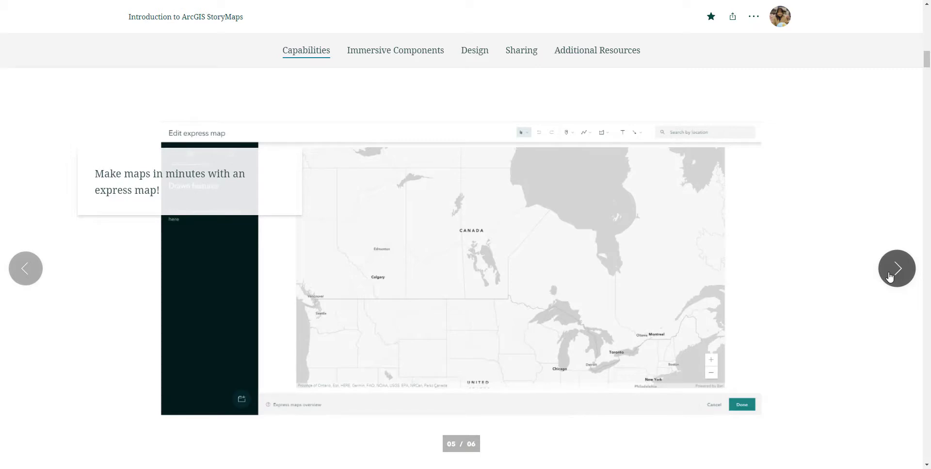
click(897, 268)
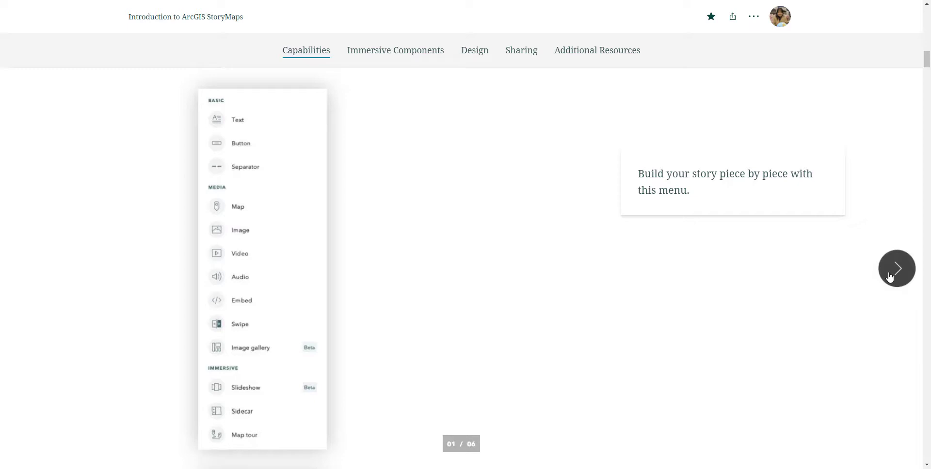
Scroll past the puppy Timeline's November 8 and November 20 entries toward Immersive Components
scroll(down, 3)
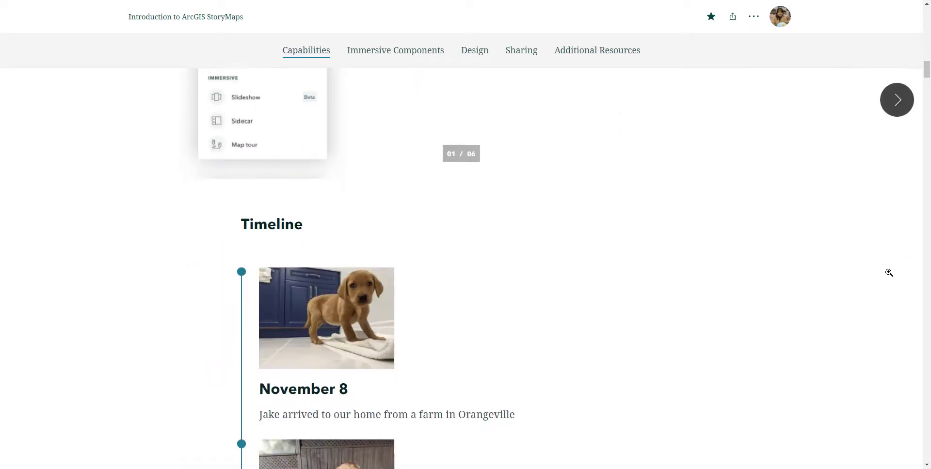
scroll(down, 3)
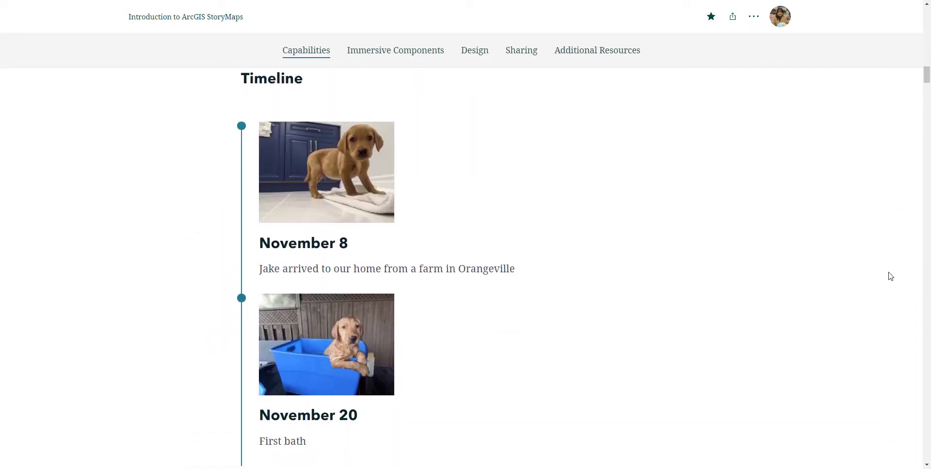
scroll(down, 3)
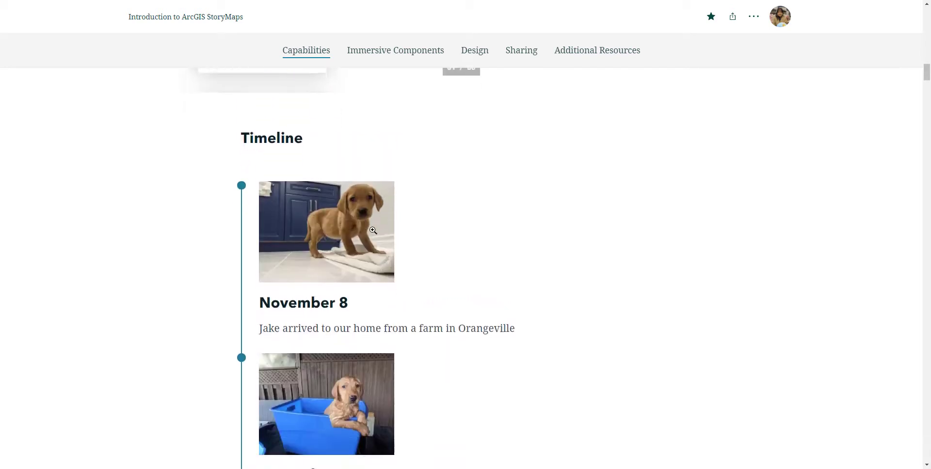
scroll(down, 3)
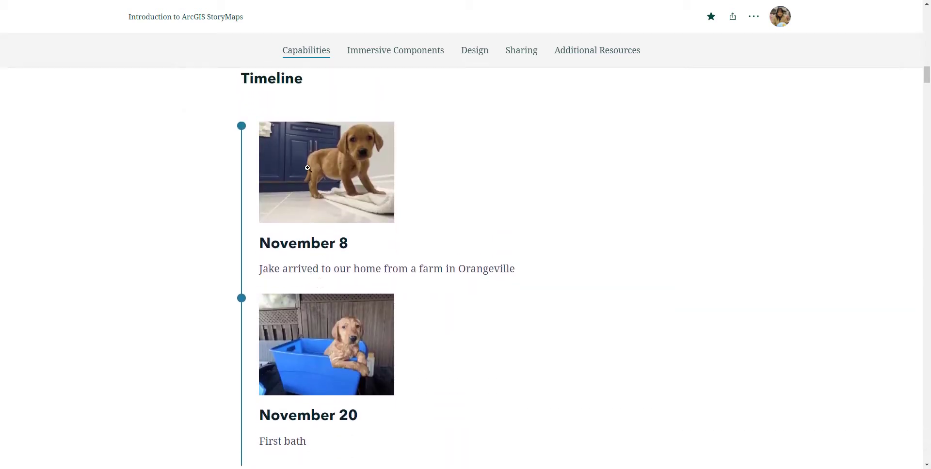
mouse_move(348, 263)
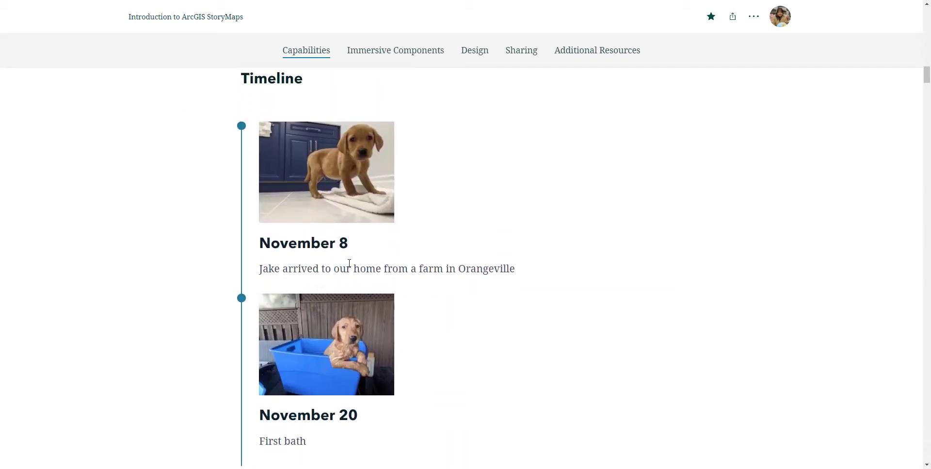
mouse_move(307, 158)
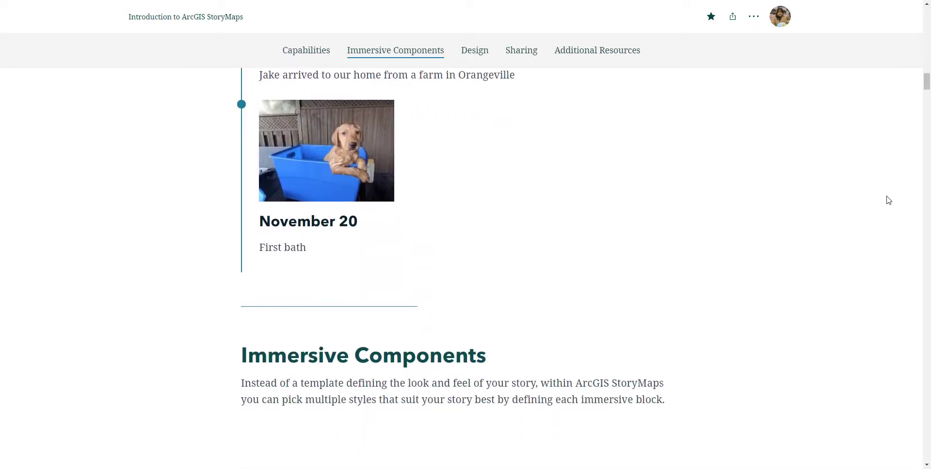
Browse the Urban Africa docked sidecar from its cover to the City level map around Cairo
scroll(down, 3)
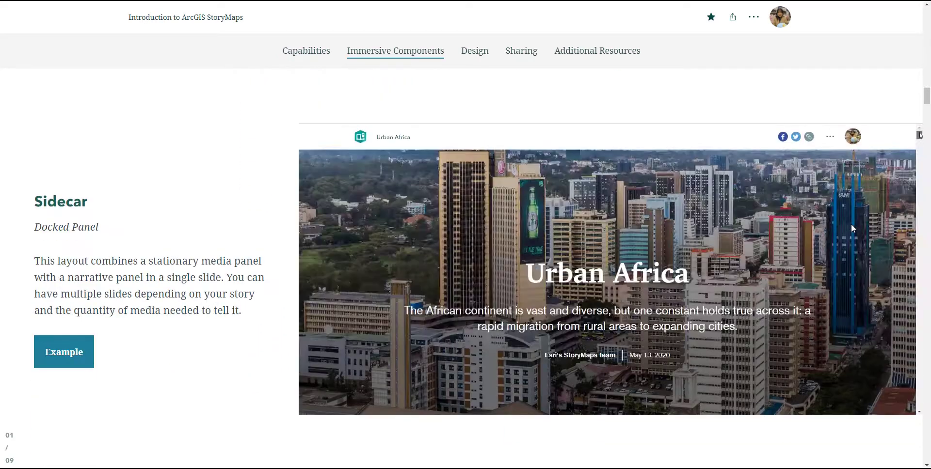
scroll(down, 3)
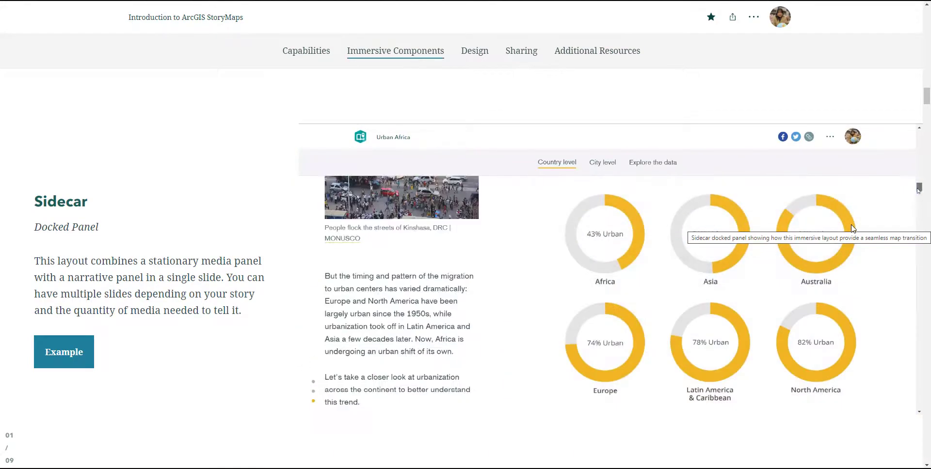
scroll(down, 3)
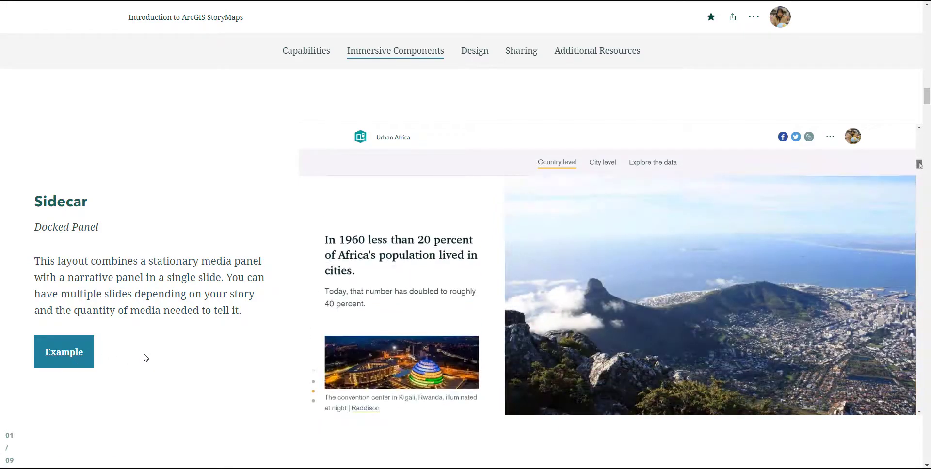
scroll(down, 3)
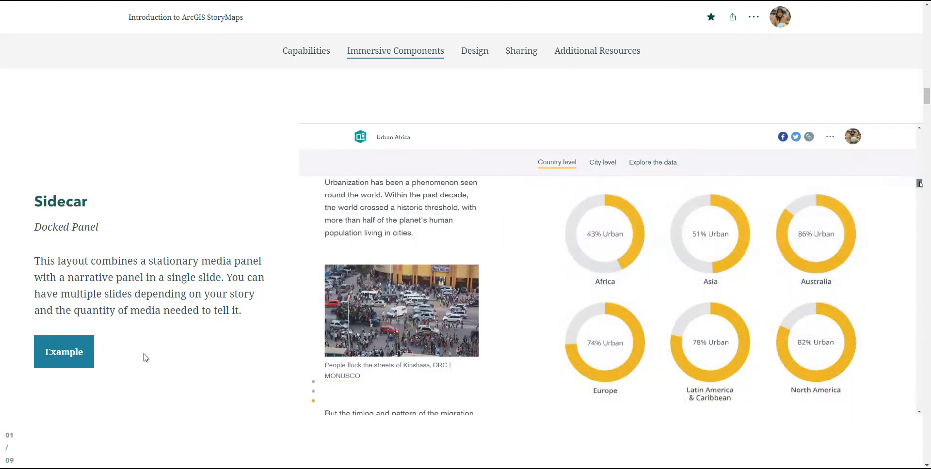
scroll(down, 3)
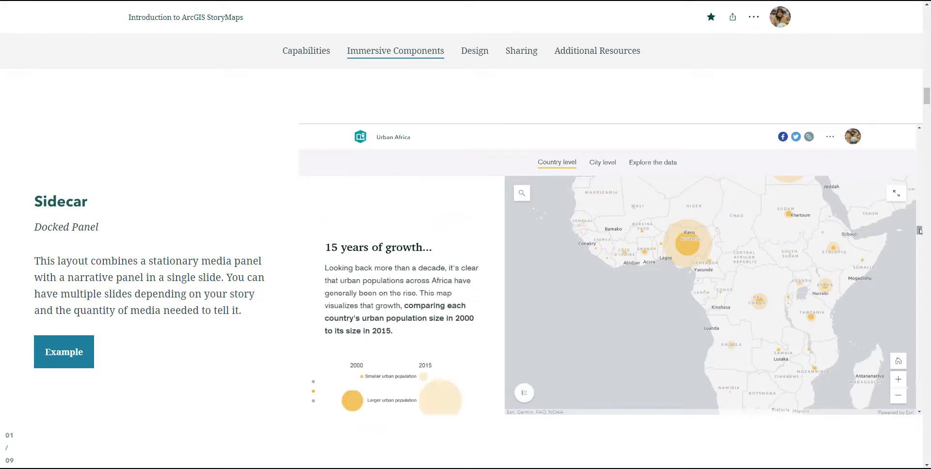
scroll(down, 3)
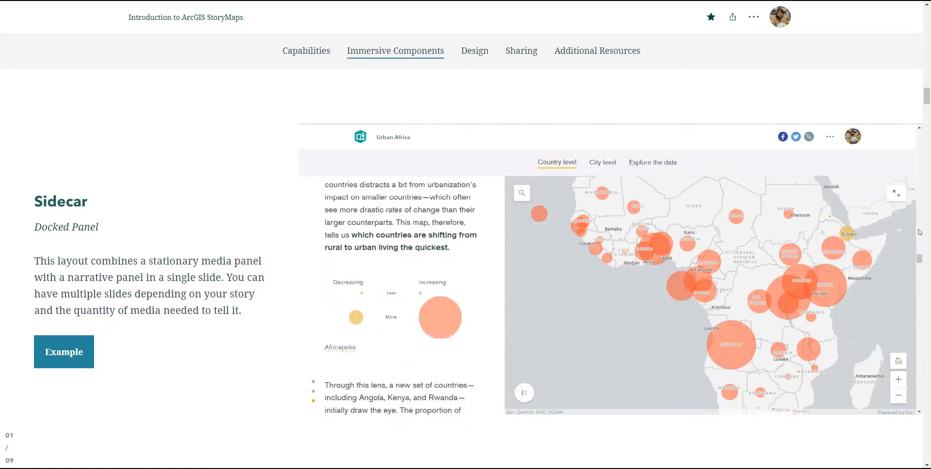
click(602, 162)
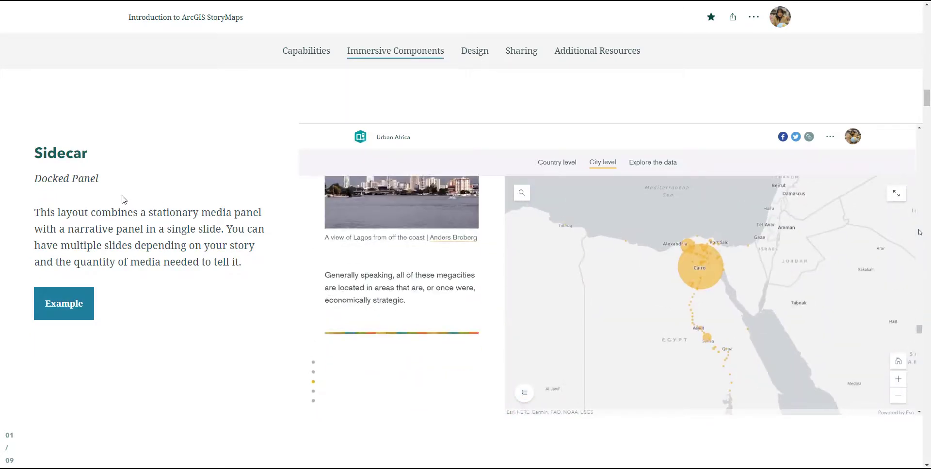
scroll(down, 3)
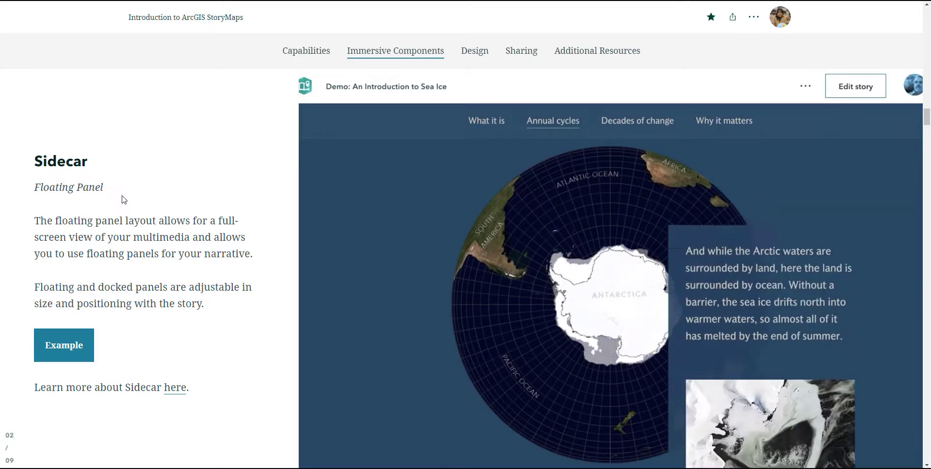
Advance the sea ice demo from the Antarctic globe to the Arctic globe with the Greenland photo
scroll(down, 3)
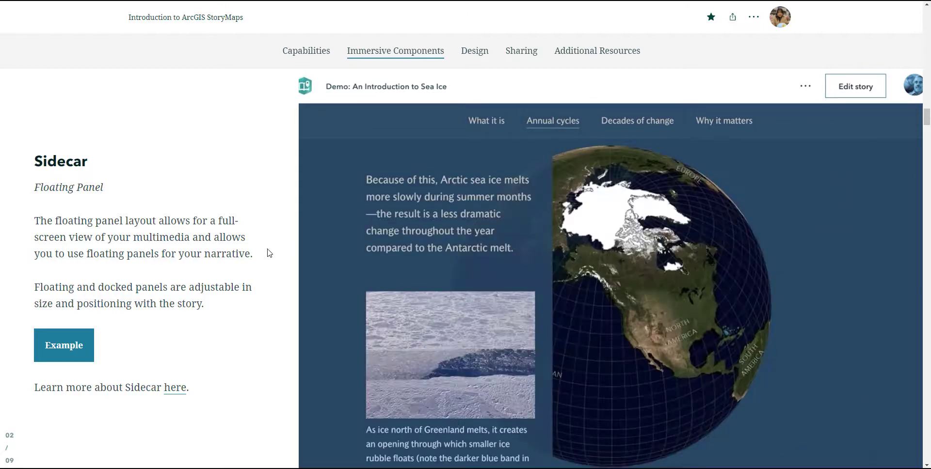
scroll(down, 3)
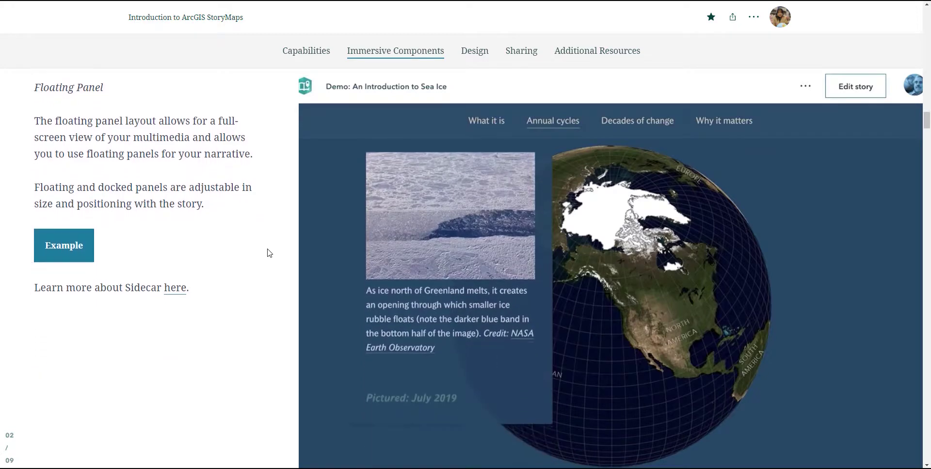
Page the mission slideshow across United States, South Vietnam and Australia/Laos slides, then reach Guided Tour
scroll(down, 3)
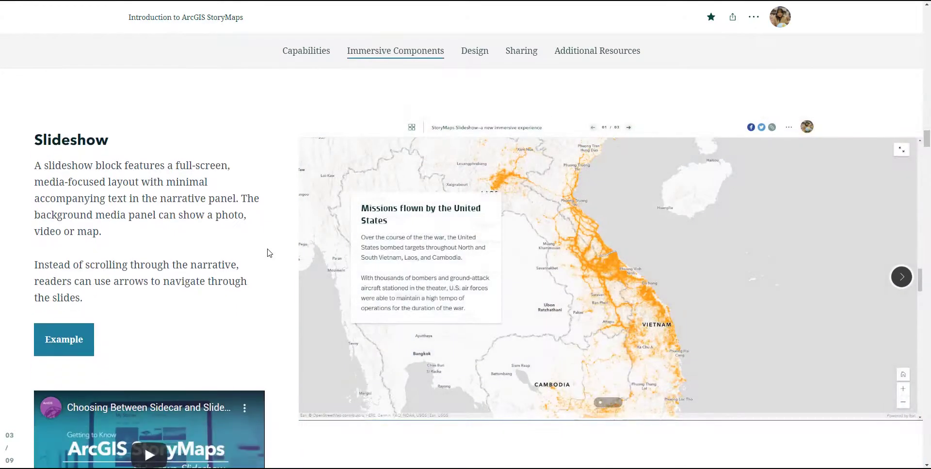
click(902, 277)
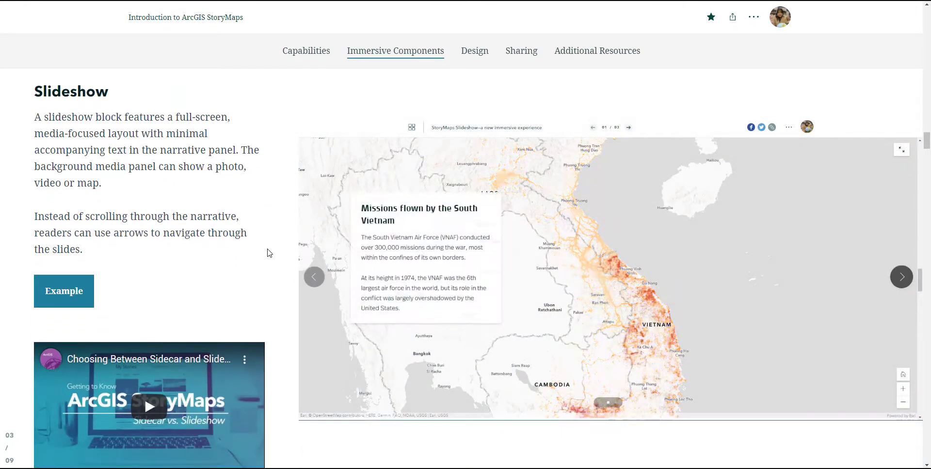
click(902, 276)
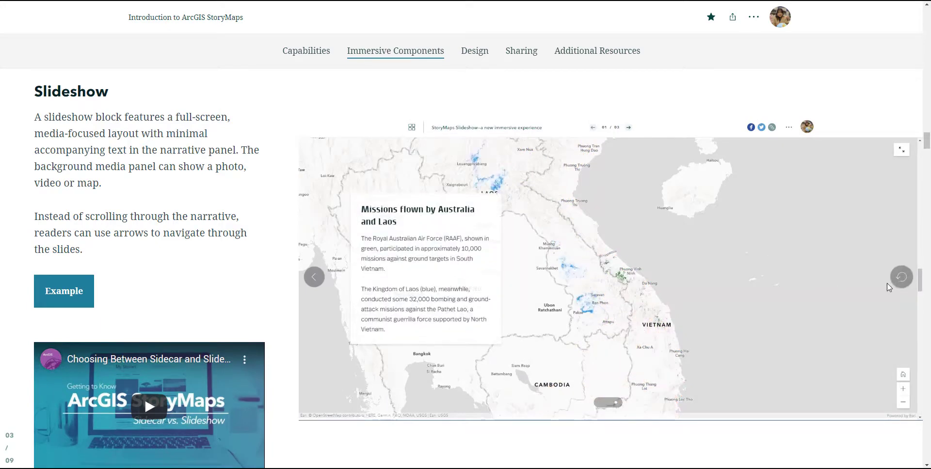
click(902, 277)
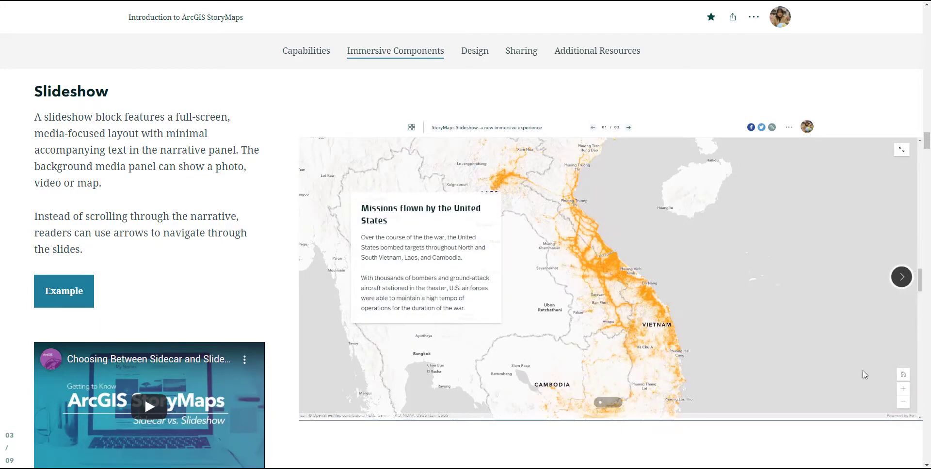
click(901, 277)
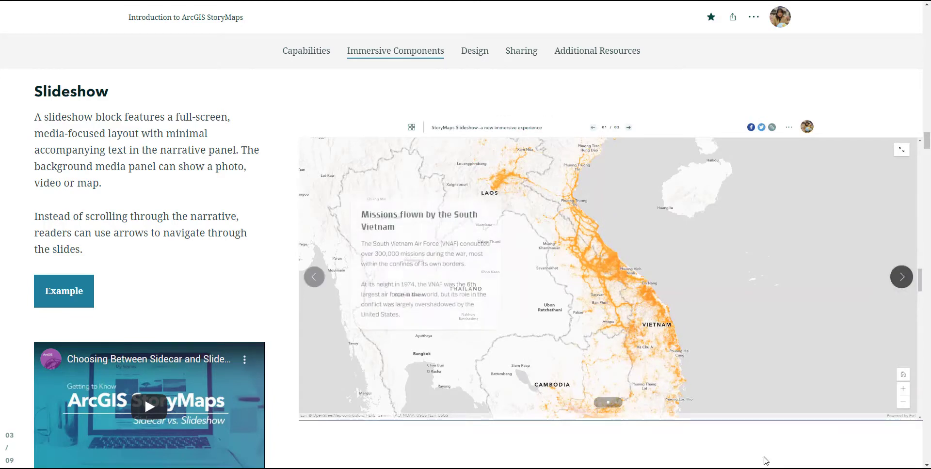
click(901, 277)
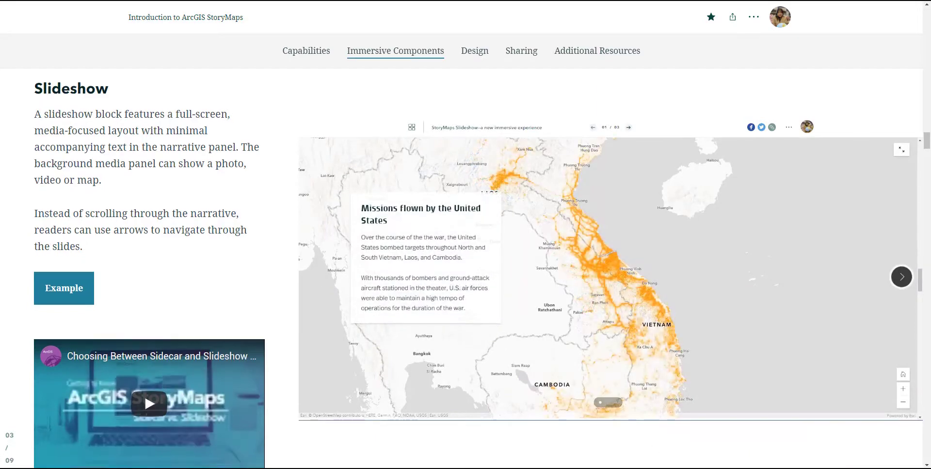
scroll(down, 3)
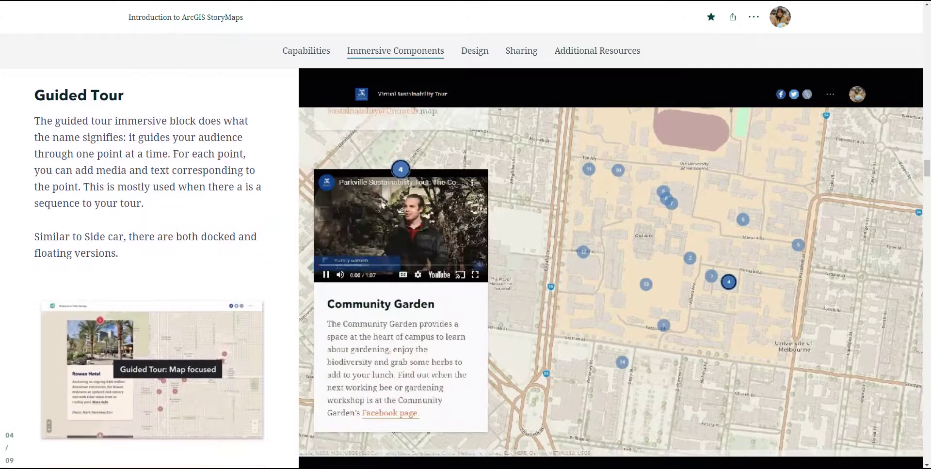
Scroll through the Guided Tour's campus stops on to the Palm Springs Explorer Tour
scroll(down, 3)
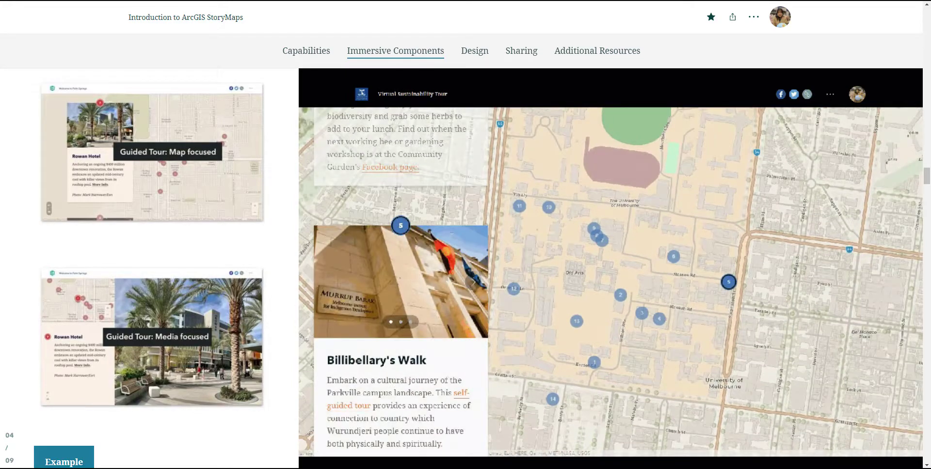
scroll(down, 3)
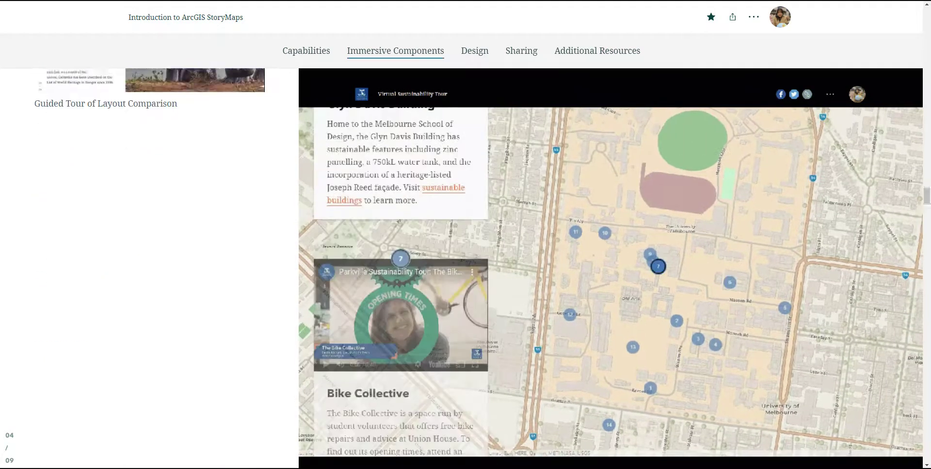
scroll(down, 3)
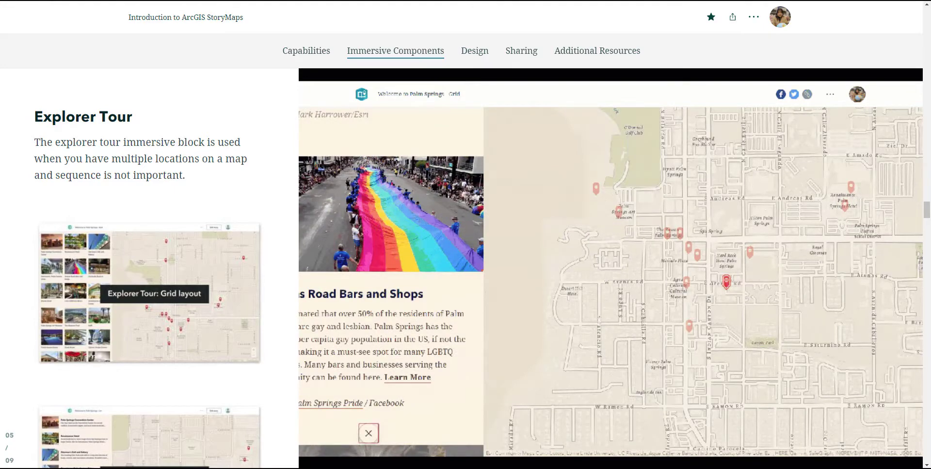
Open another Explorer Tour place, browse its details and location grid, then reach Swipe
click(368, 433)
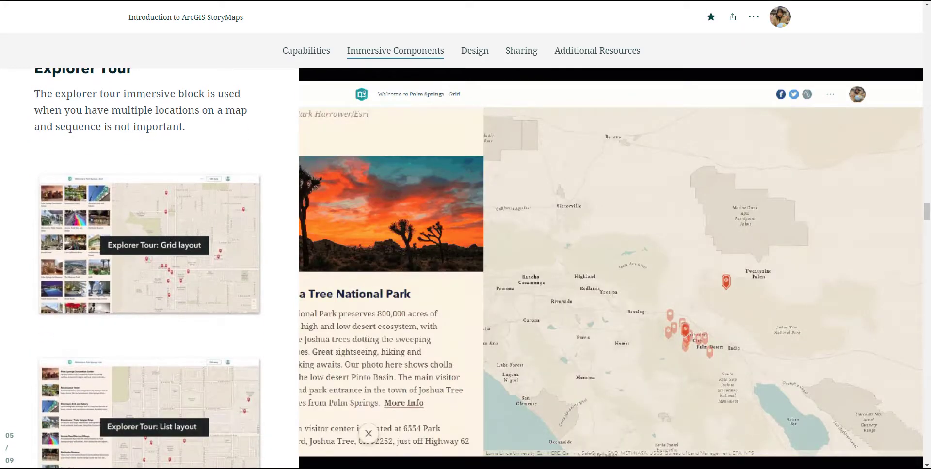
scroll(down, 3)
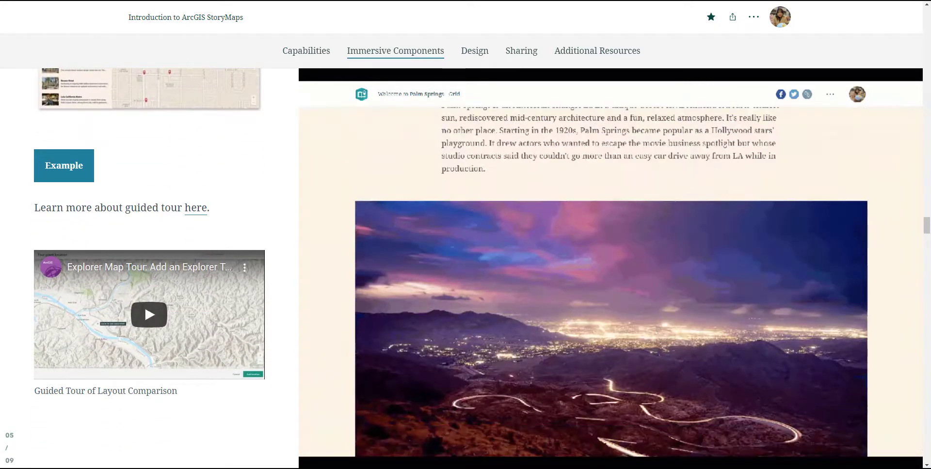
scroll(down, 3)
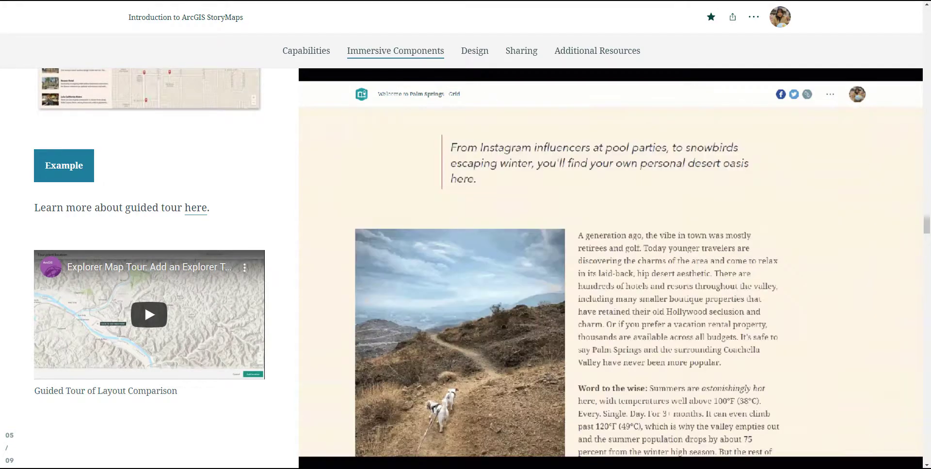
scroll(down, 3)
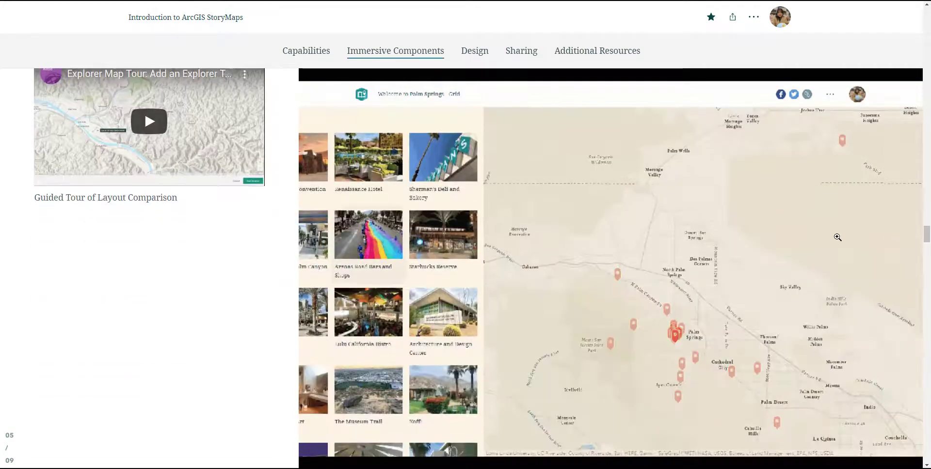
scroll(down, 3)
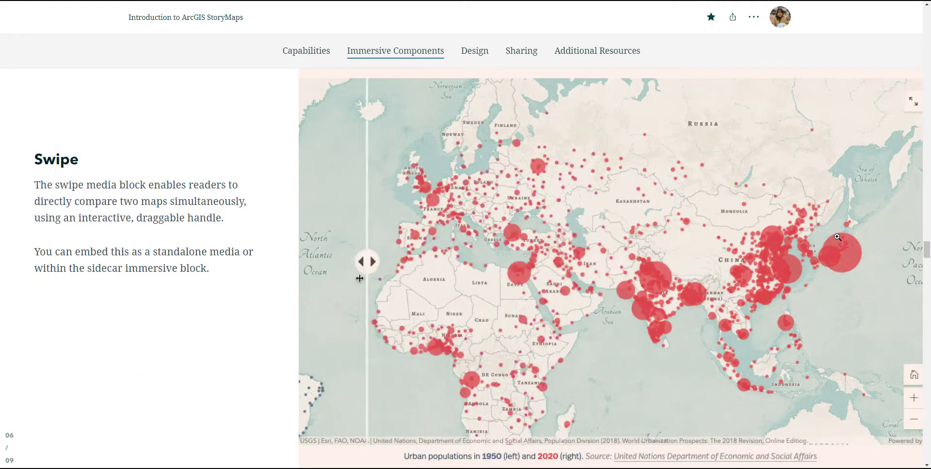
Drag the swipe line to compare 1950 and 2020 urban population, then reach Map Actions
drag(365, 261, 914, 261)
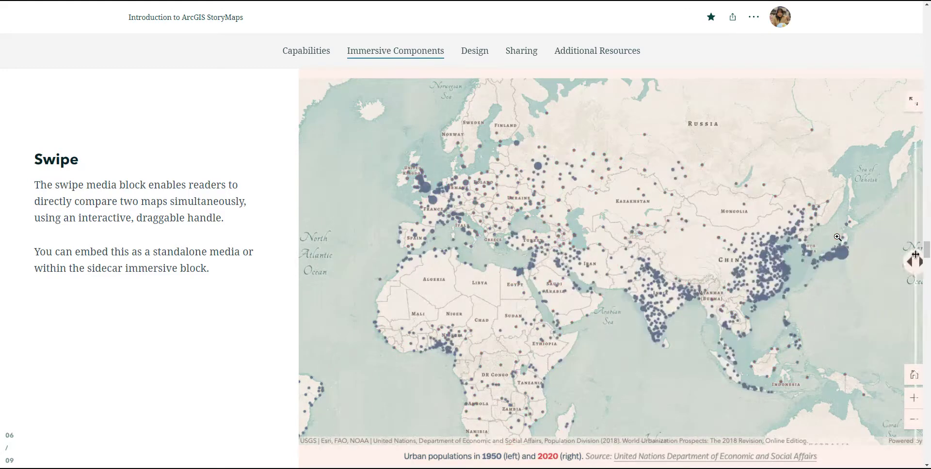
drag(838, 261, 610, 273)
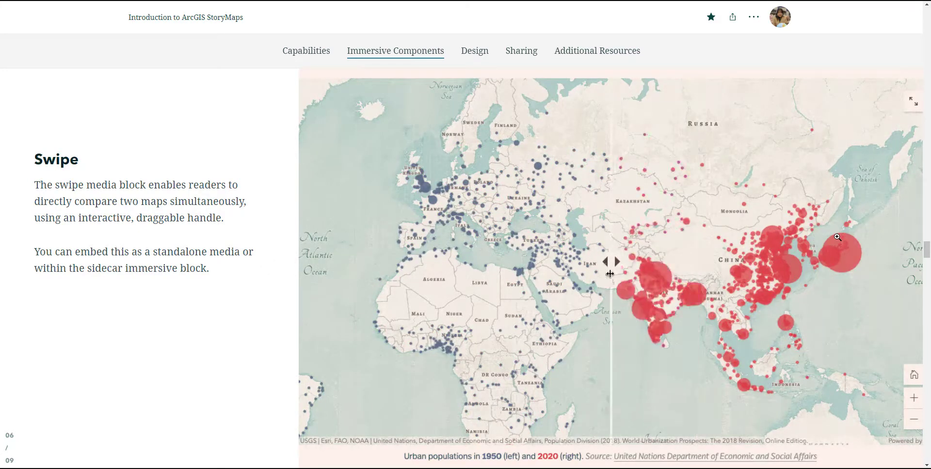
drag(610, 261, 698, 261)
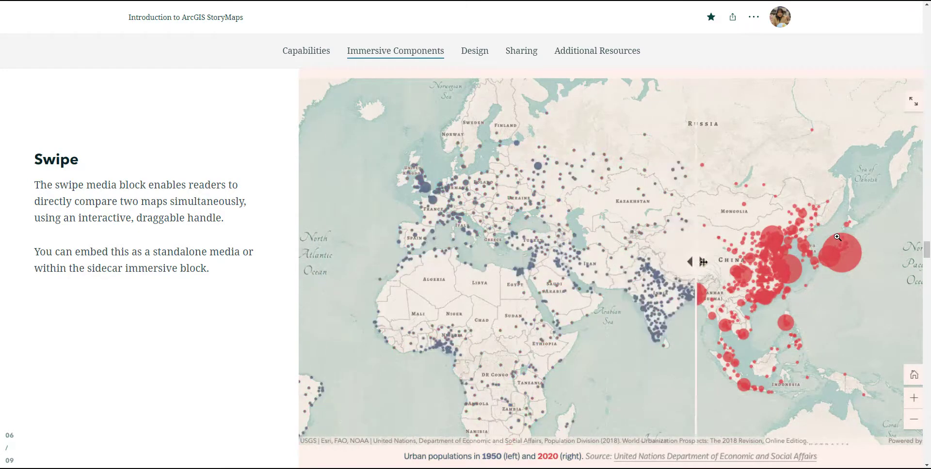
drag(701, 262, 717, 262)
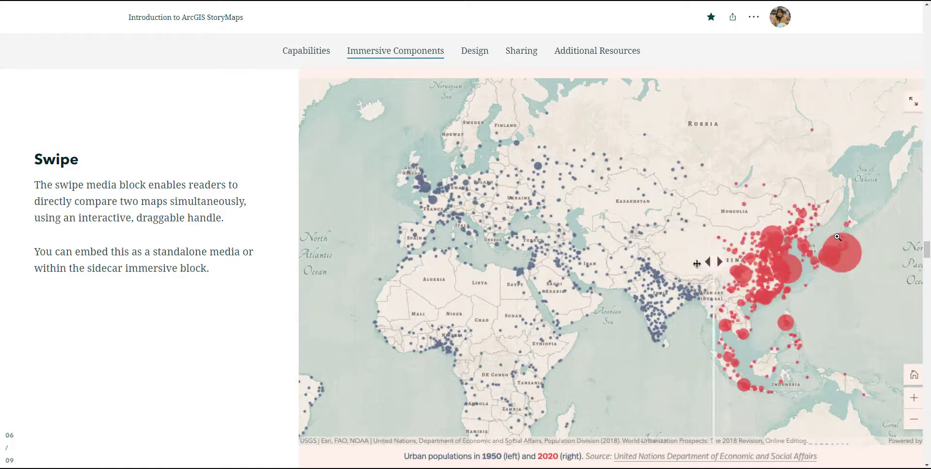
drag(713, 261, 341, 261)
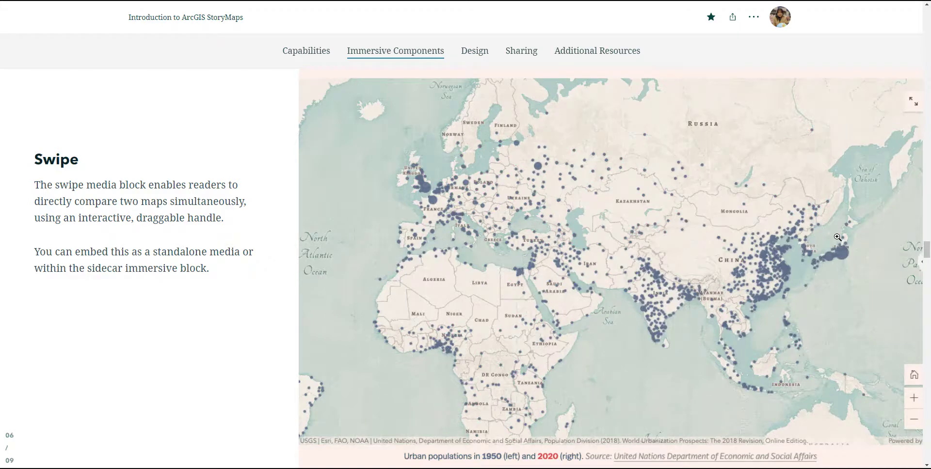
scroll(down, 3)
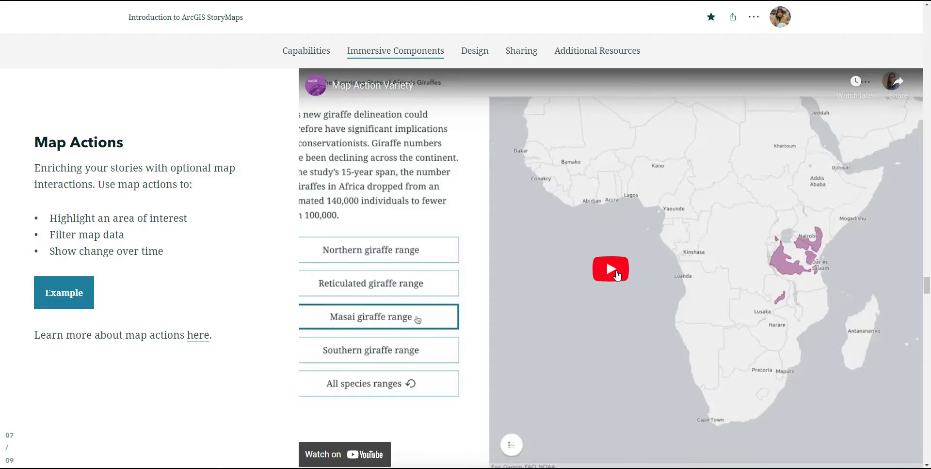
Play the giraffe video and show Reticulated, Masai, Southern, then all species ranges
click(610, 269)
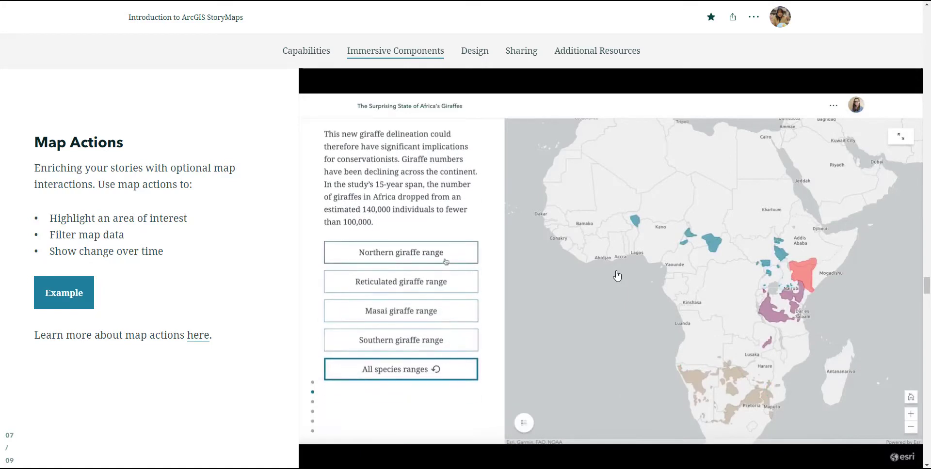
click(401, 281)
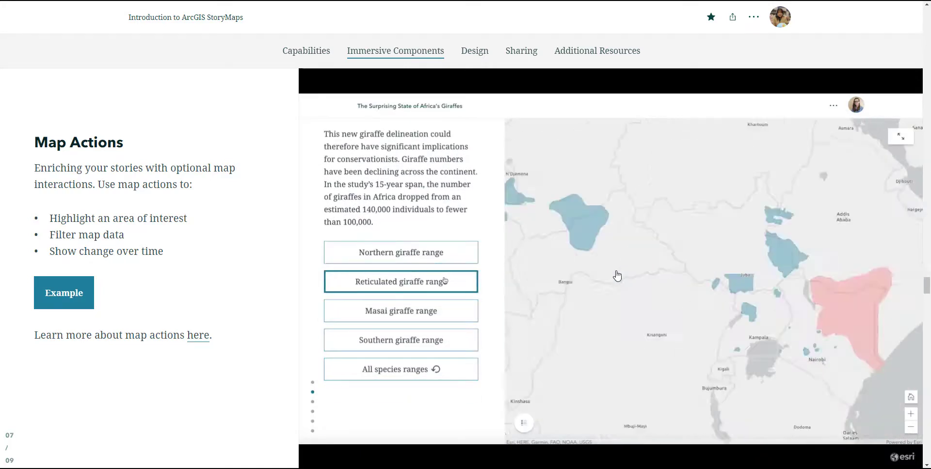
click(401, 311)
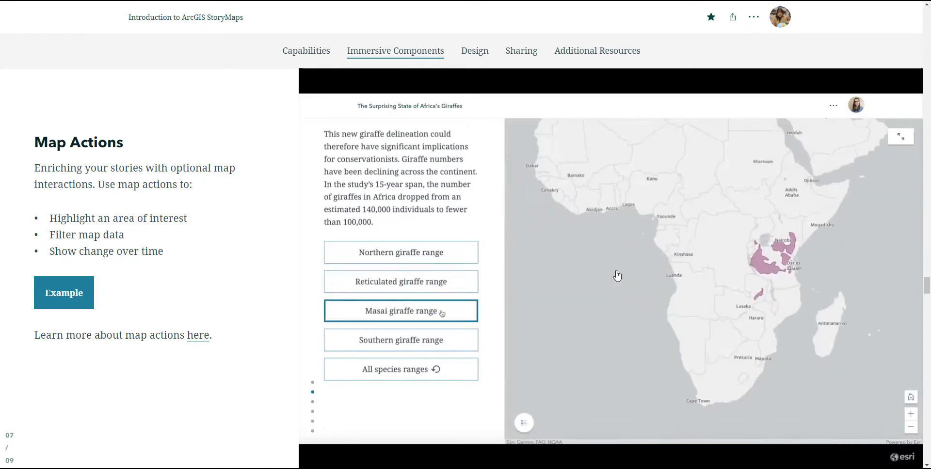
click(401, 340)
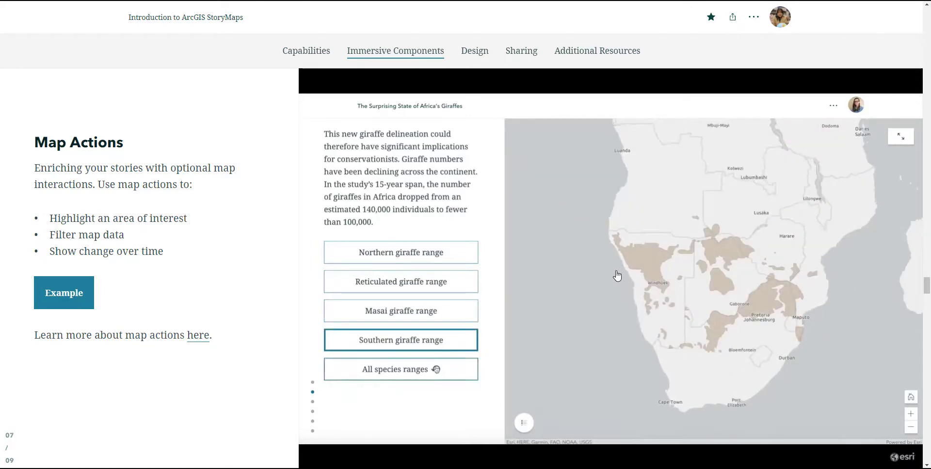
click(401, 369)
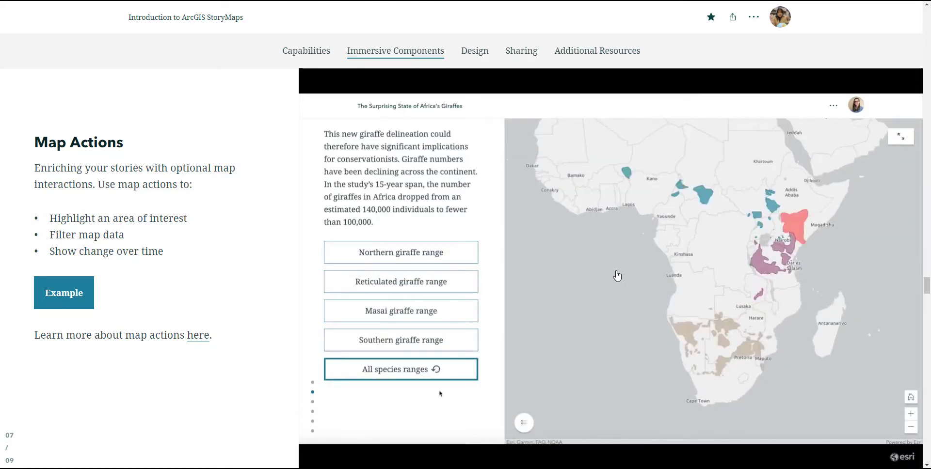
Scroll through the mule deer Sounds of the Wild West audio example to Collections
scroll(down, 3)
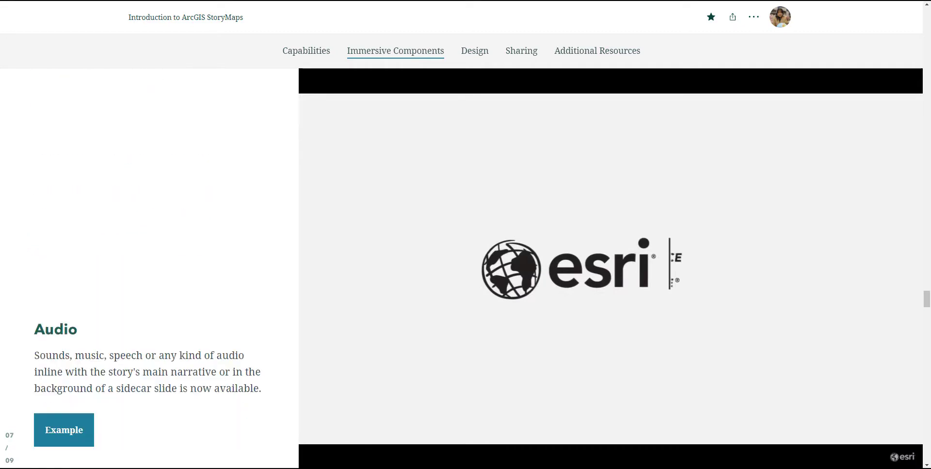
scroll(down, 3)
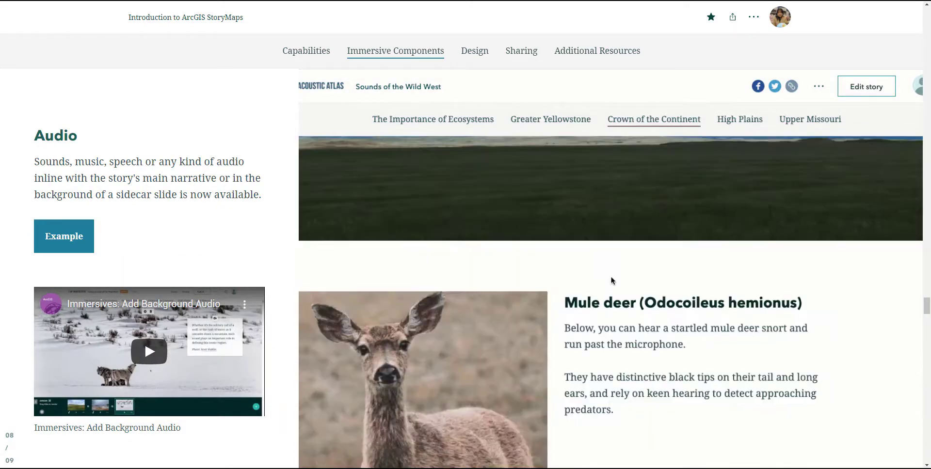
scroll(down, 3)
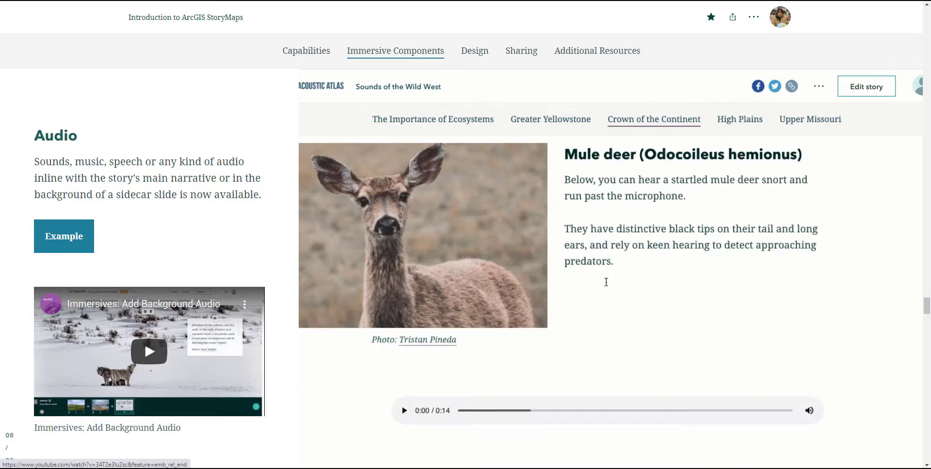
scroll(down, 3)
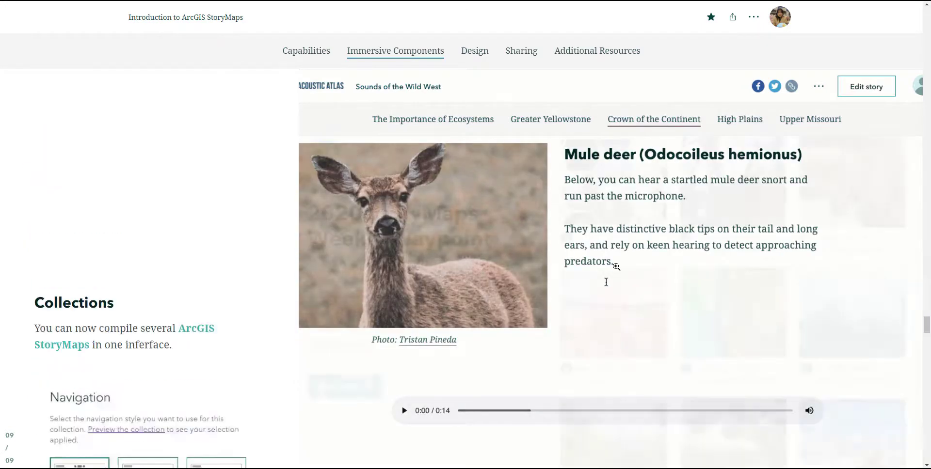
Open the 2020 Weekly Waypoint example collection and page forward to story 4 of 49
scroll(down, 3)
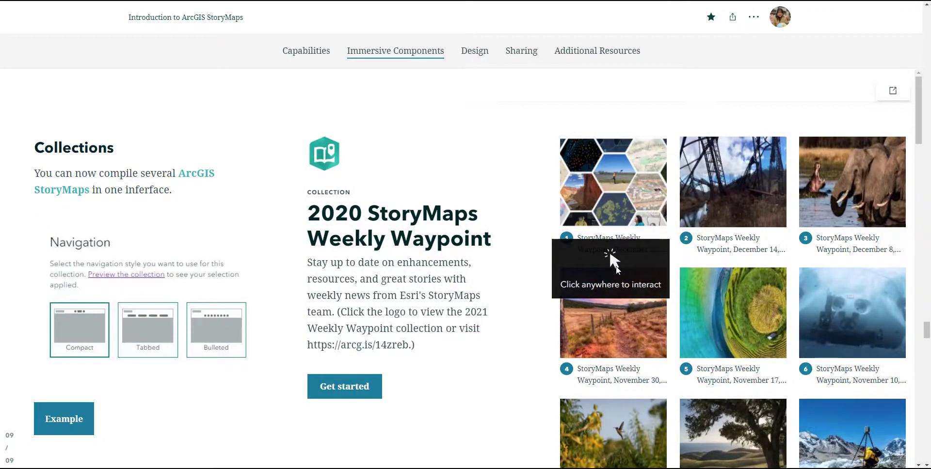
click(610, 268)
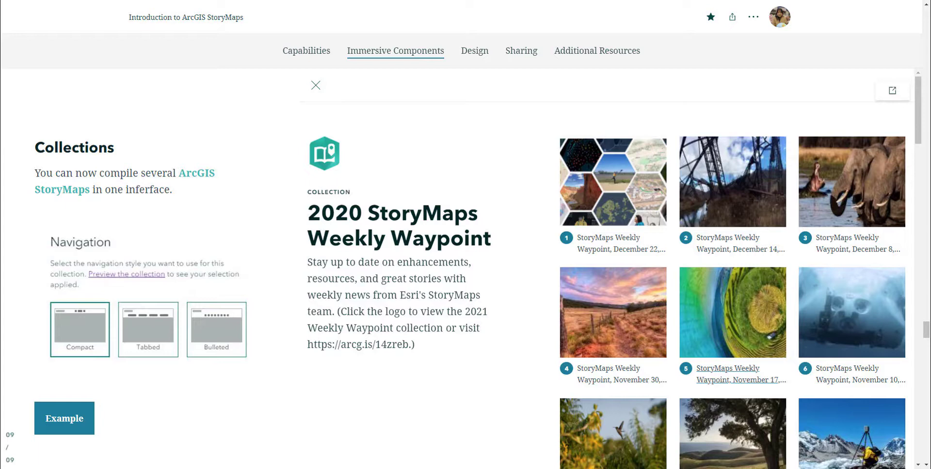
click(315, 85)
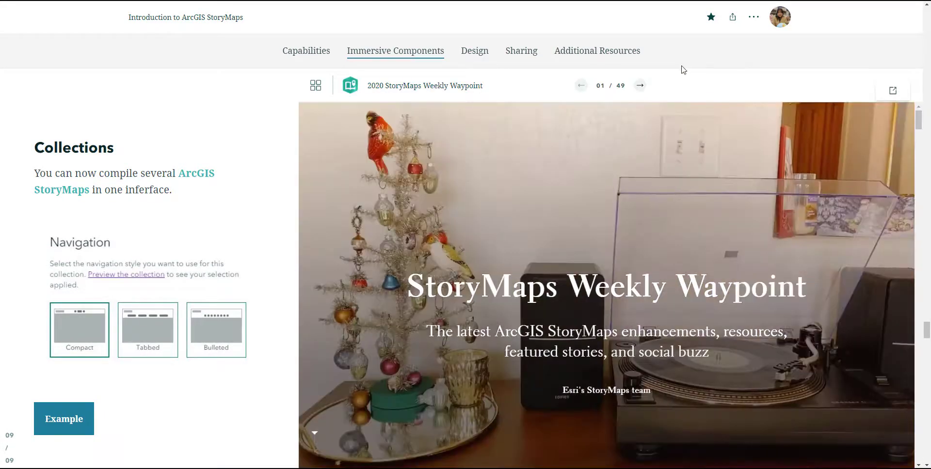
click(640, 85)
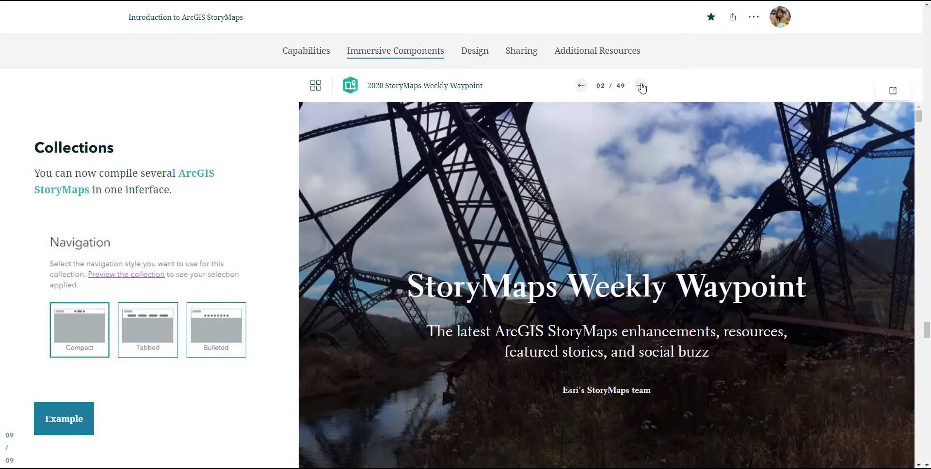
click(641, 88)
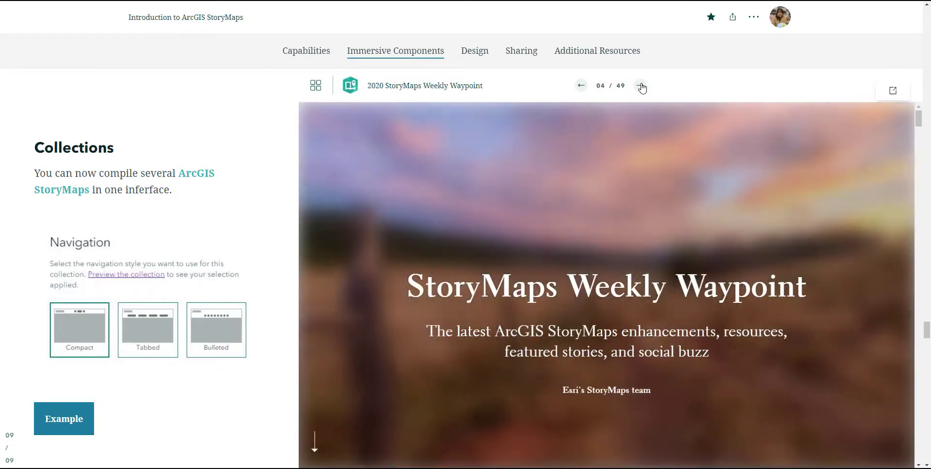
click(641, 85)
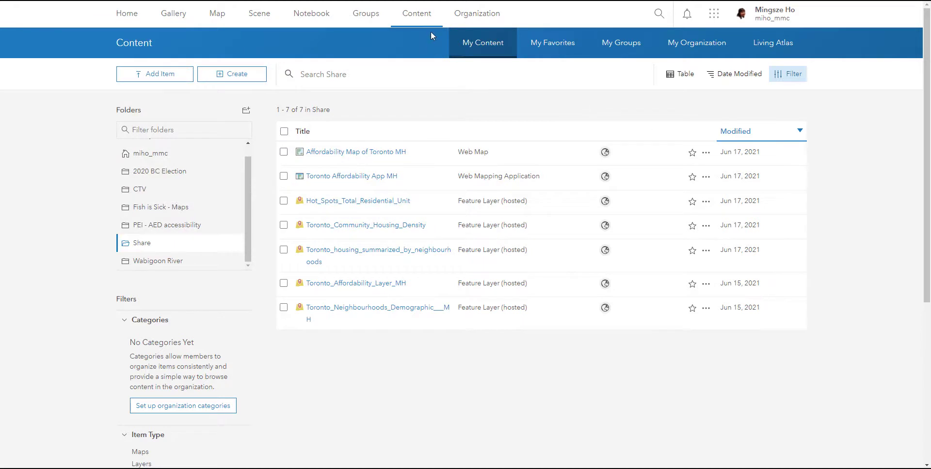
mouse_move(713, 13)
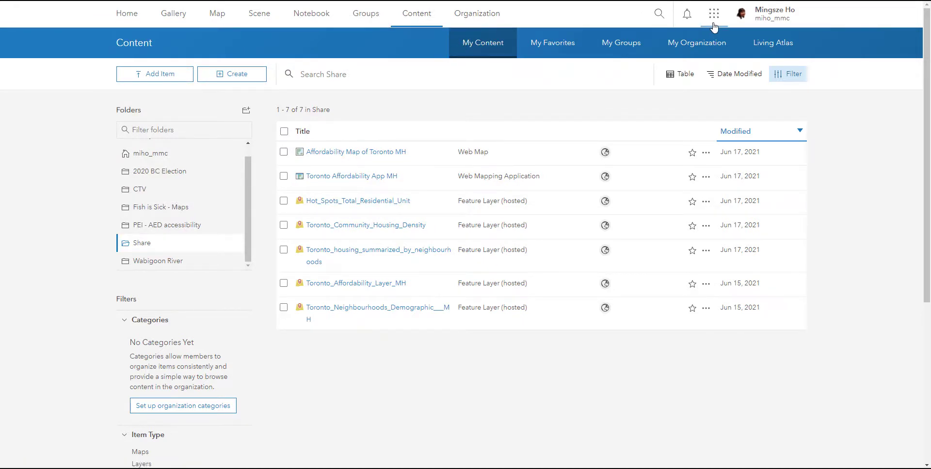
Launch the StoryMaps app from the ArcGIS app launcher
click(714, 13)
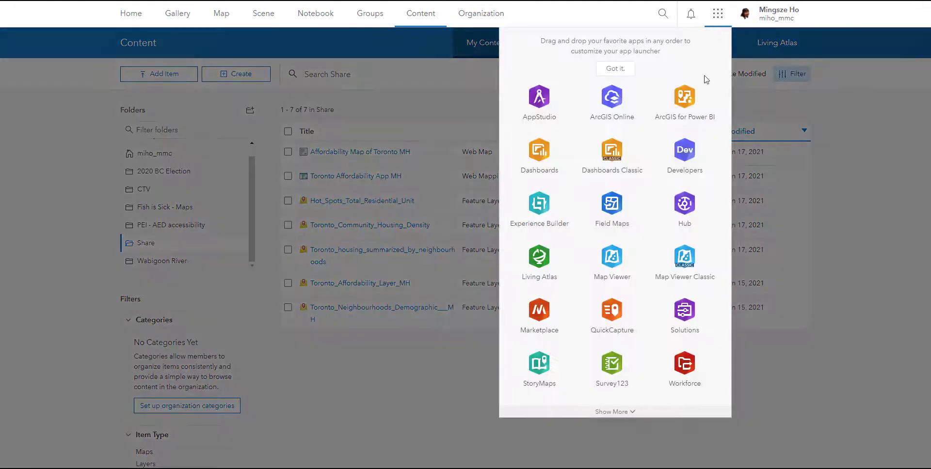
mouse_move(539, 371)
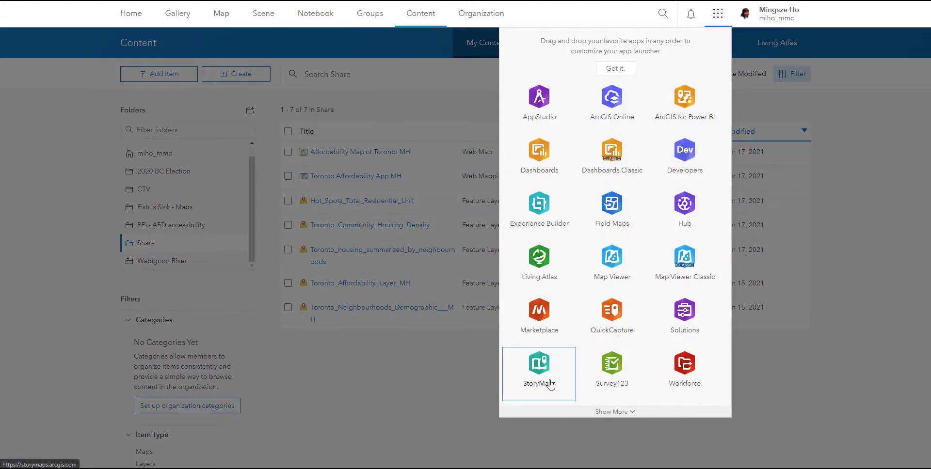
click(539, 366)
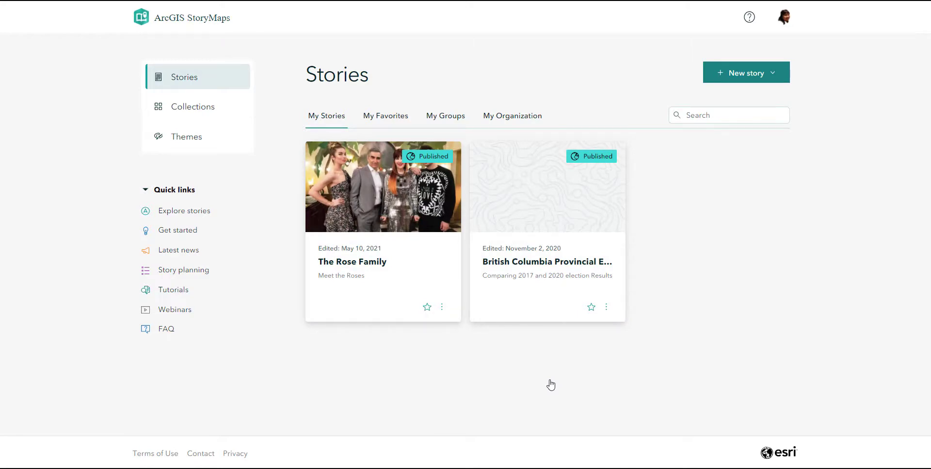
mouse_move(794, 213)
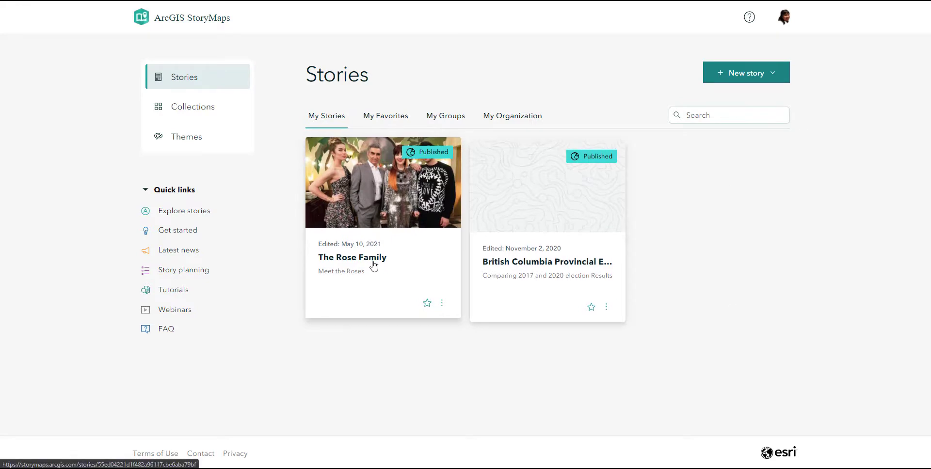
mouse_move(400, 243)
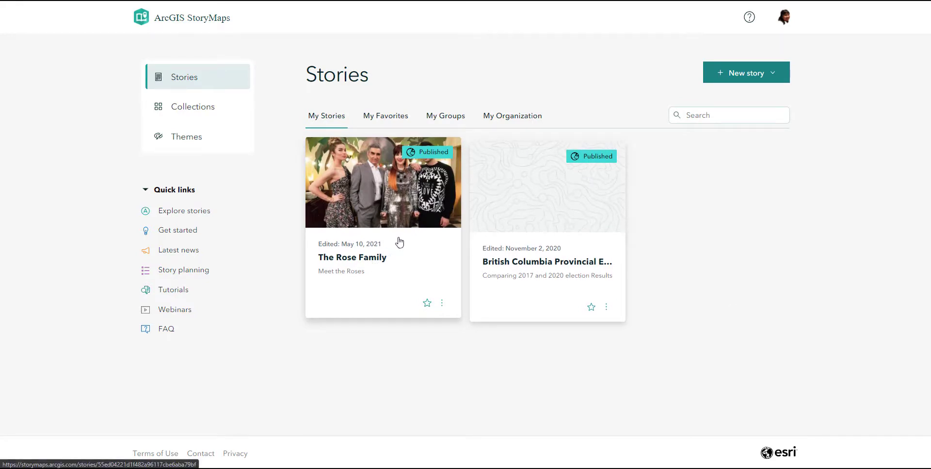
mouse_move(417, 226)
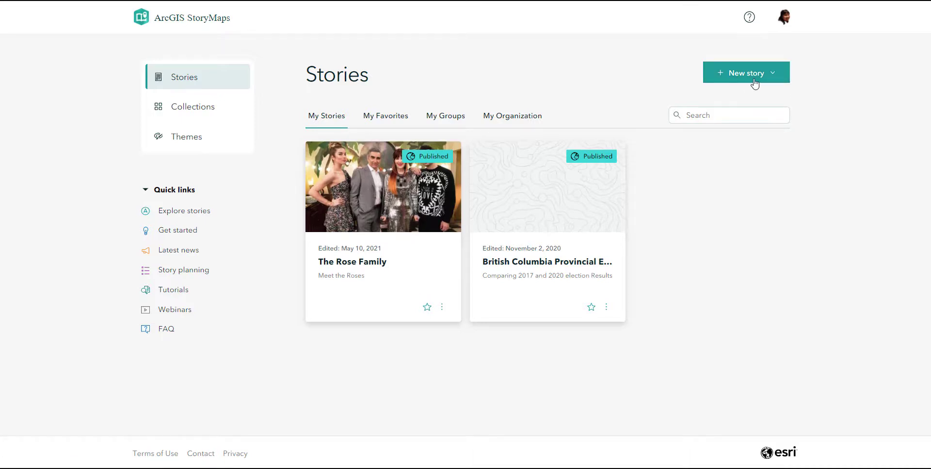
Begin a blank story draft using New story's Start from scratch option
click(746, 73)
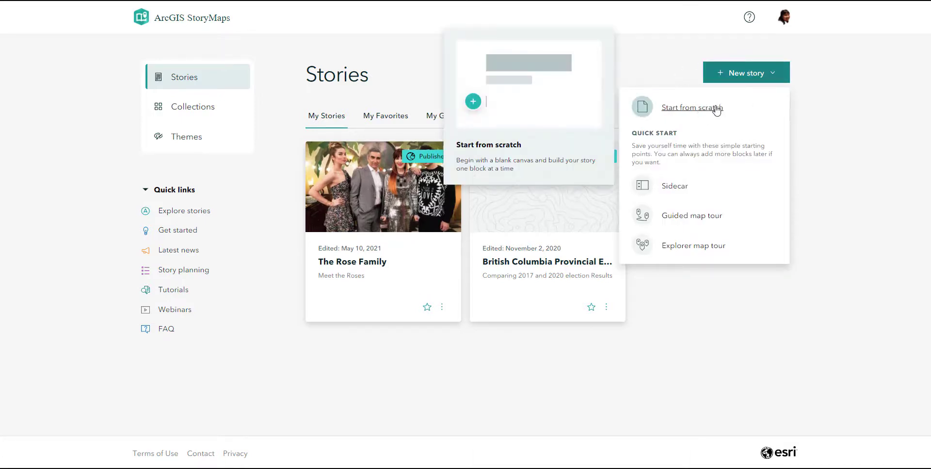
click(692, 107)
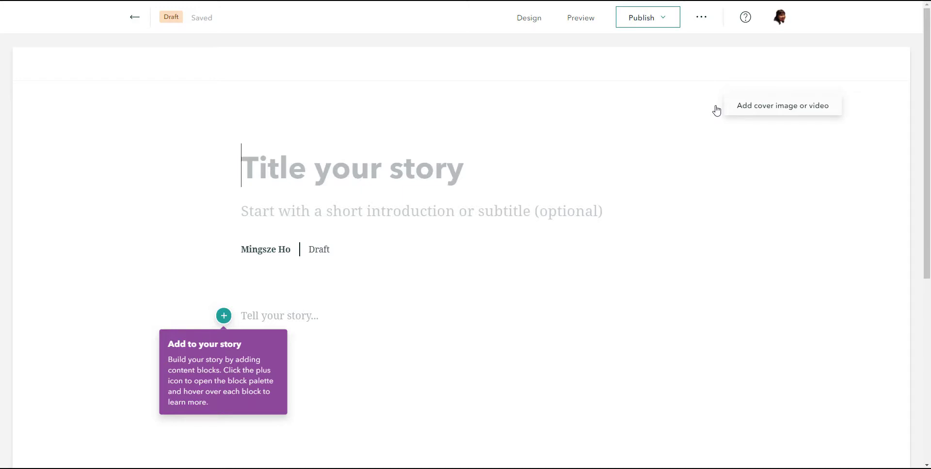
Title the story 'Assessing the Community Housing in Toronto'
text(Assessing the C)
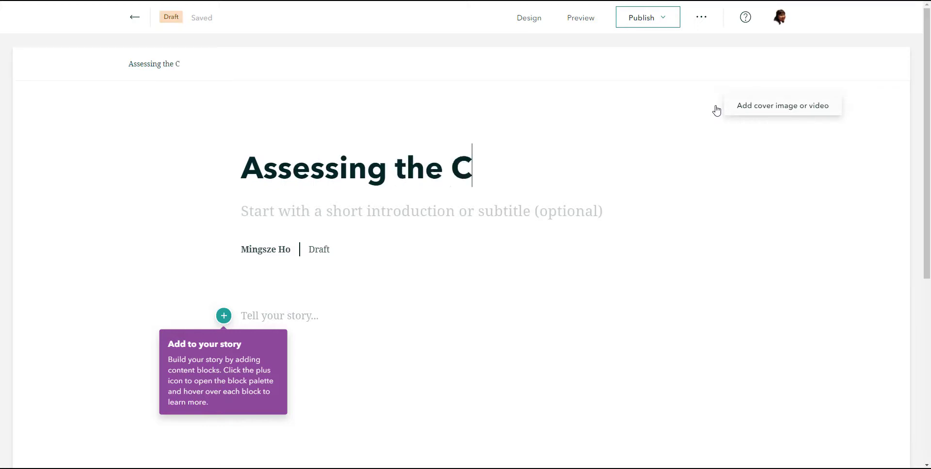
text(ommunity Hous)
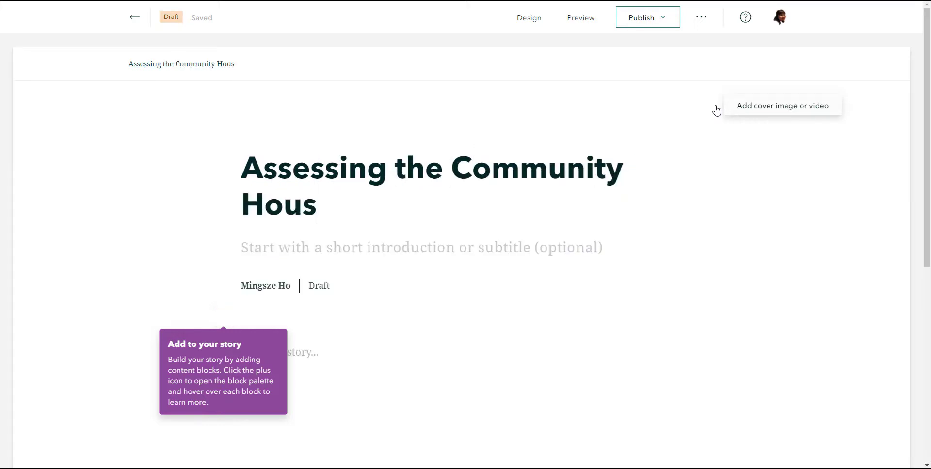
text(ing in Toronto)
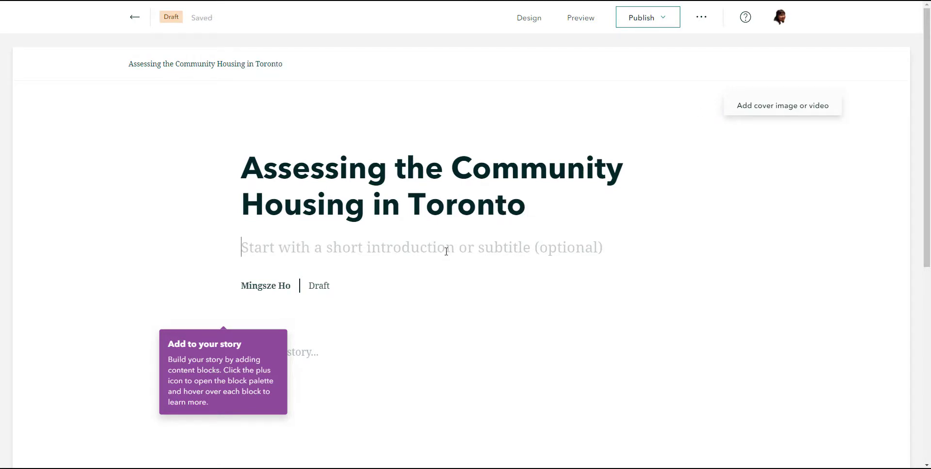
Add the subtitle 'Analysis of Toronto Community Housing location'
text(Analysis of To)
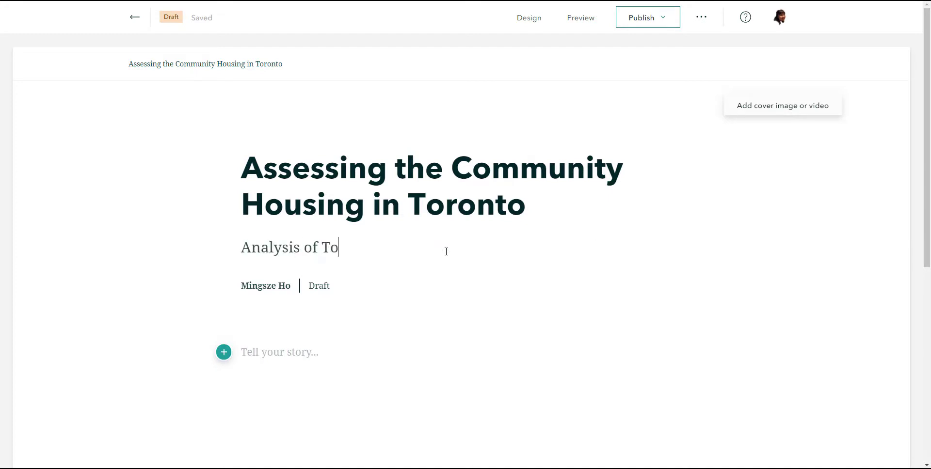
text(ronto Community)
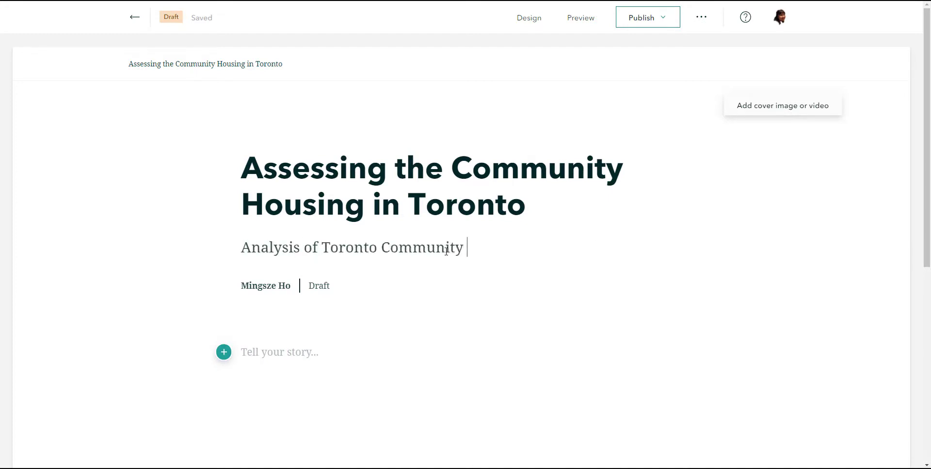
text(Housing locati)
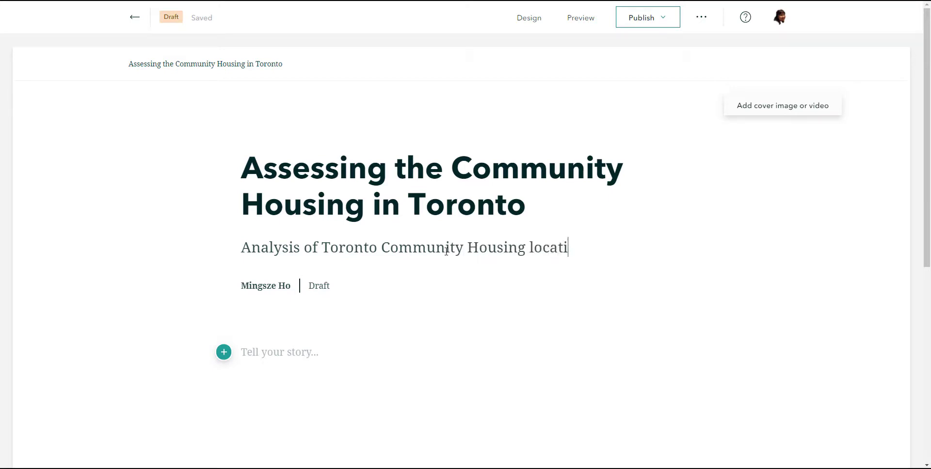
text(on)
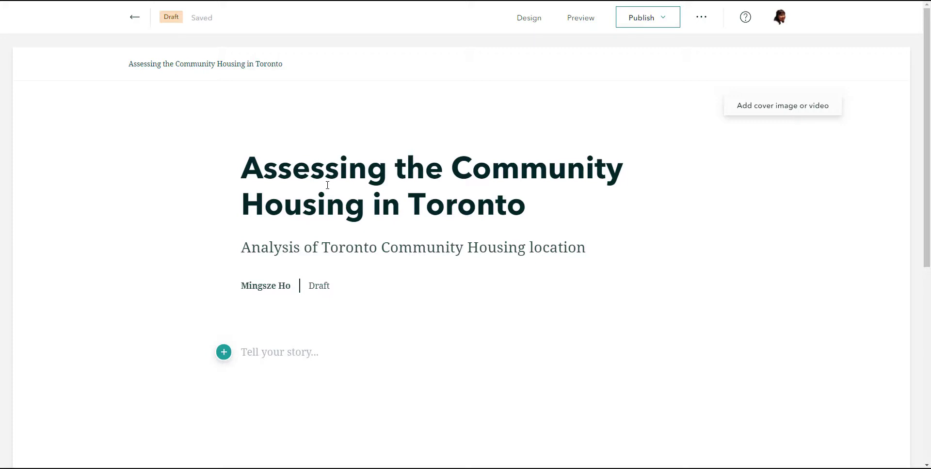
mouse_move(762, 215)
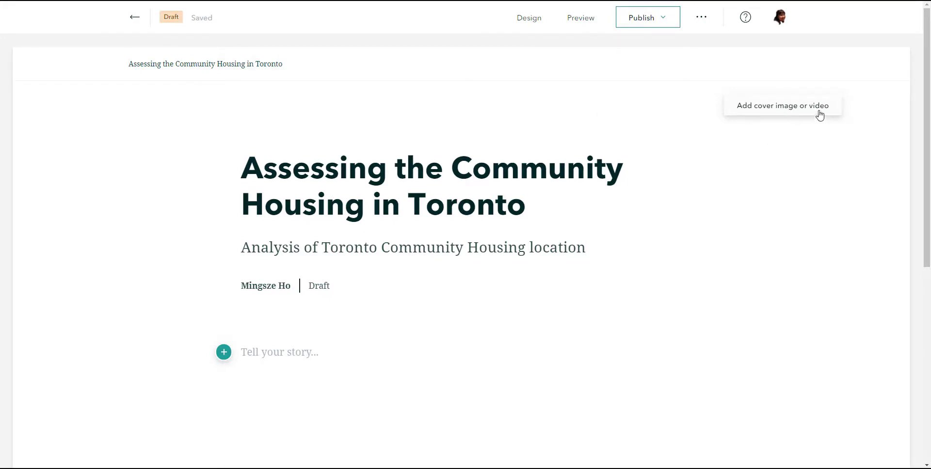
Upload cover.jpg, the Toronto Notice sign photo, as the story cover
click(783, 106)
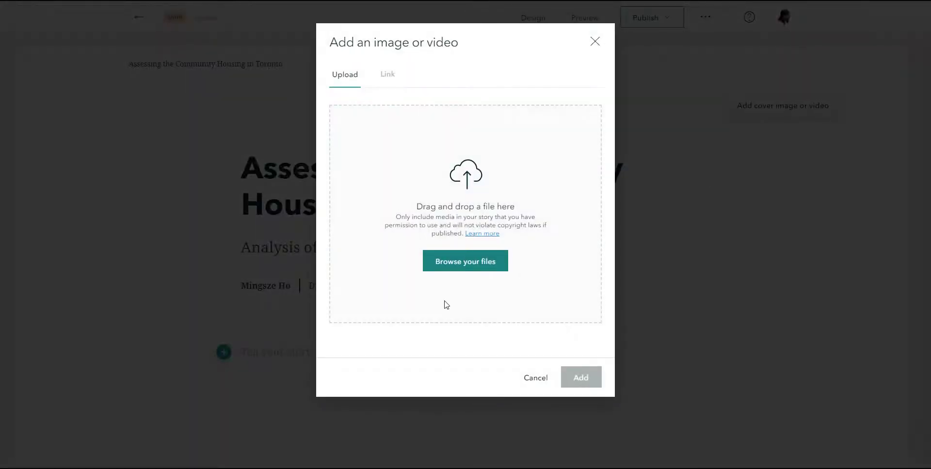
click(465, 261)
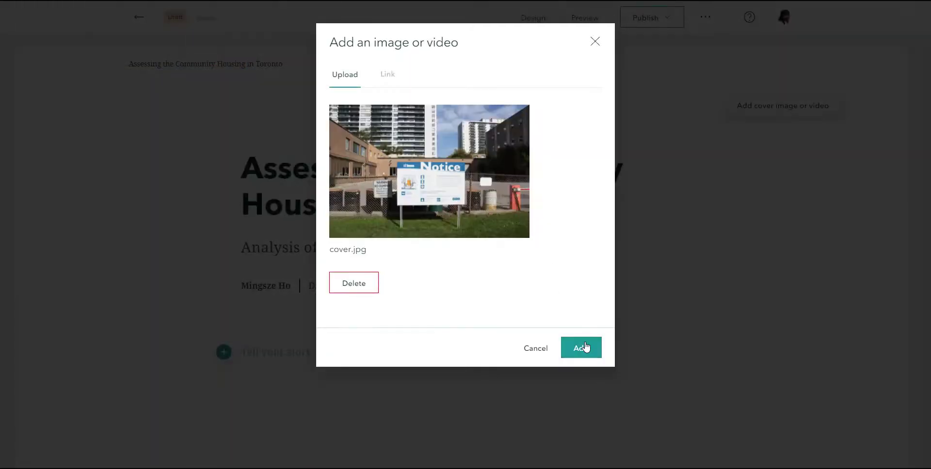
click(580, 348)
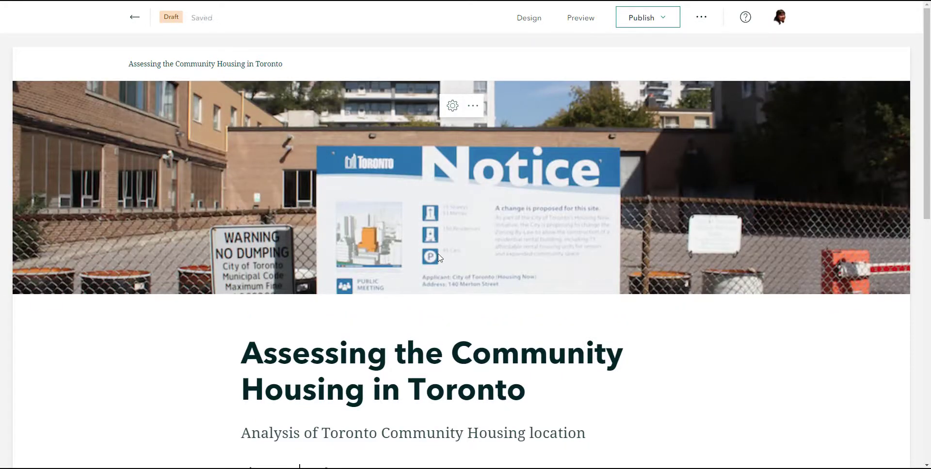
scroll(down, 3)
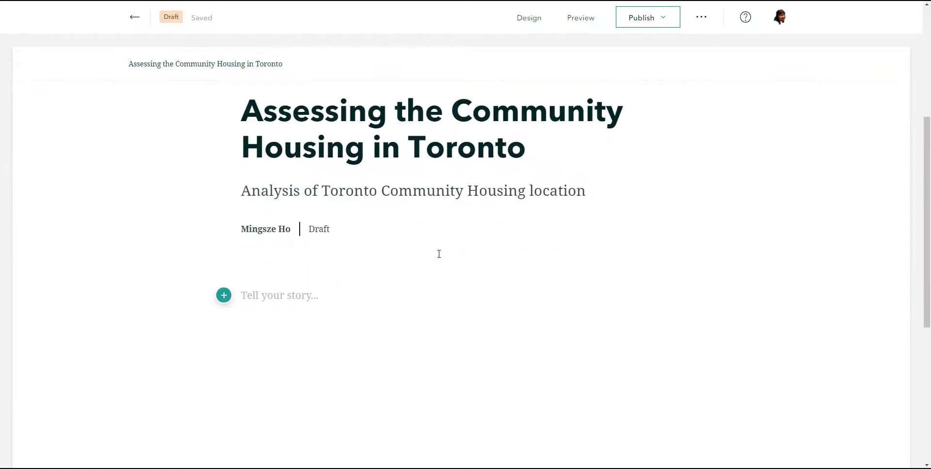
mouse_move(394, 268)
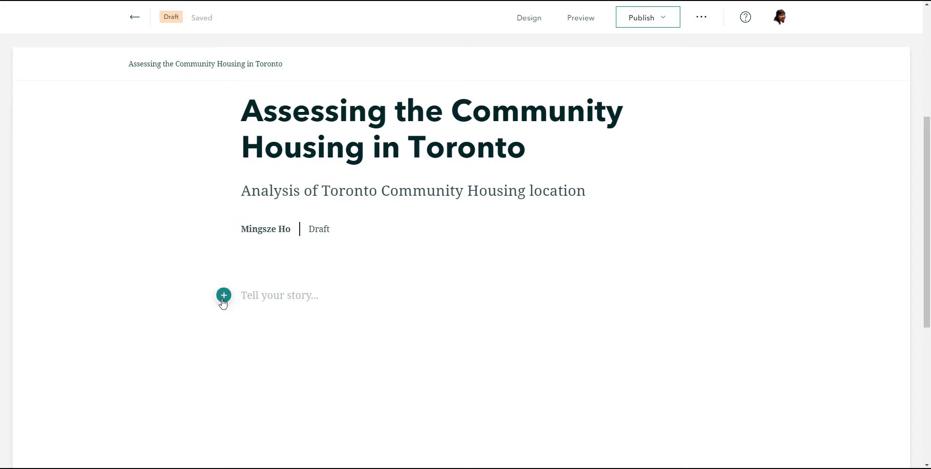
click(224, 295)
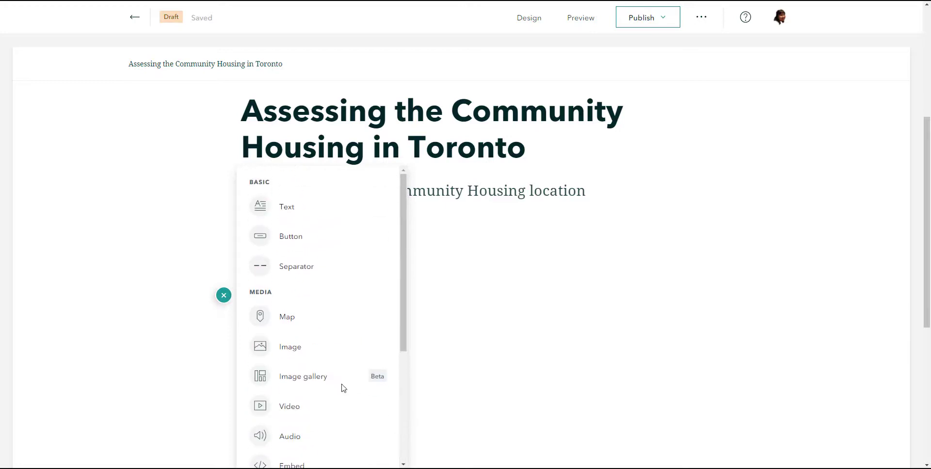
click(223, 295)
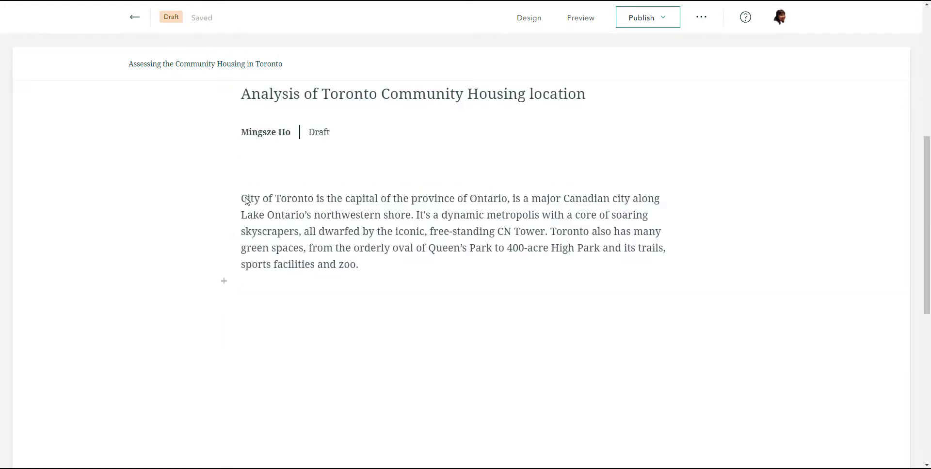
drag(241, 198, 313, 198)
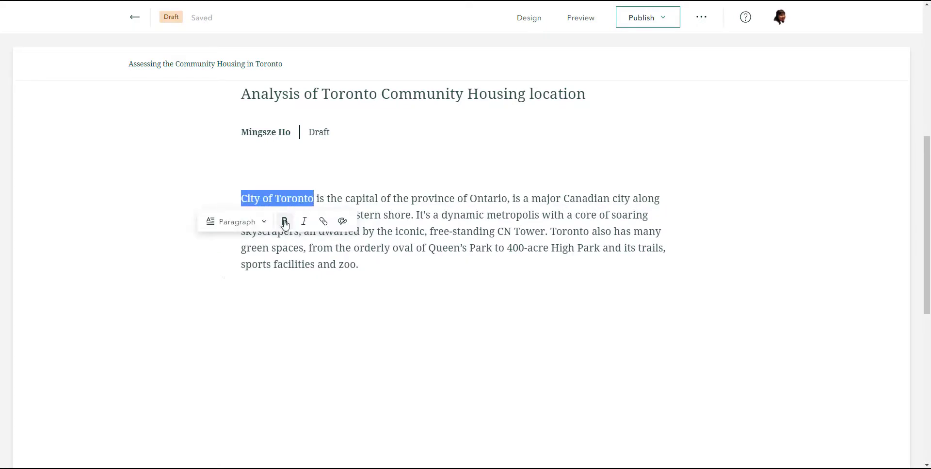
click(286, 222)
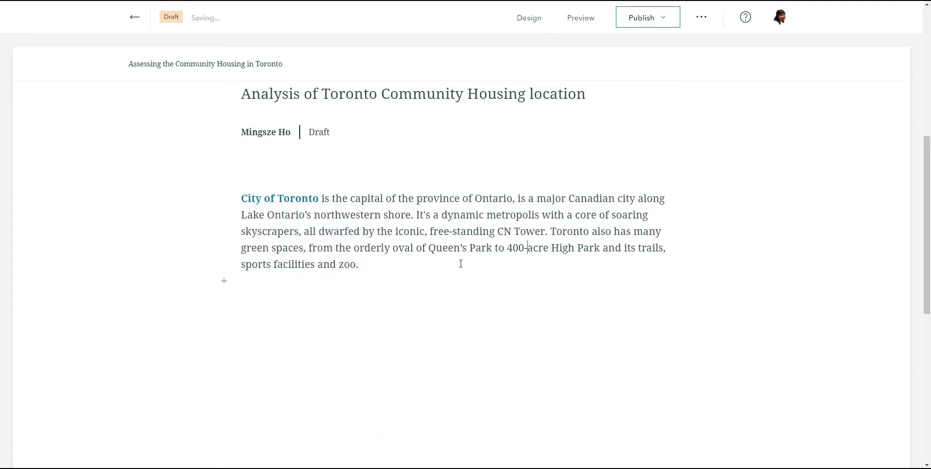
double_click(369, 231)
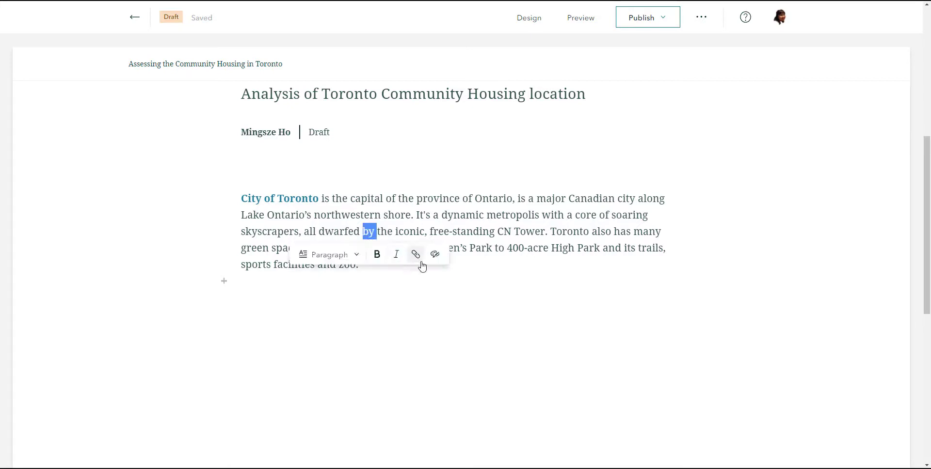
mouse_move(397, 263)
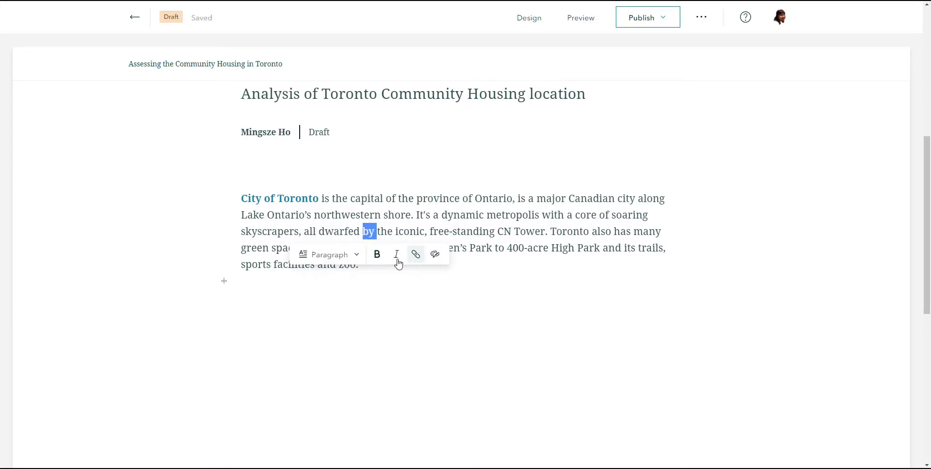
click(329, 254)
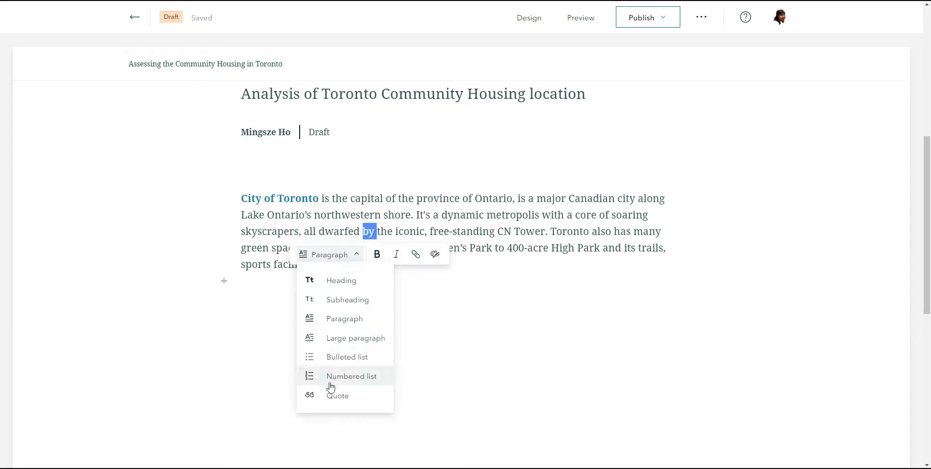
mouse_move(368, 280)
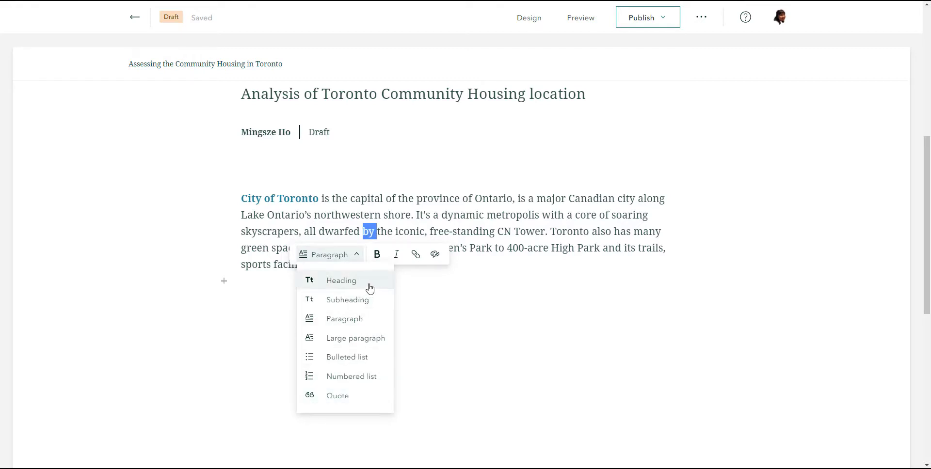
mouse_move(370, 343)
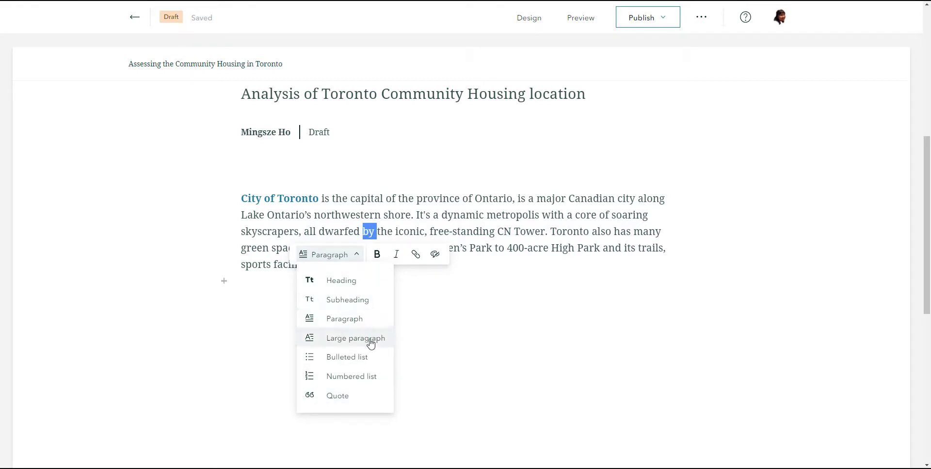
mouse_move(347, 411)
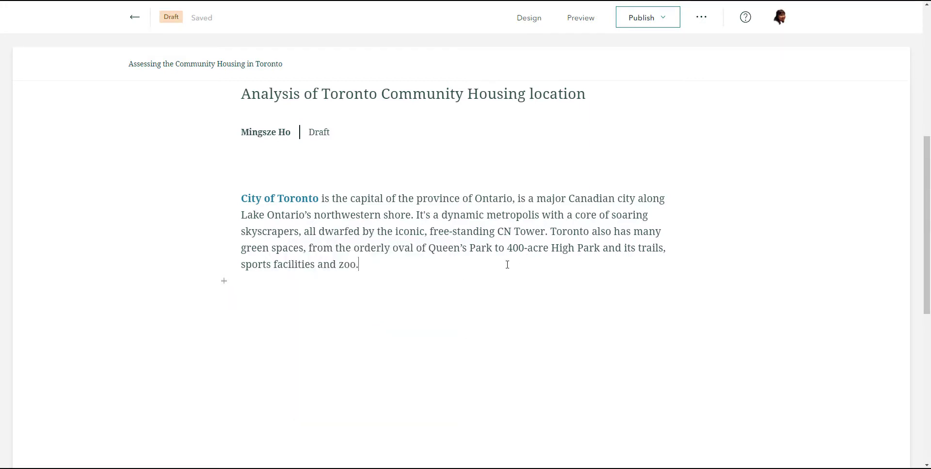
Insert a map block below the paragraph and start a new express map
click(225, 281)
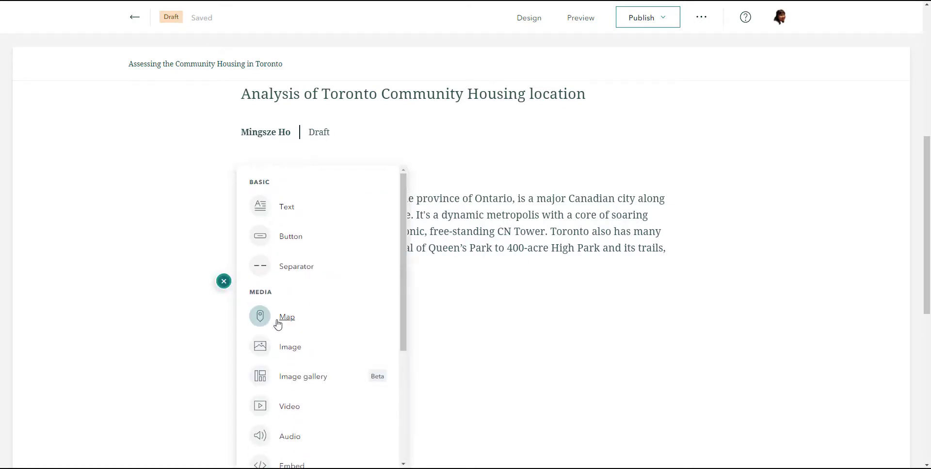
click(286, 316)
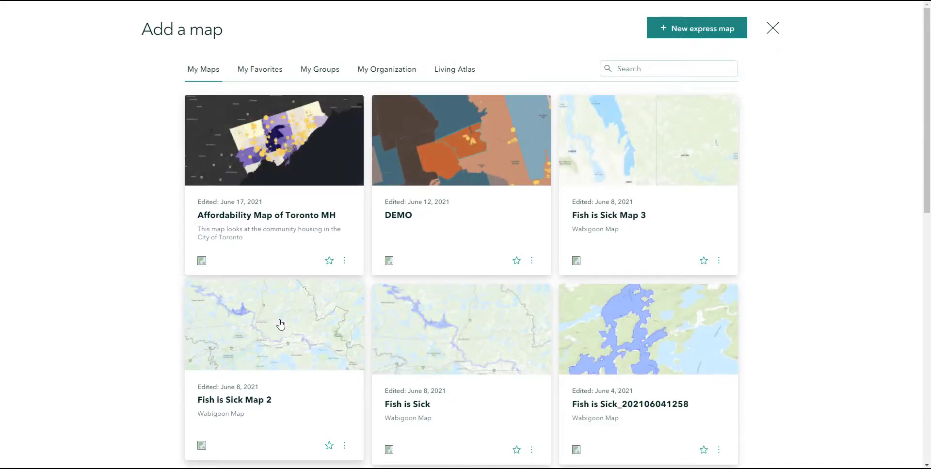
mouse_move(456, 215)
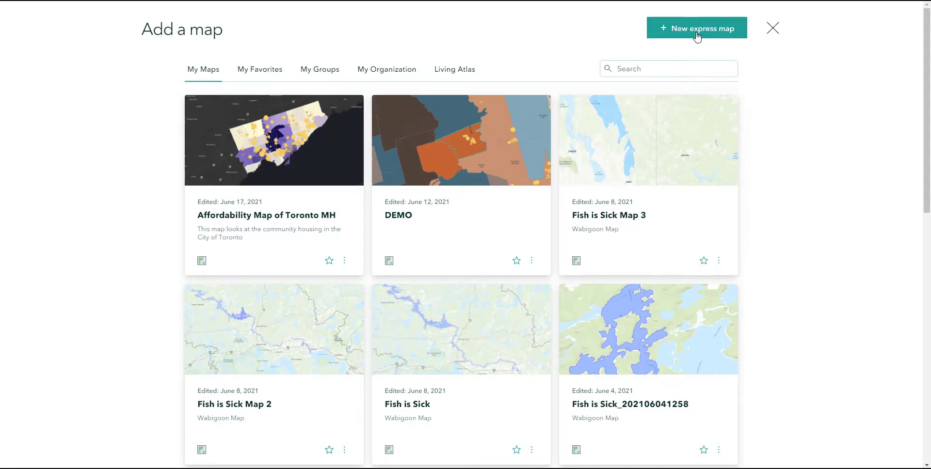
click(696, 28)
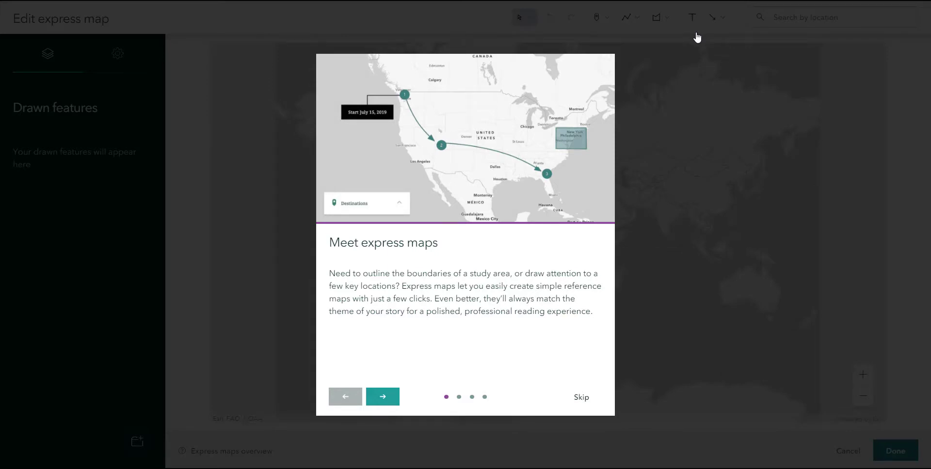
Search for Toronto, Ontario and drop a pin on it
click(581, 398)
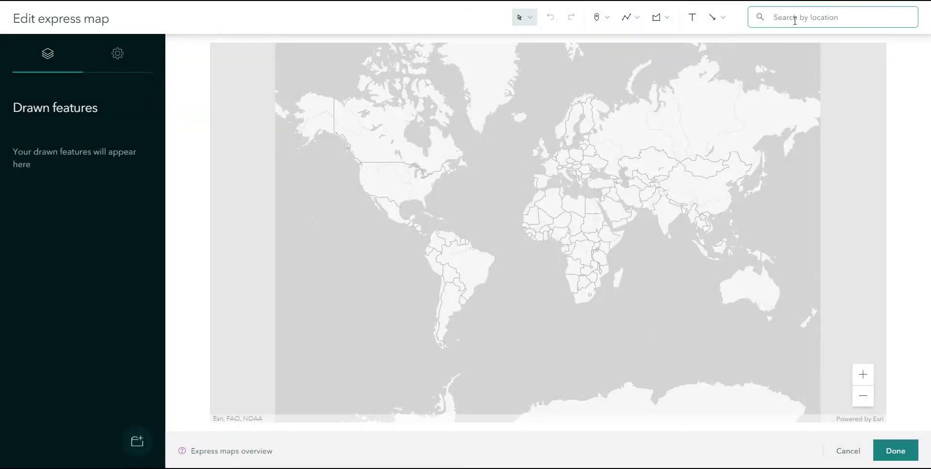
text(T)
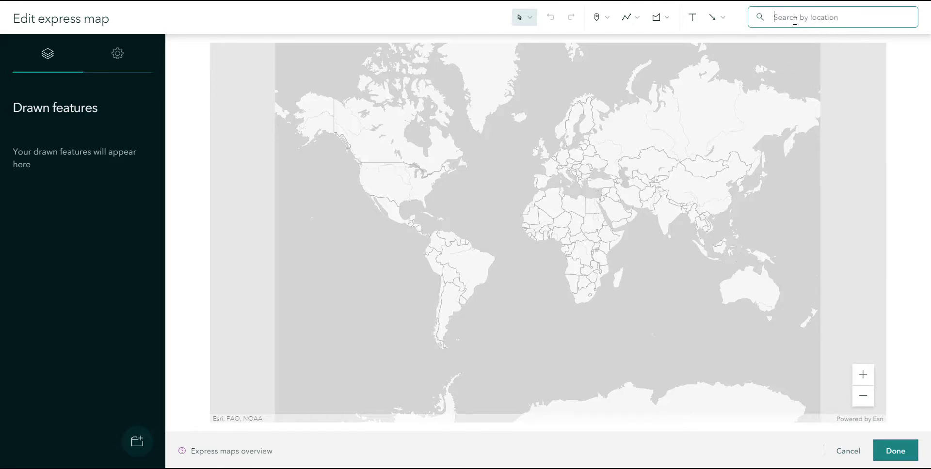
text(Toronto, ontario)
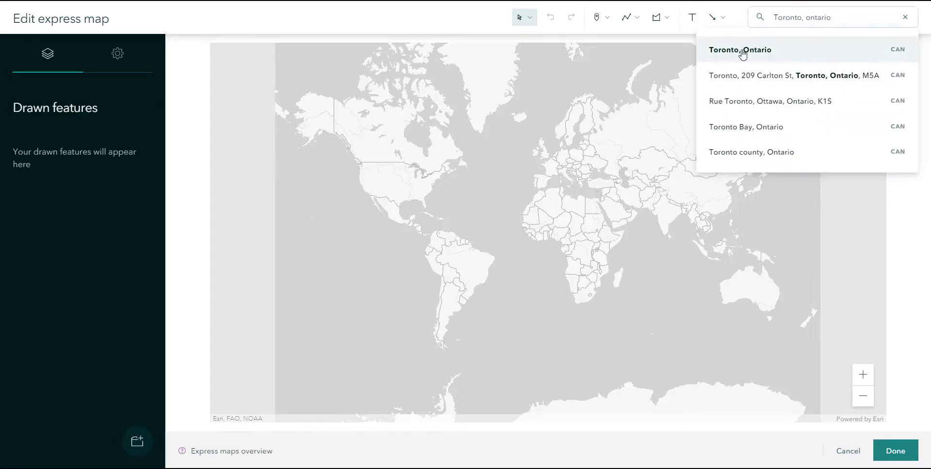
click(740, 49)
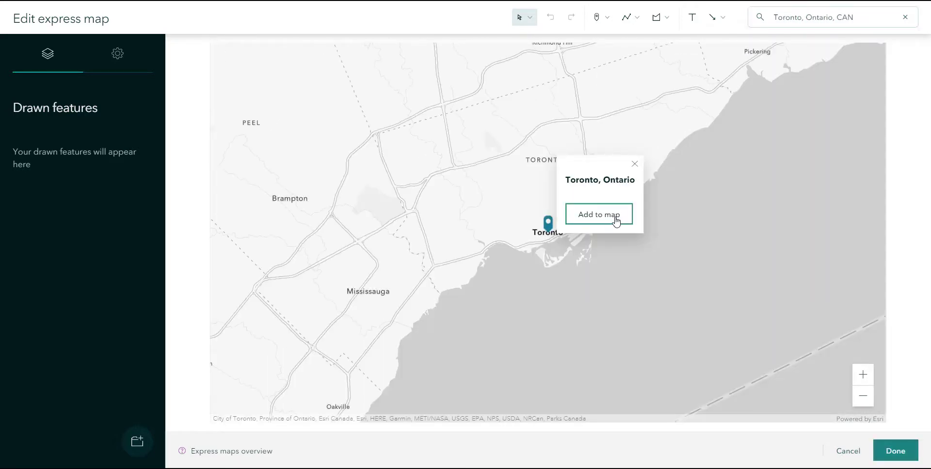
click(598, 214)
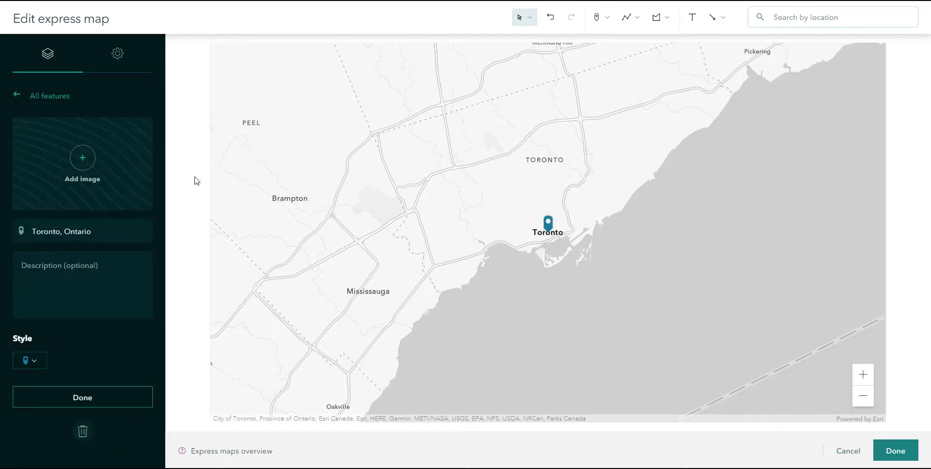
Attach a Toronto photo to the pin and insert the express map into the story
click(82, 162)
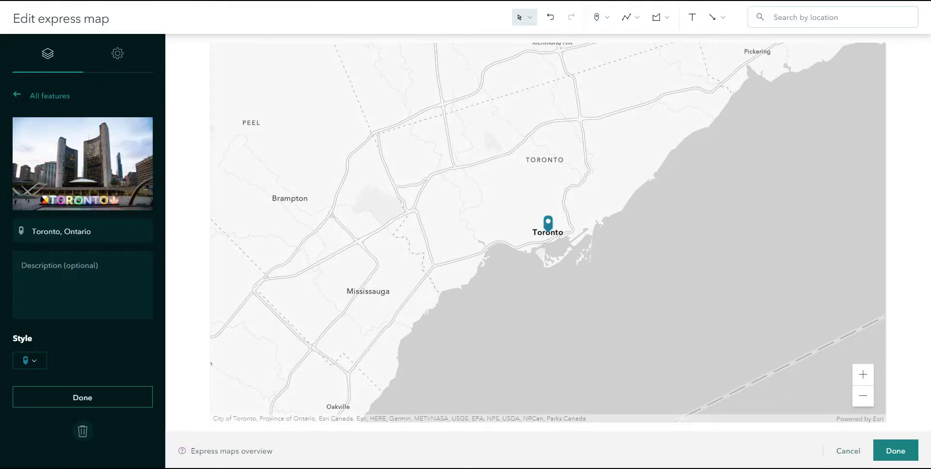
click(82, 397)
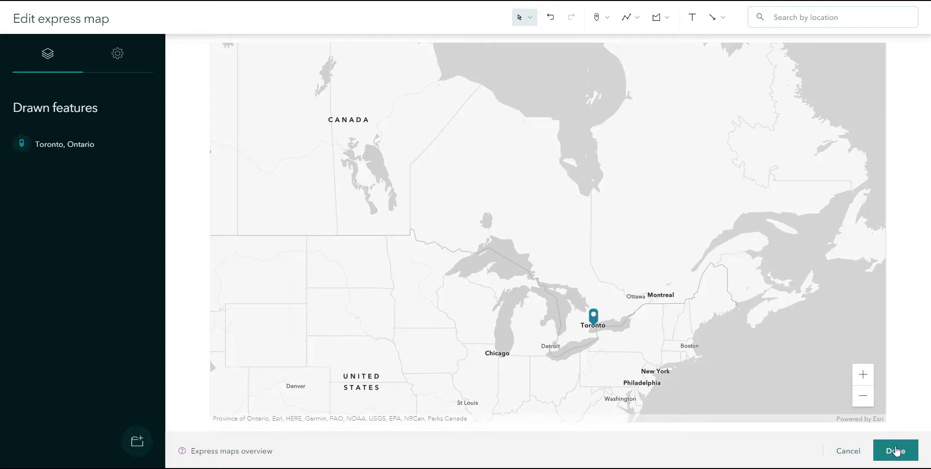
click(894, 451)
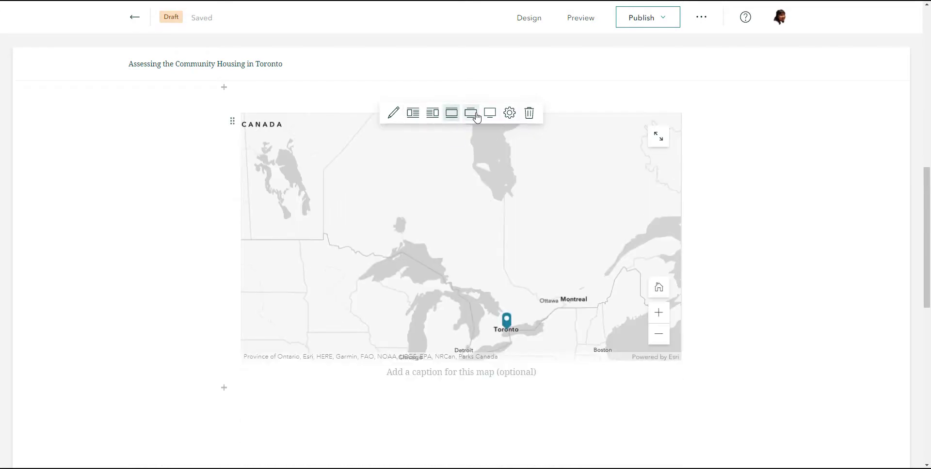
Float the Toronto map left, beside the paragraph's final sentence
click(470, 114)
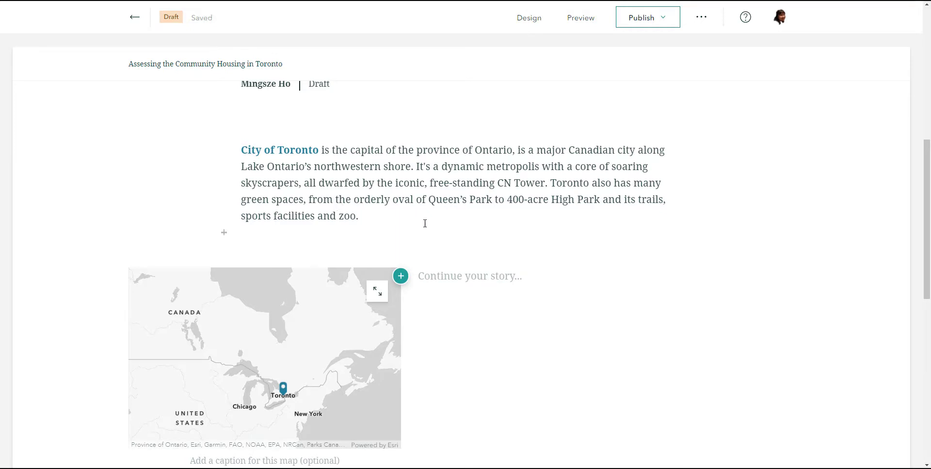
drag(552, 183, 359, 216)
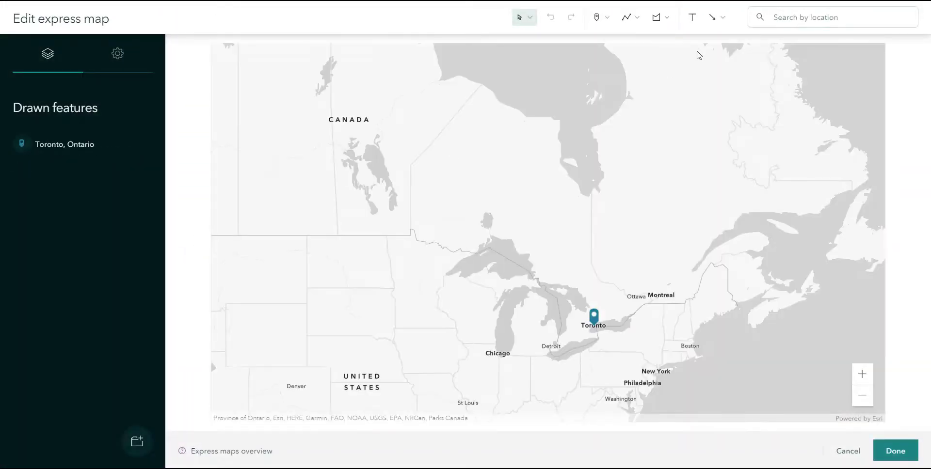
Place a 'Toronto' text label above the pin and finish the express map
click(692, 16)
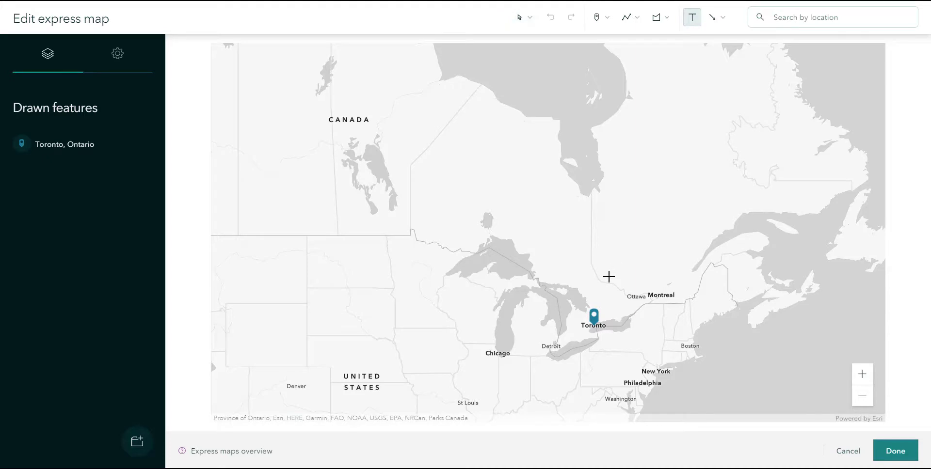
click(608, 265)
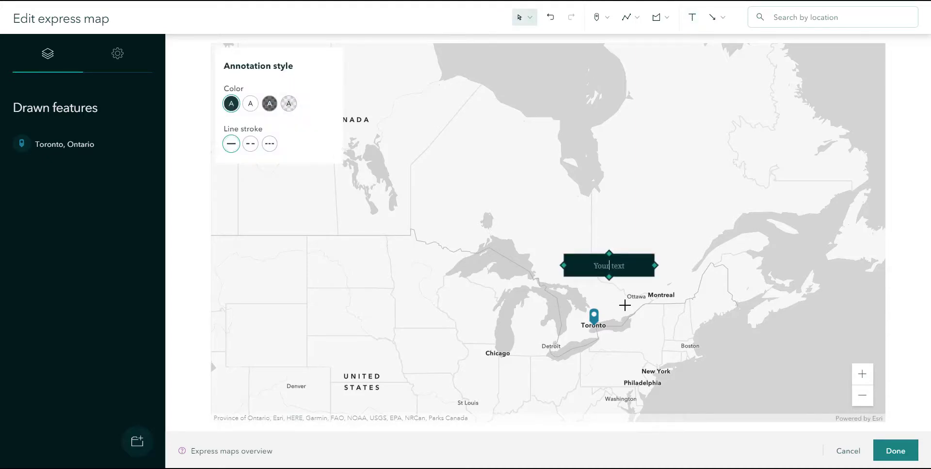
text(Toronto)
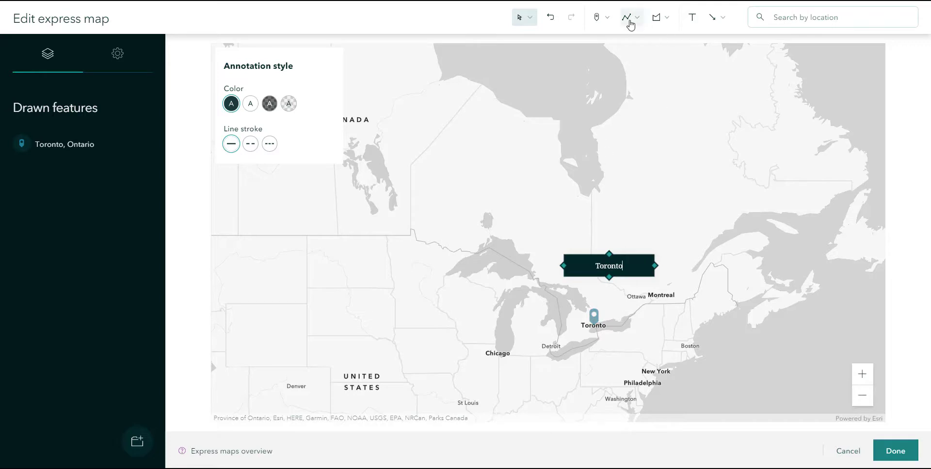
mouse_move(713, 16)
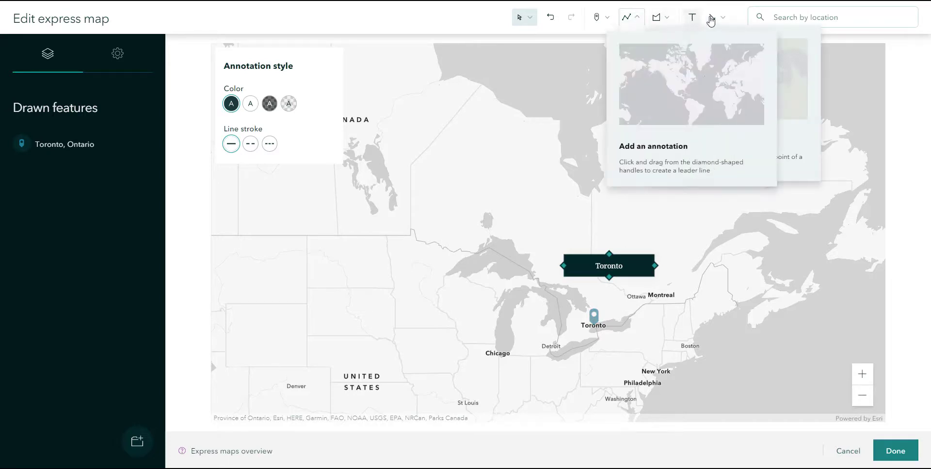
click(658, 16)
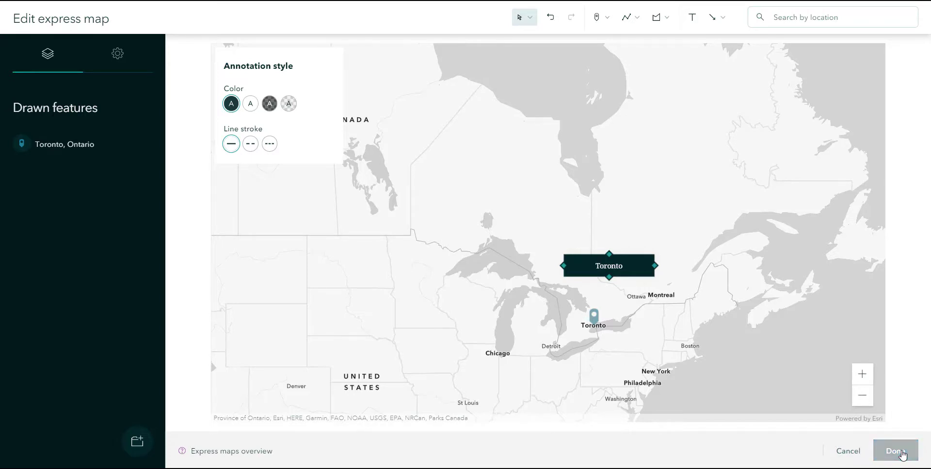
click(895, 451)
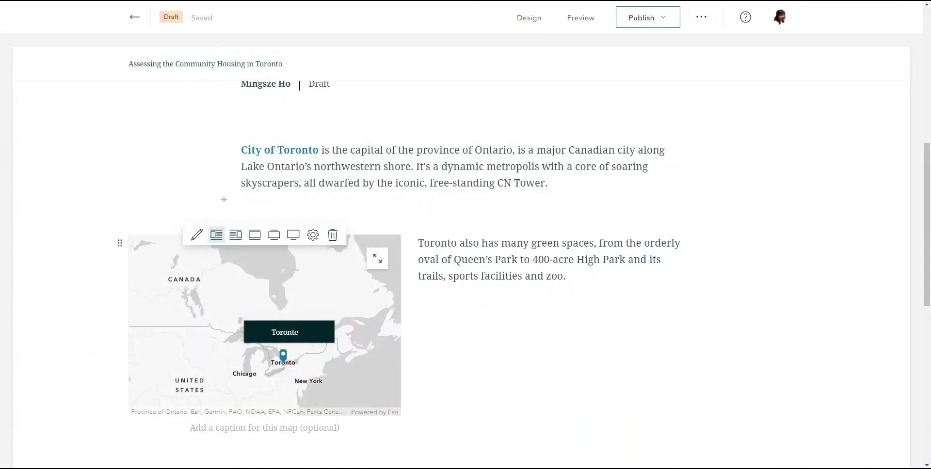
click(283, 356)
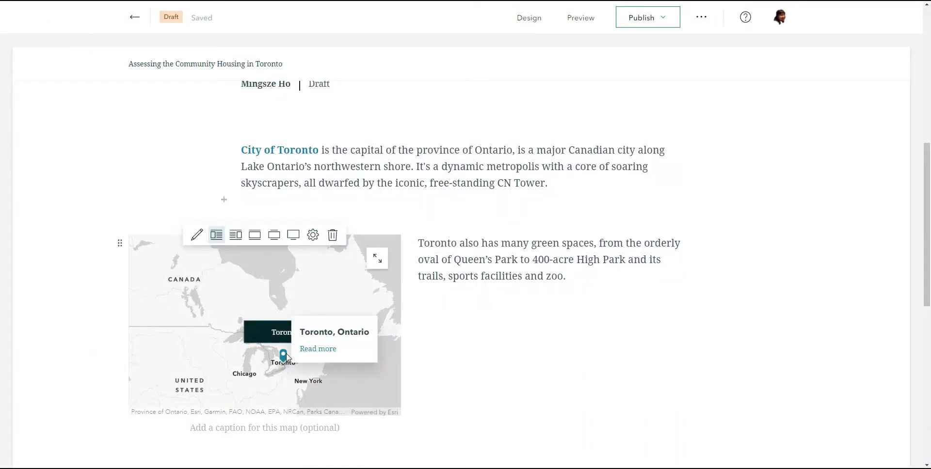
click(376, 257)
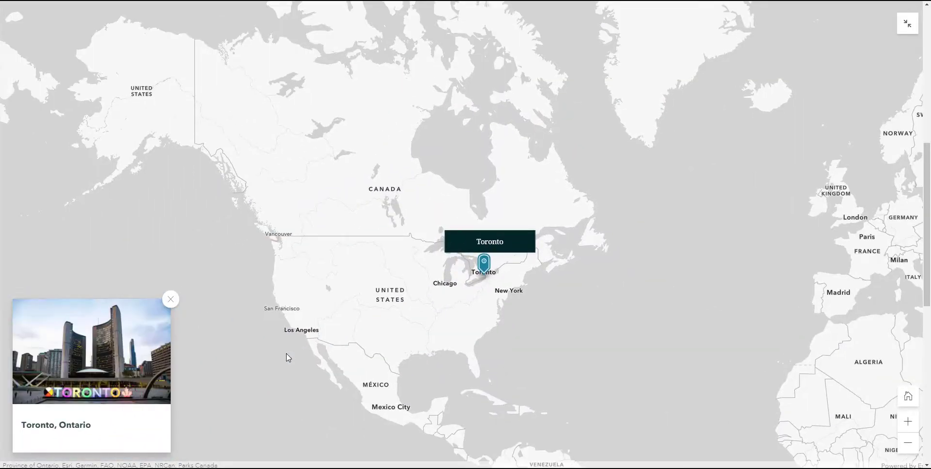
mouse_move(215, 325)
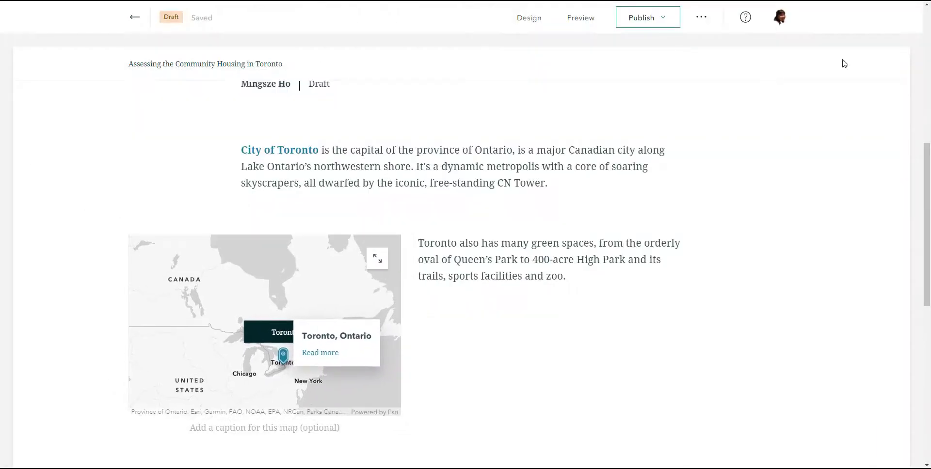
click(565, 276)
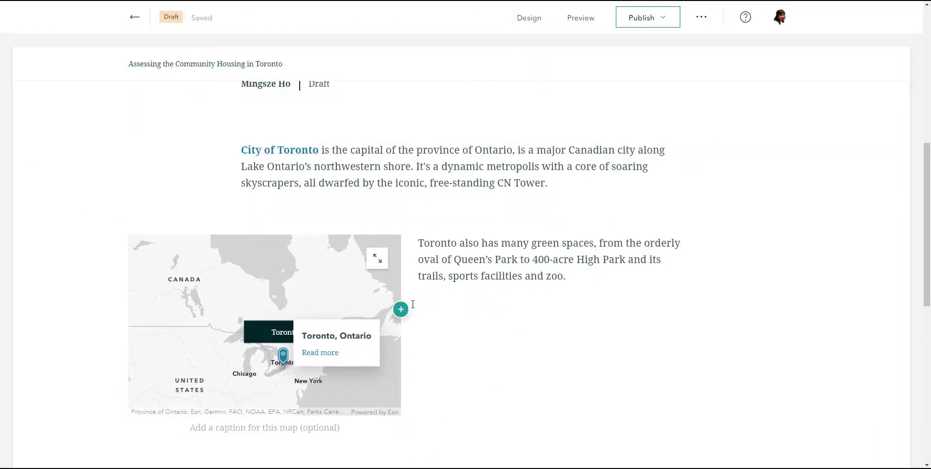
Insert a Sidecar immersive block using the docked panel layout
click(400, 309)
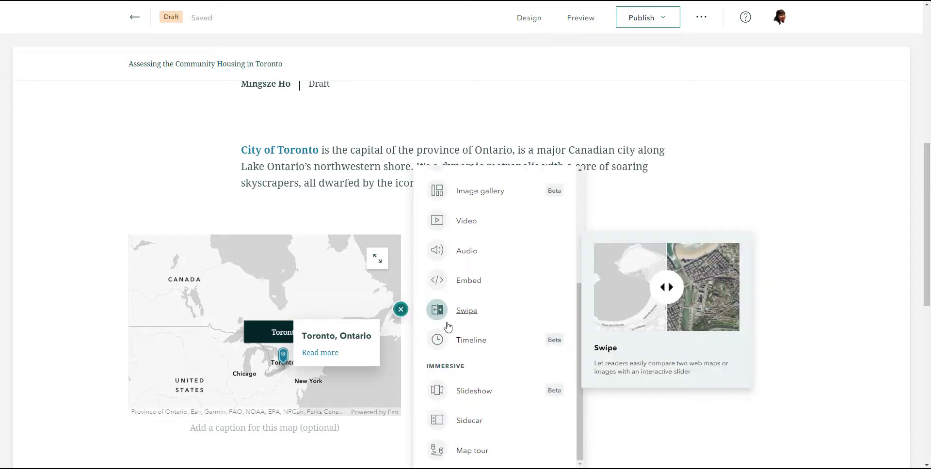
mouse_move(469, 421)
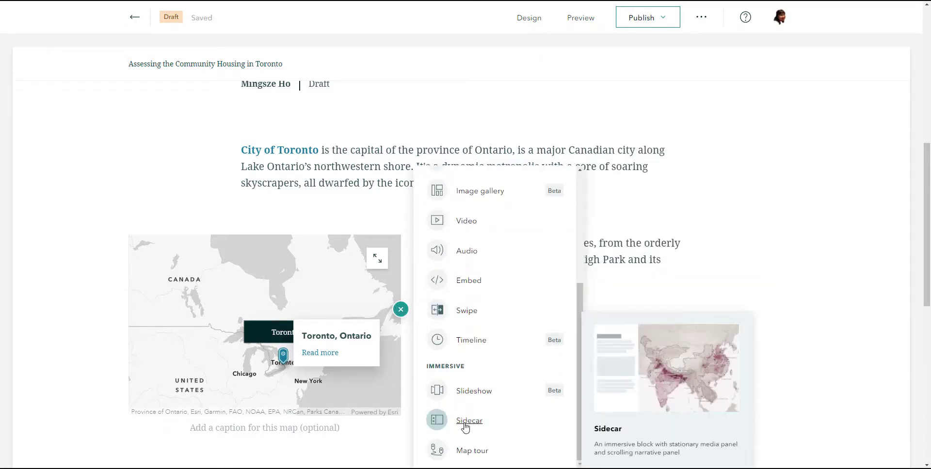
click(469, 421)
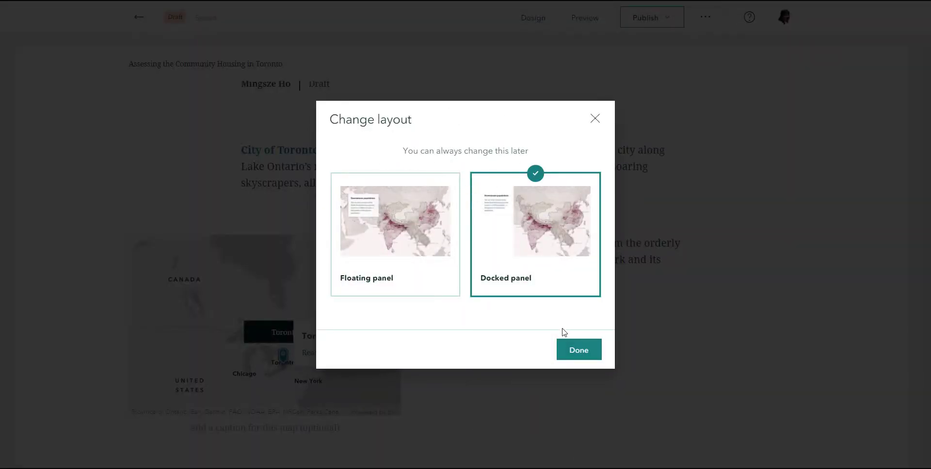
click(577, 350)
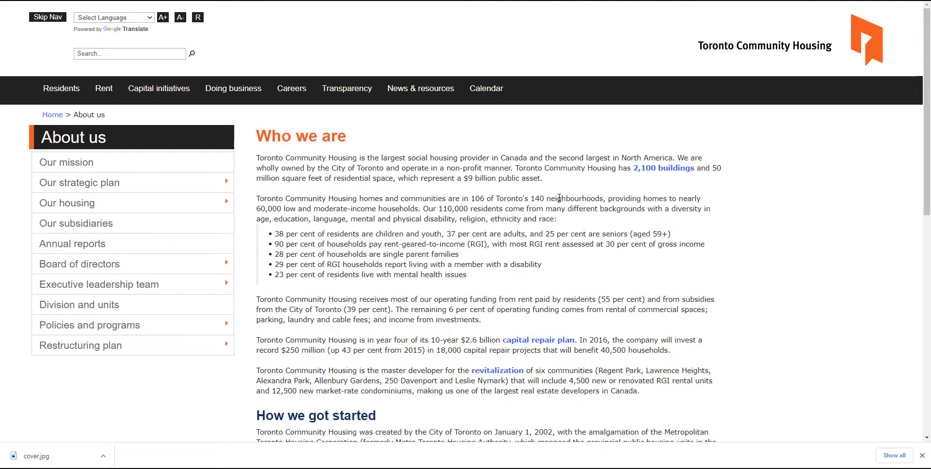
Select the opening 'largest social housing provider' paragraph under Who we are on the About us page
drag(257, 158, 542, 178)
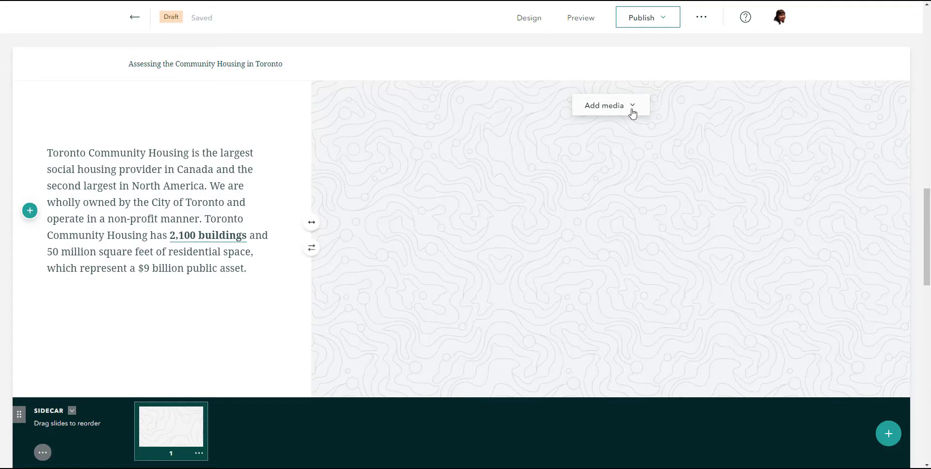
Add the Toronto skyline photo to slide 1 from its i.cbc.ca image link
click(605, 105)
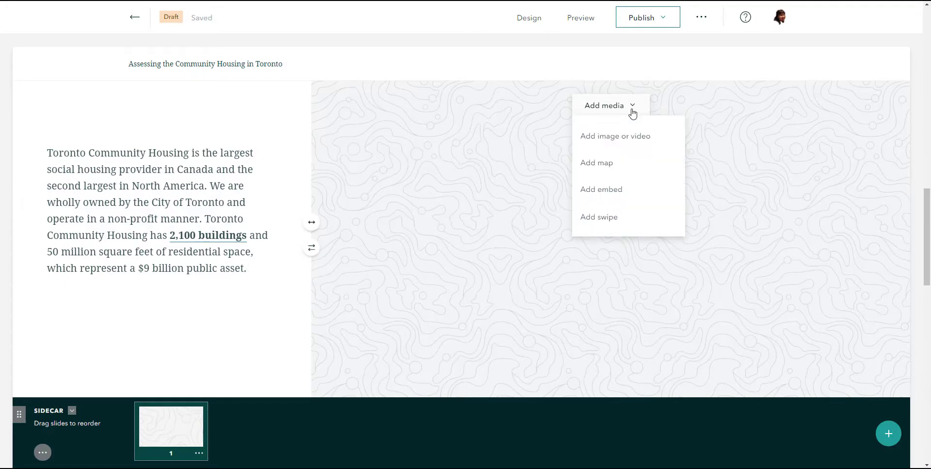
click(615, 135)
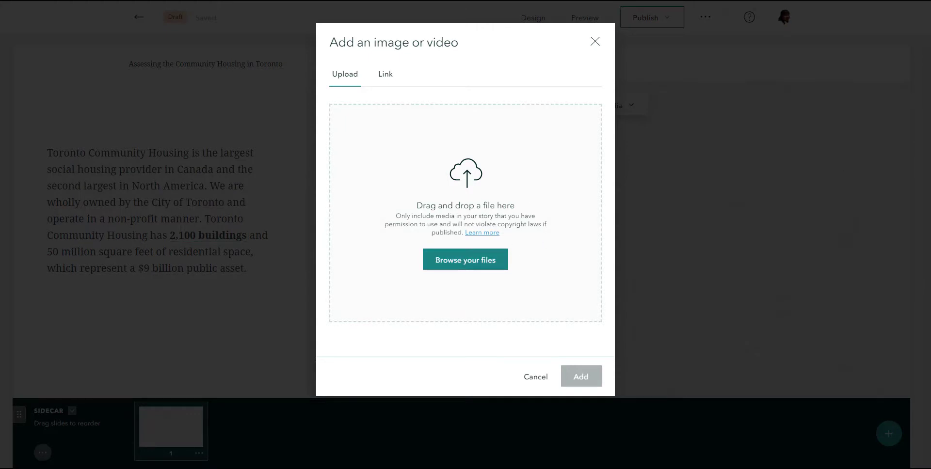
mouse_move(386, 74)
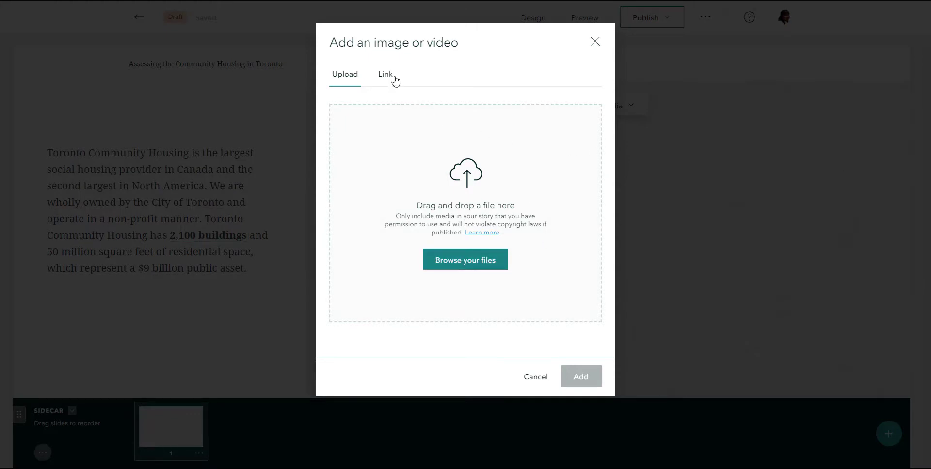
click(386, 73)
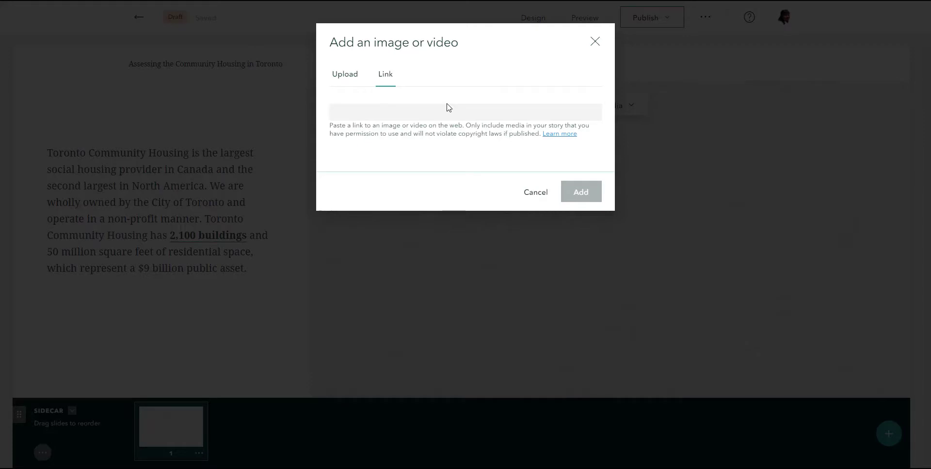
click(466, 112)
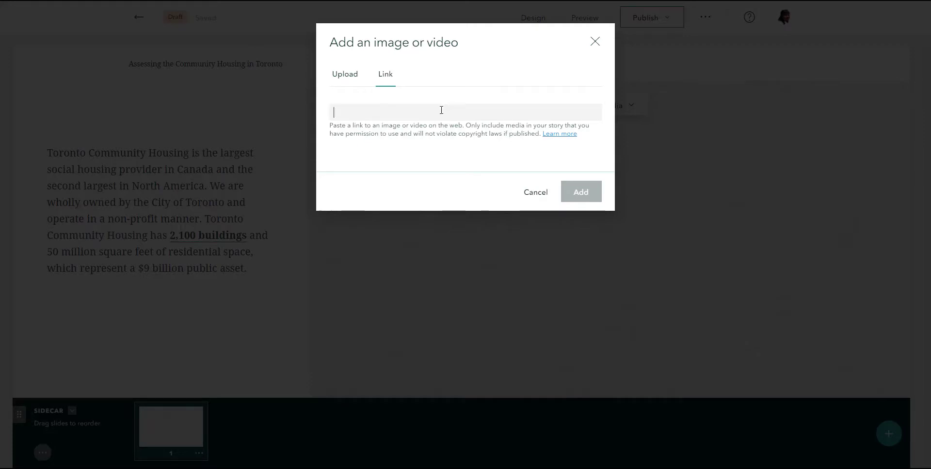
text(https://i.cbc.ca/1.4011129.1534280094!/fileImage/httpImage/image.jpg_gen/derivatives/original_1180/toronto-st-lawrence-market-skyline.jpg)
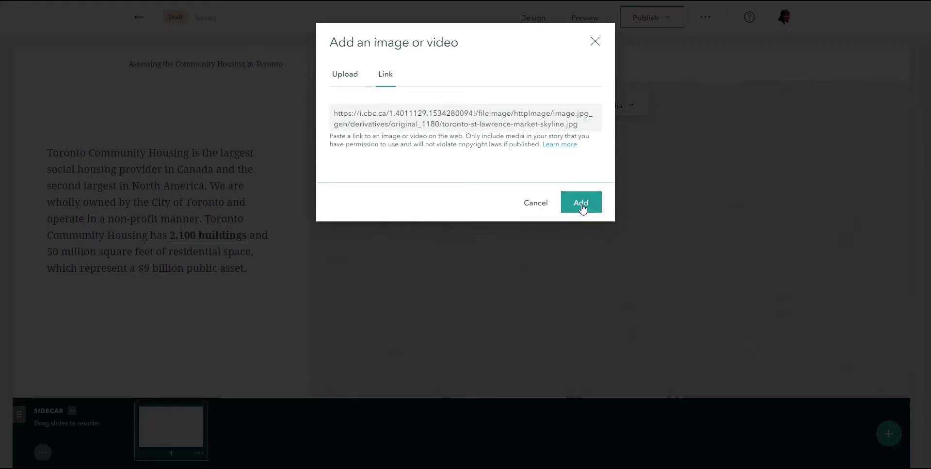
click(580, 202)
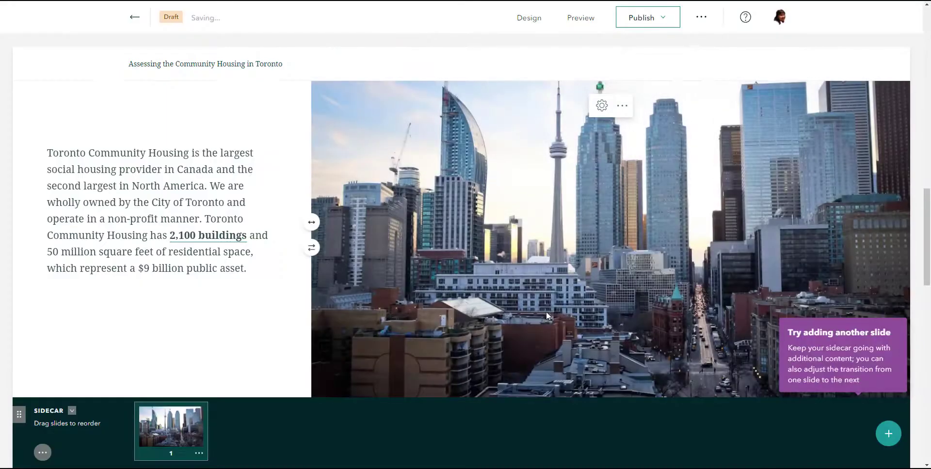
mouse_move(311, 229)
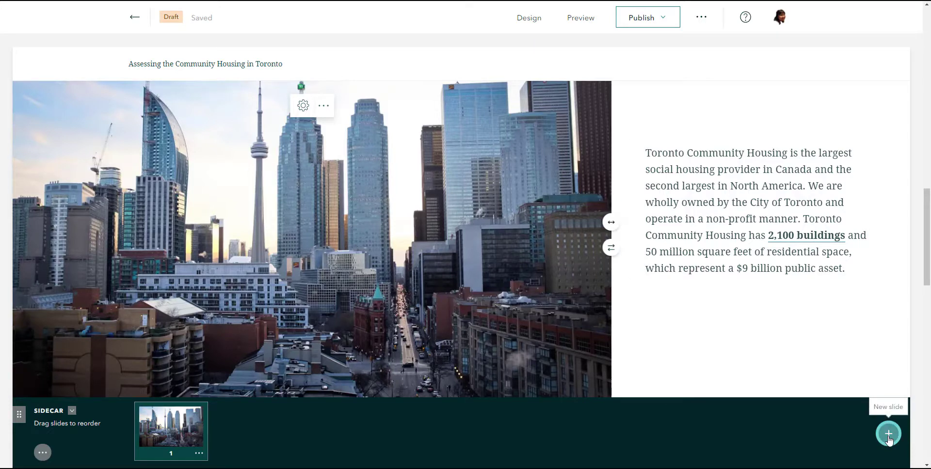
Add a second sidecar slide and choose a map as its media
click(888, 434)
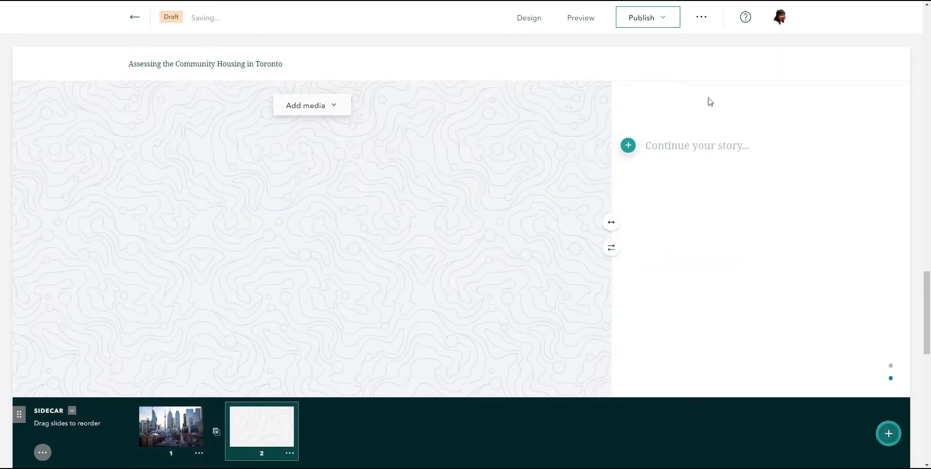
click(697, 145)
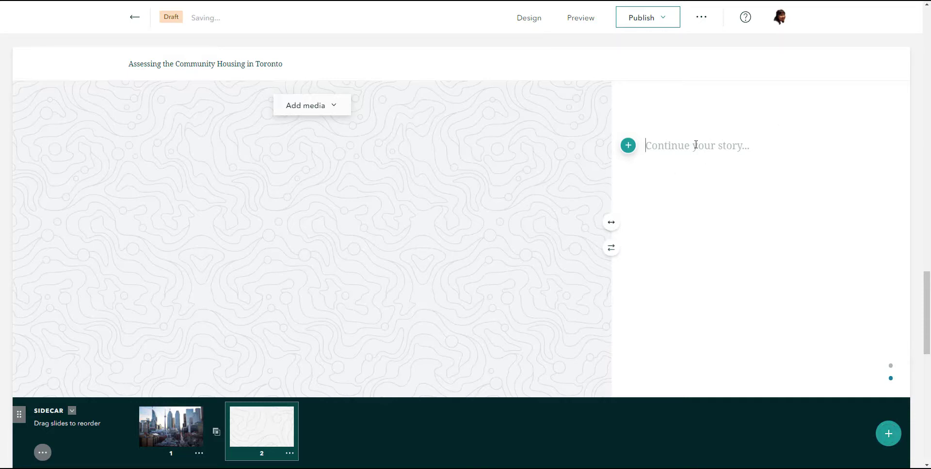
click(627, 145)
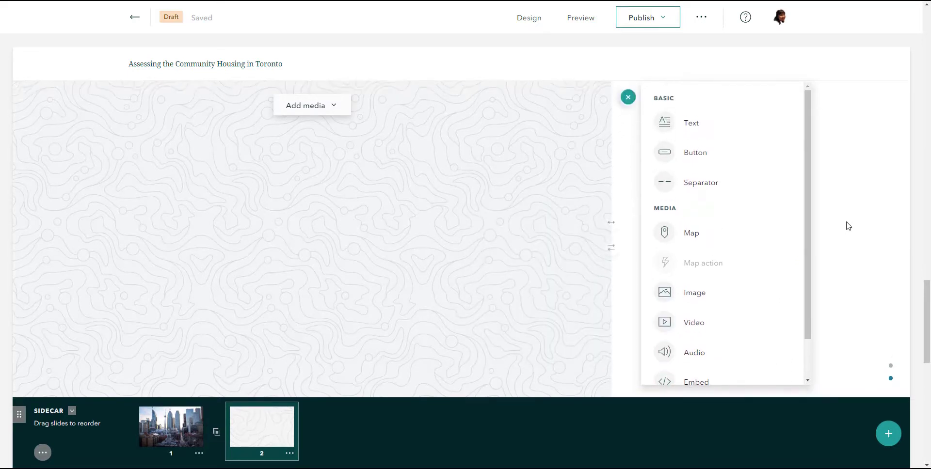
click(627, 97)
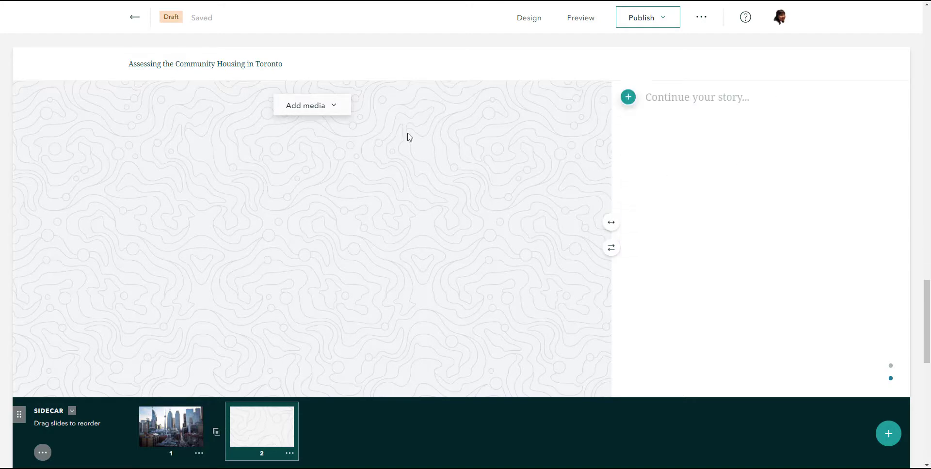
mouse_move(322, 113)
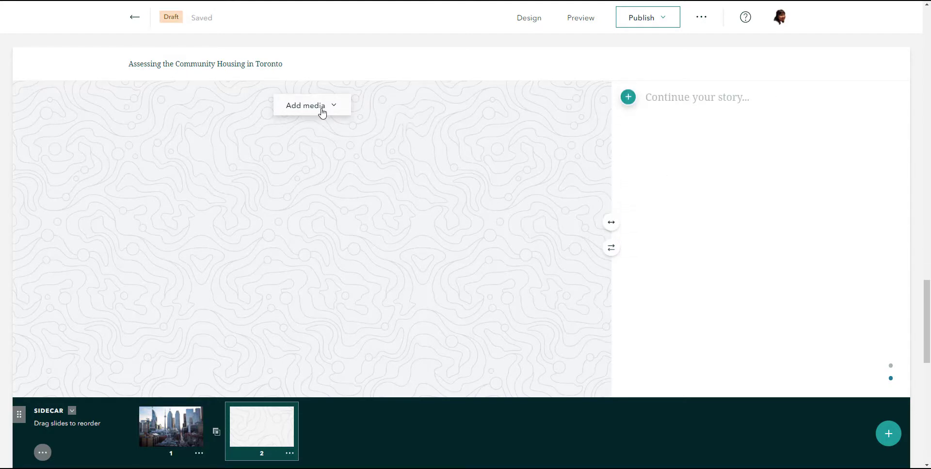
click(311, 105)
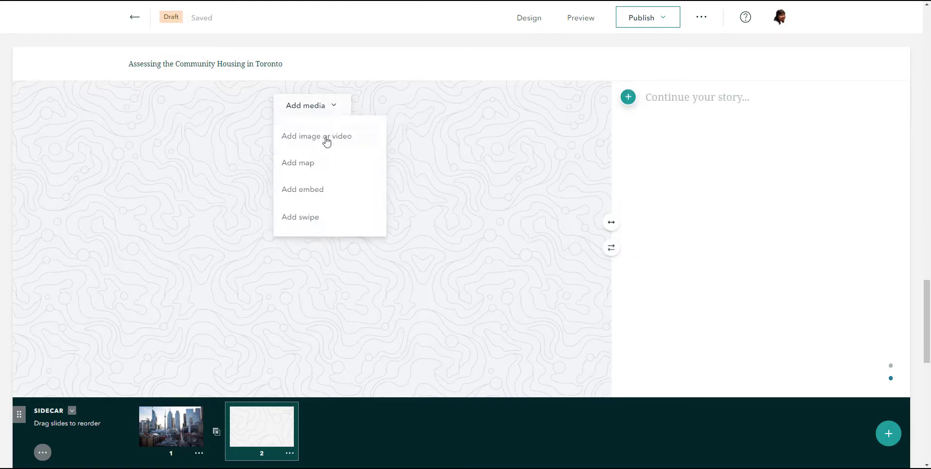
mouse_move(316, 136)
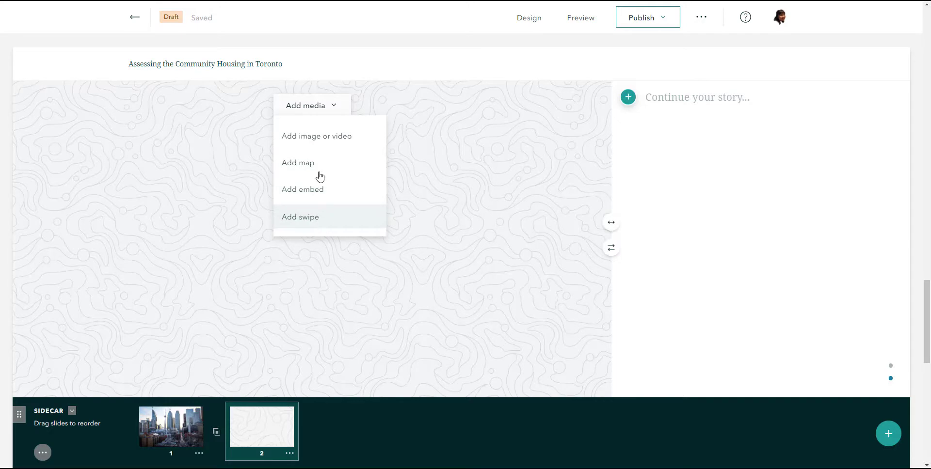
click(299, 163)
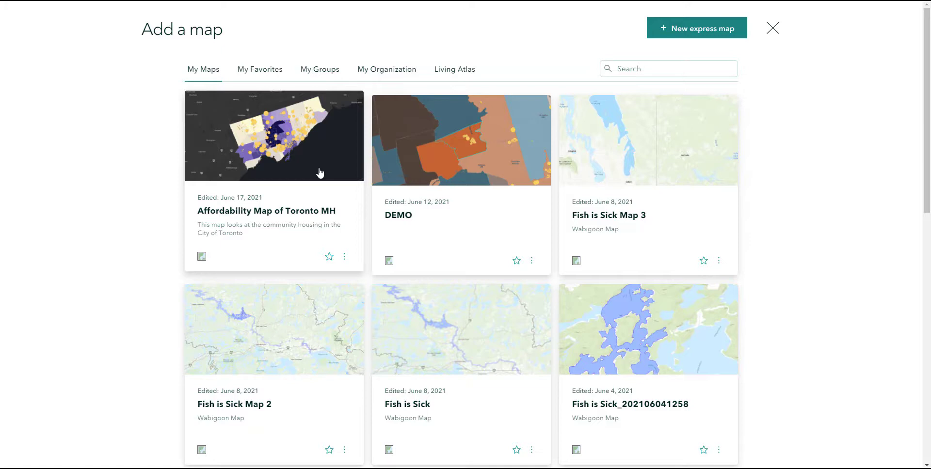
Pick the Affordability Map of Toronto MH, hiding the Community Housing and Real-Estate layers
click(273, 136)
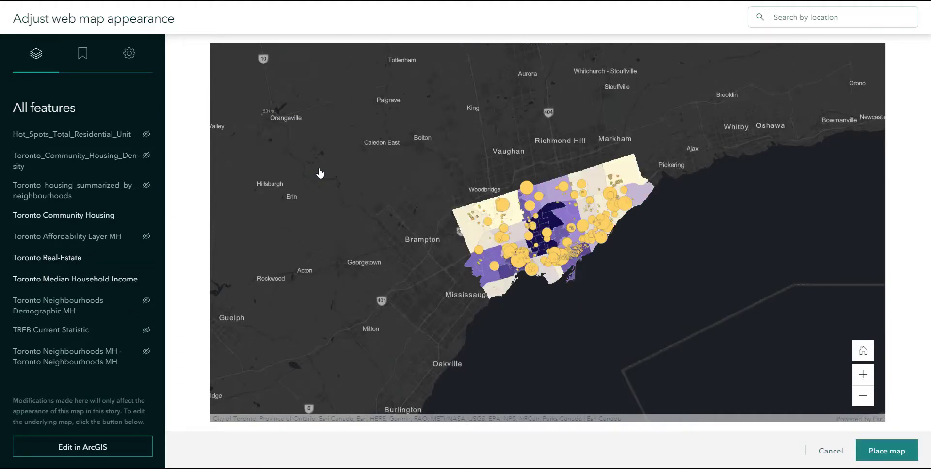
mouse_move(362, 174)
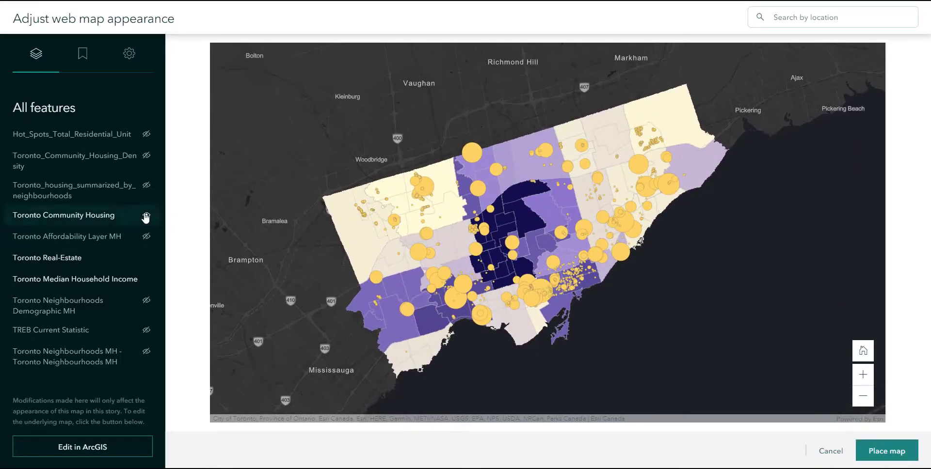
click(145, 216)
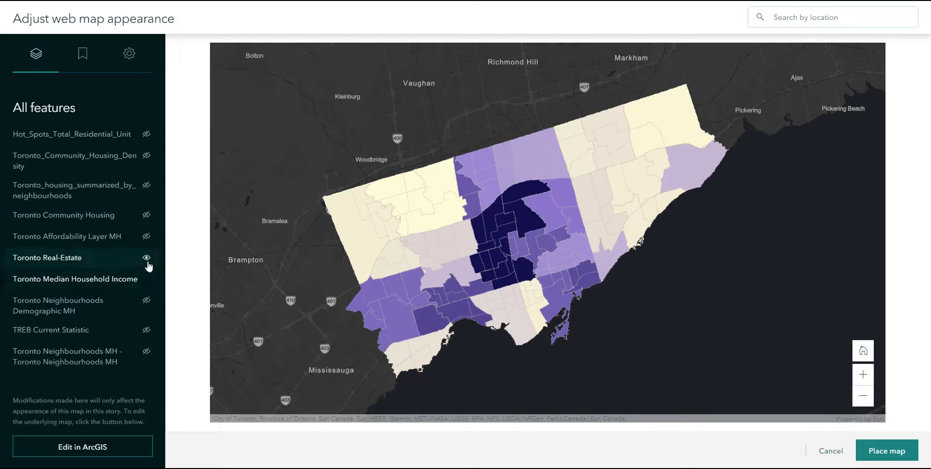
click(146, 257)
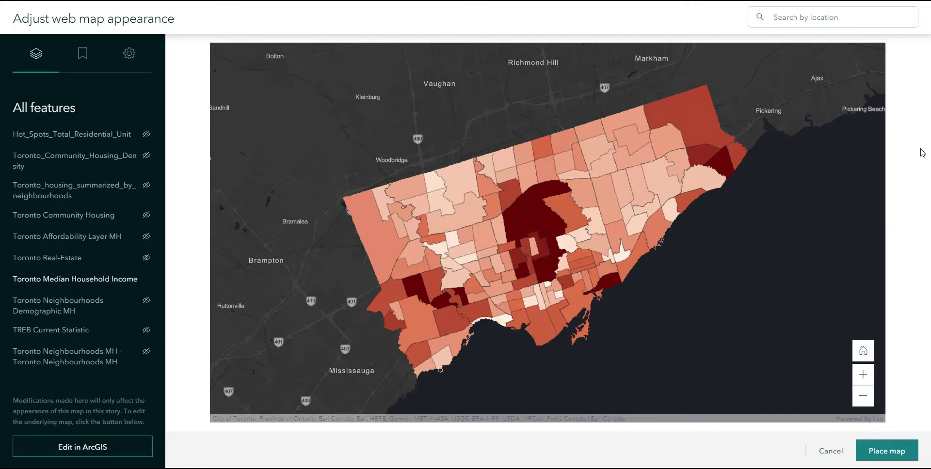
mouse_move(342, 284)
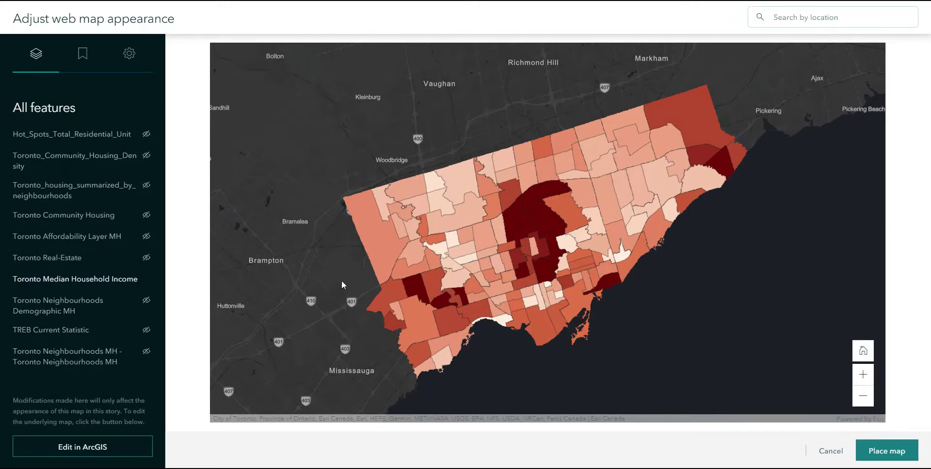
Enable search and legend for the income map and place it on slide 2
click(82, 54)
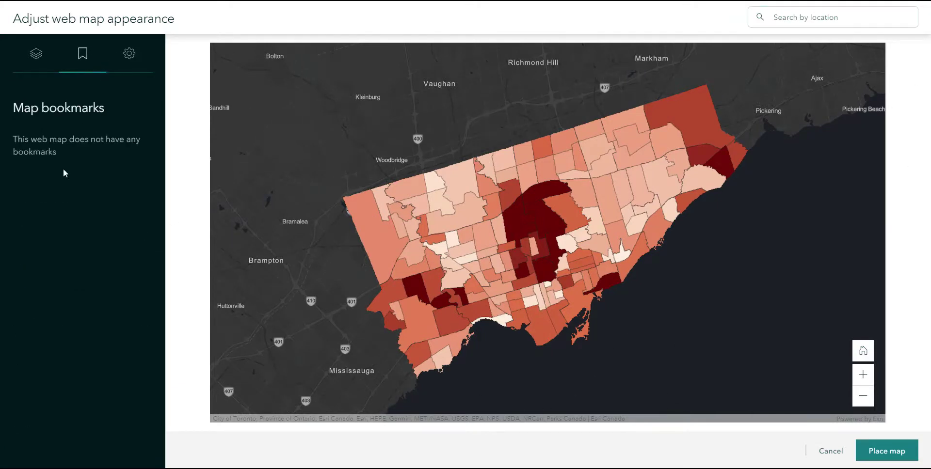
click(129, 53)
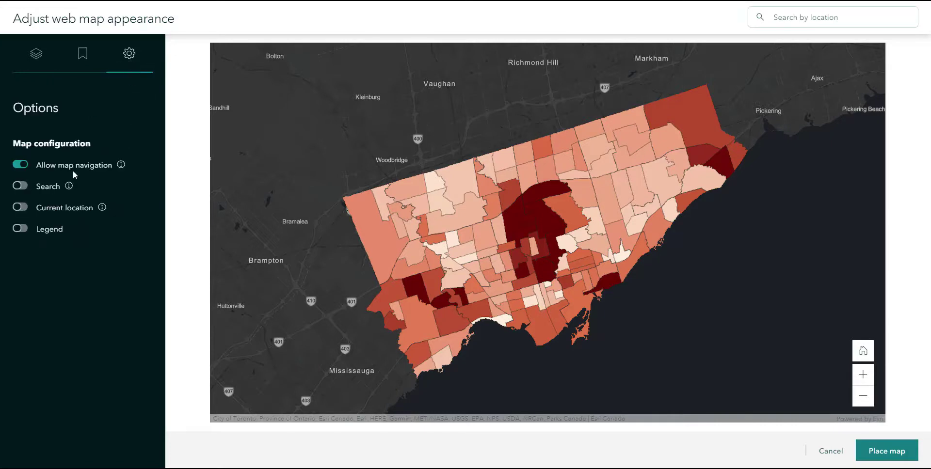
click(20, 186)
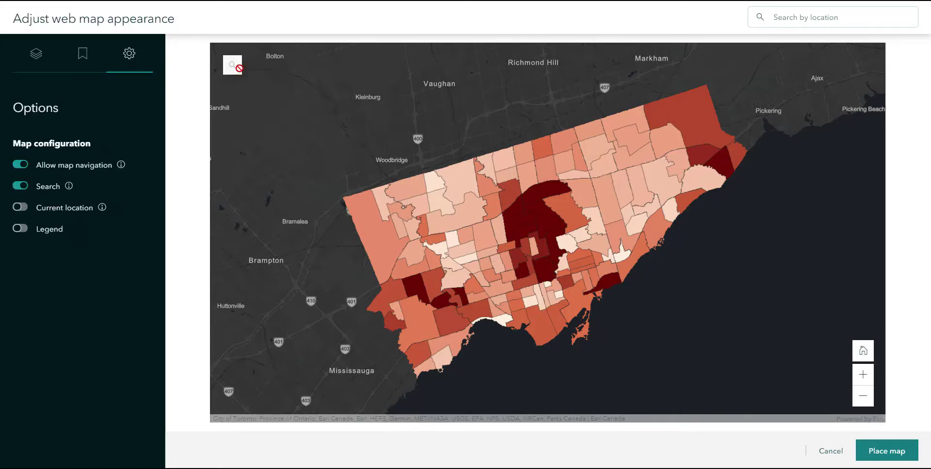
click(20, 228)
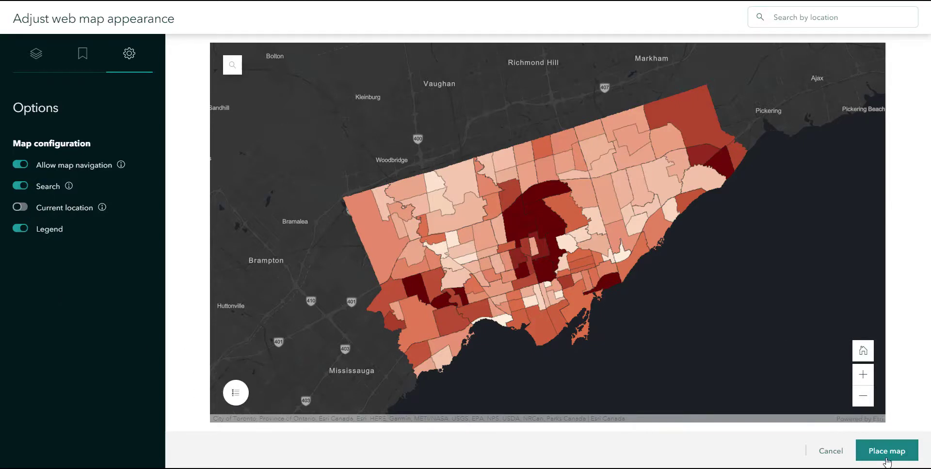
click(886, 451)
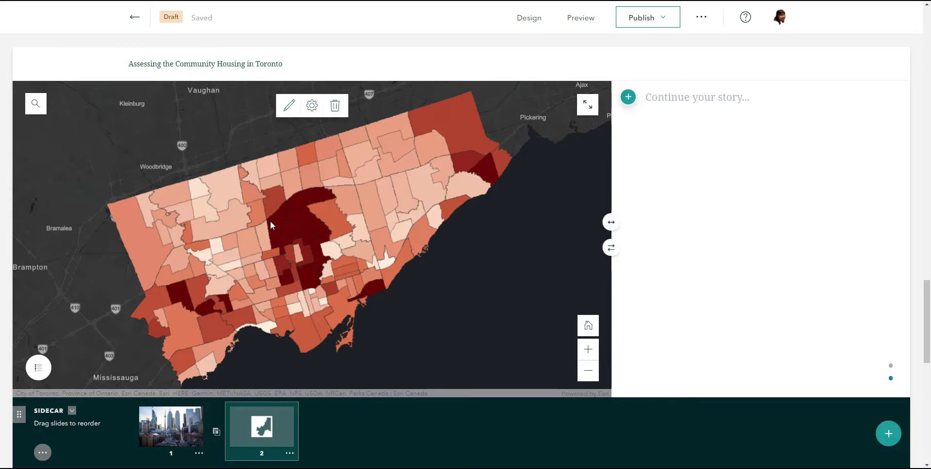
Write 'This is a map showing the median household income of Toronto neighbourhoods' on slide 2
click(719, 98)
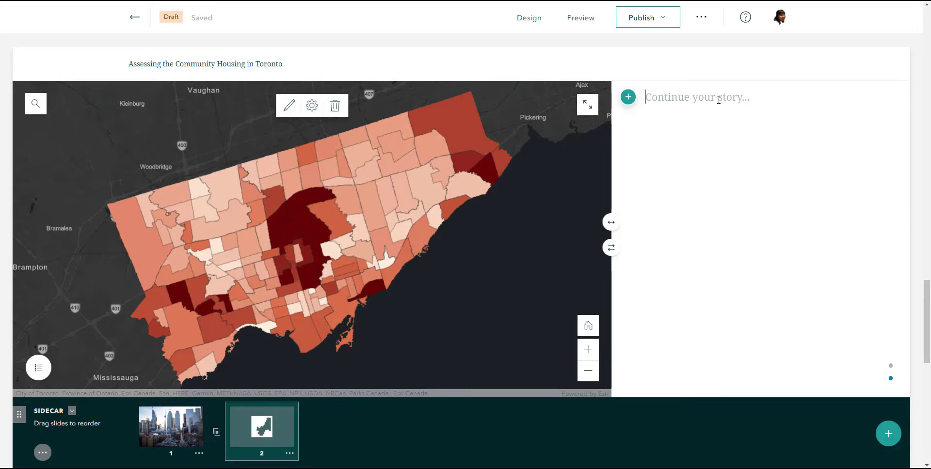
text(This is a)
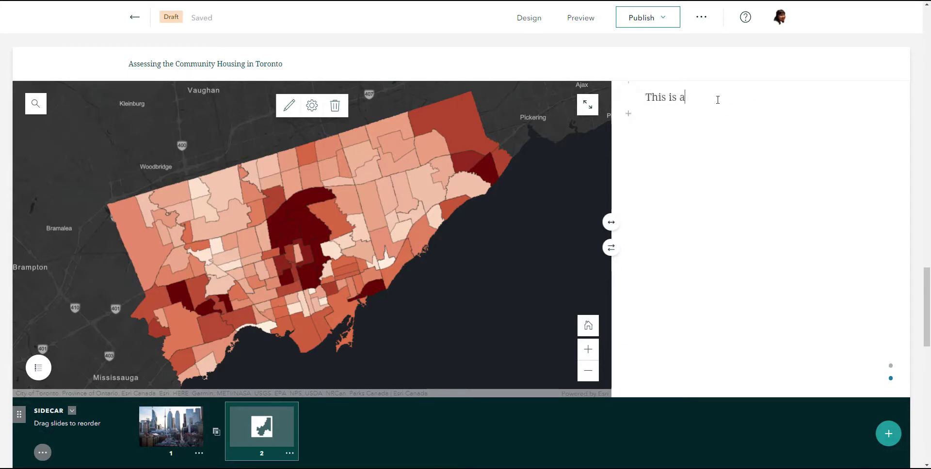
text(map showing the m)
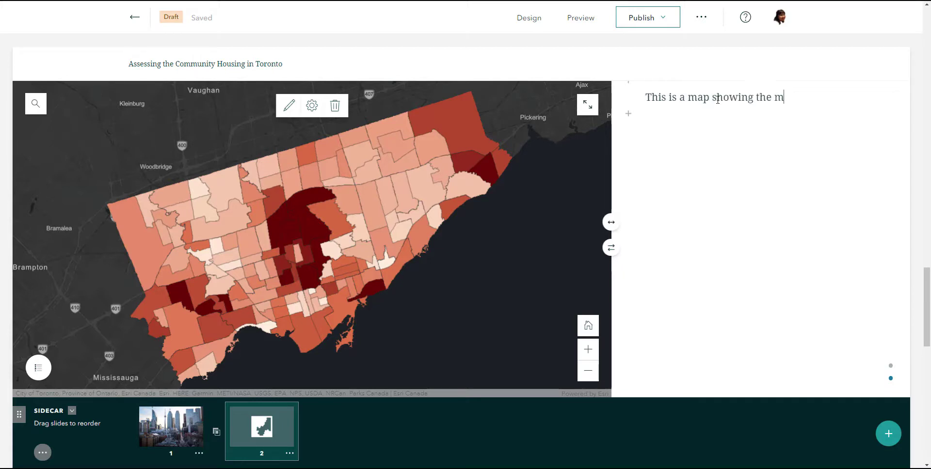
text(edian household i)
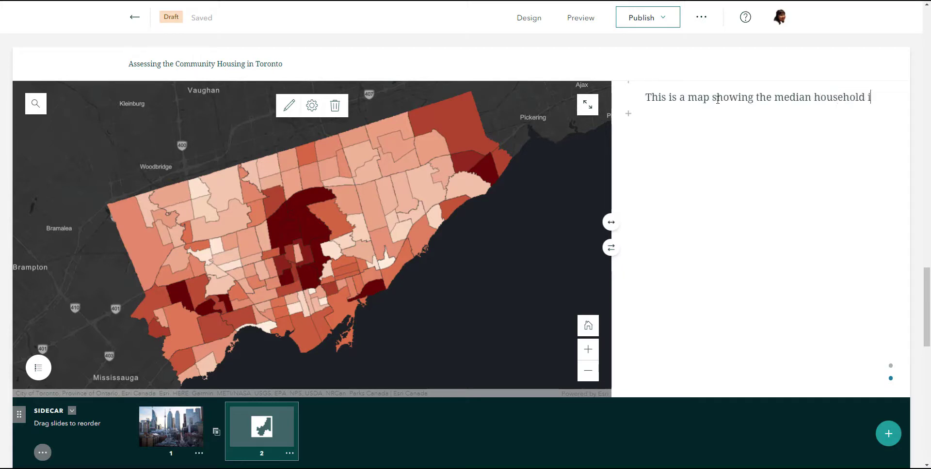
text(ncome of To)
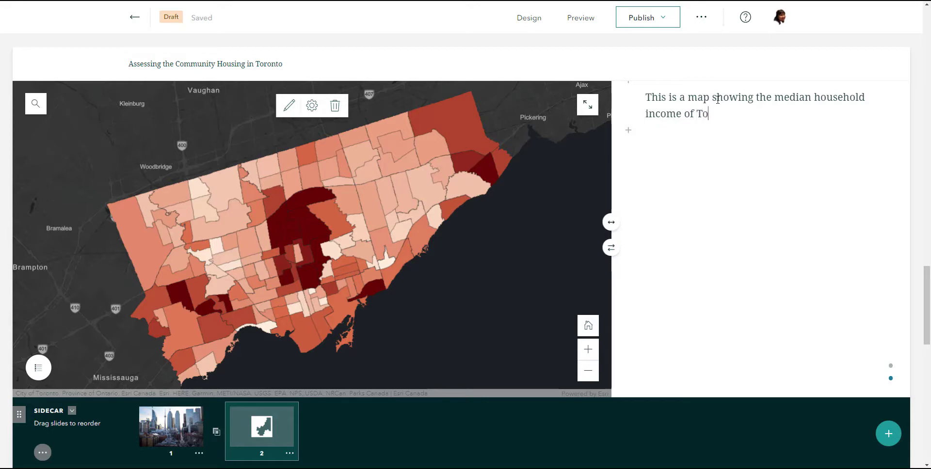
text(ronto nieg)
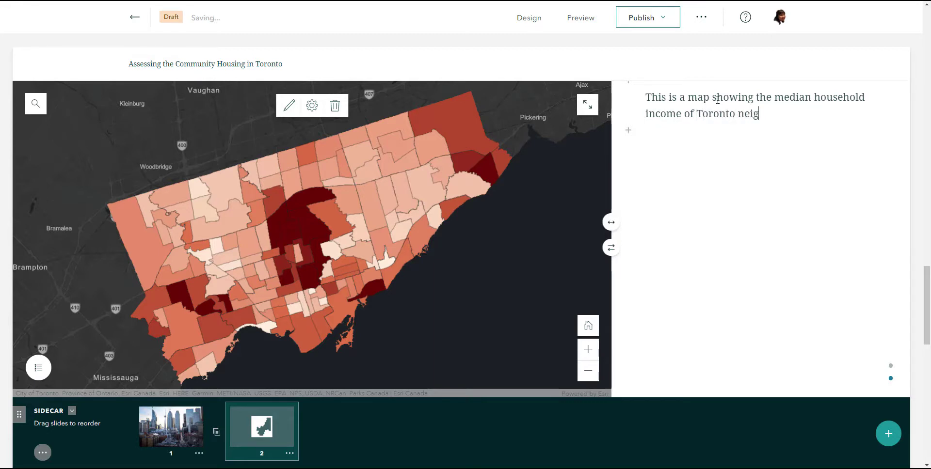
text(hbourhoods)
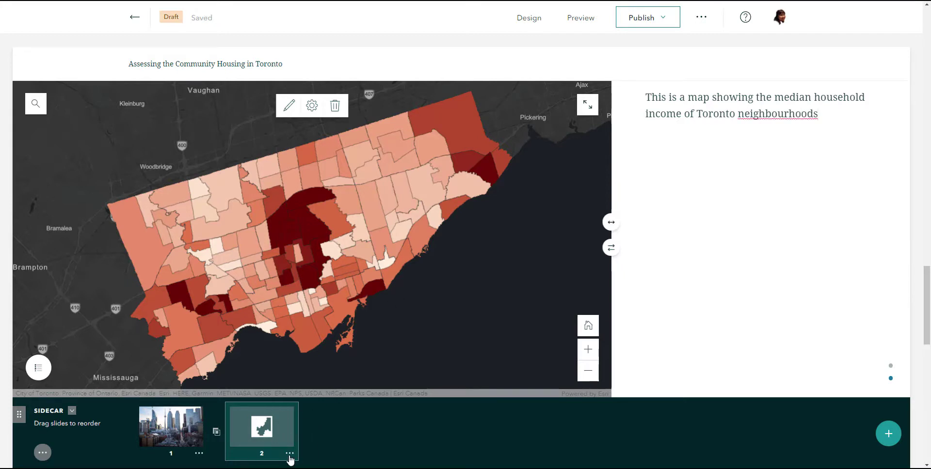
Duplicate the income map slide as slide 3 and zoom its map onto central Toronto
click(290, 453)
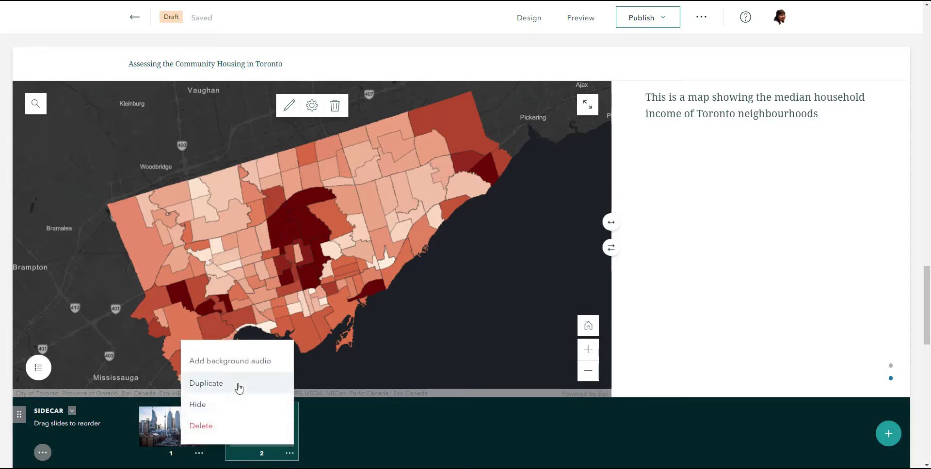
click(206, 384)
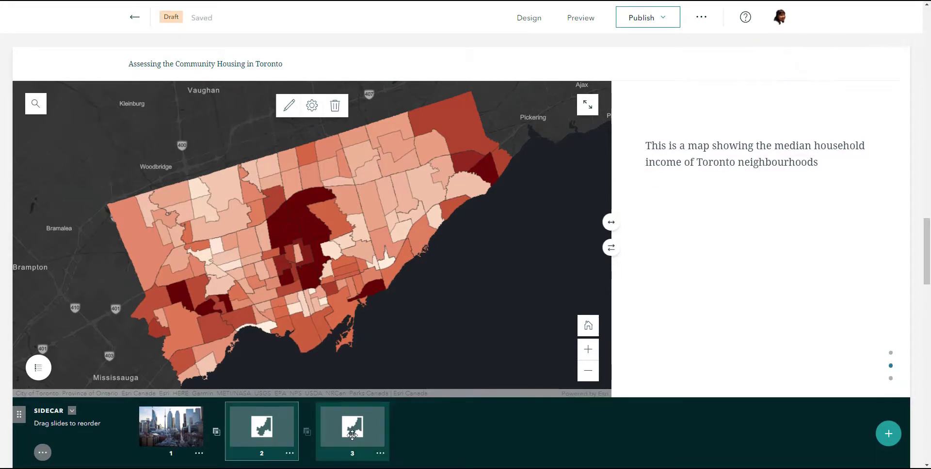
click(351, 428)
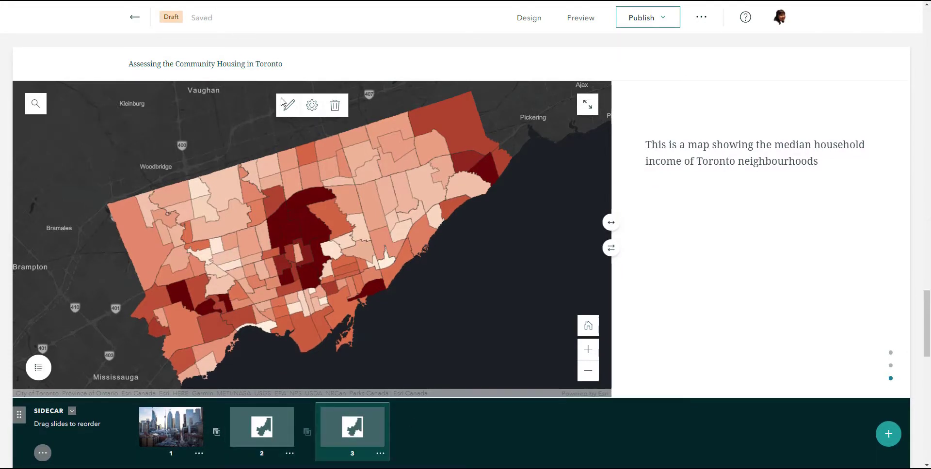
click(312, 106)
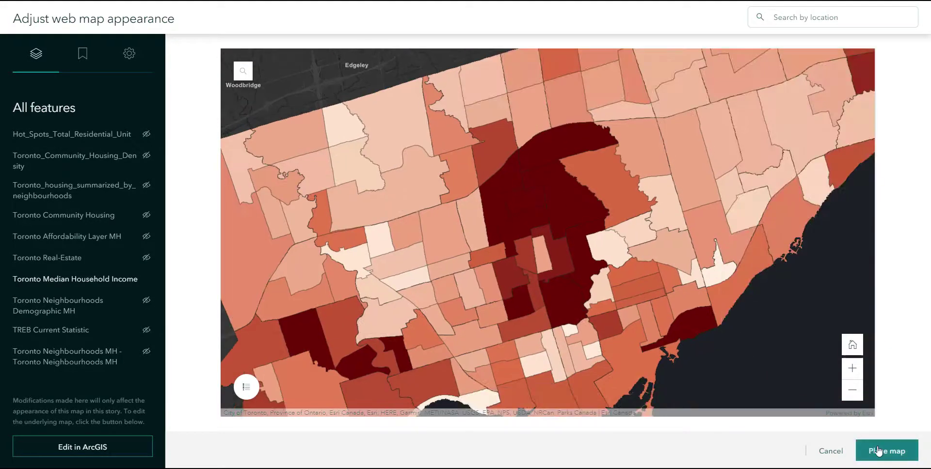
click(887, 451)
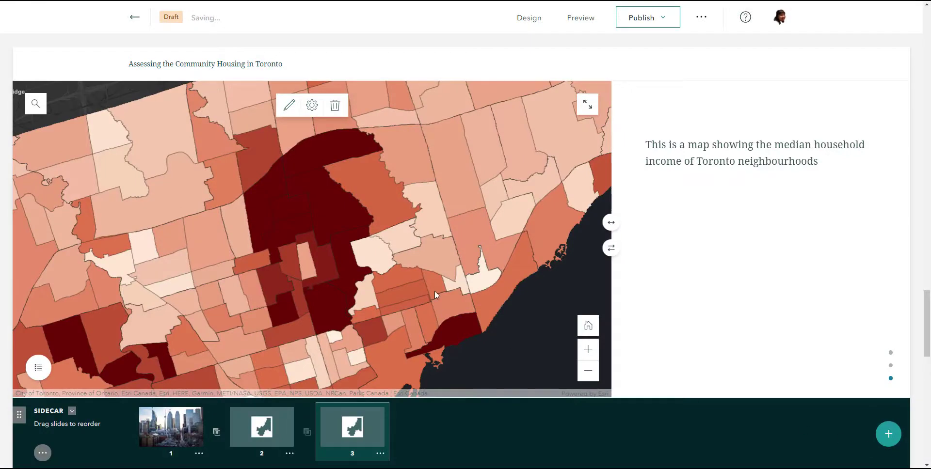
Compare the original income map slide with the zoomed-in duplicate
click(262, 427)
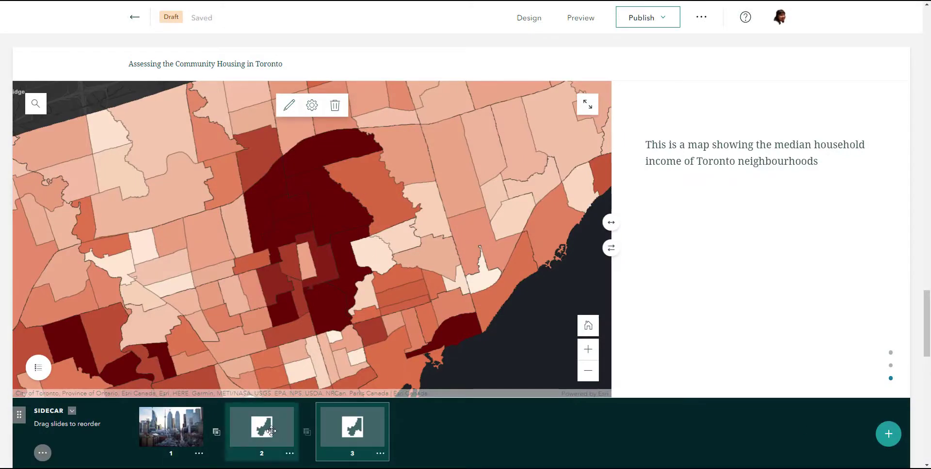
click(261, 431)
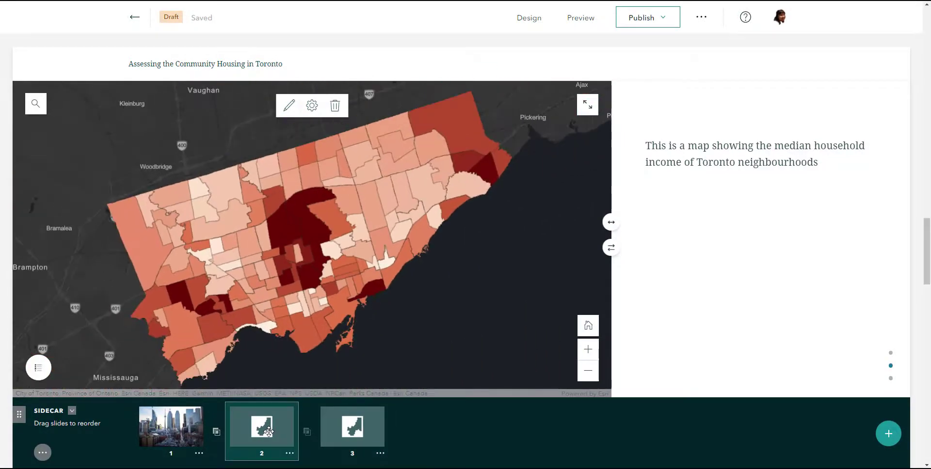
click(352, 427)
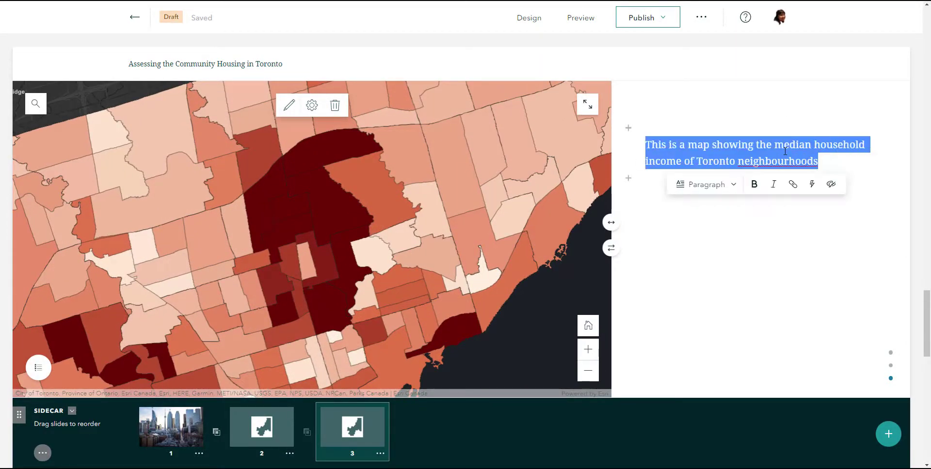
Change slide 3's caption to say this area has higher income and the most expensive property
text(This part of)
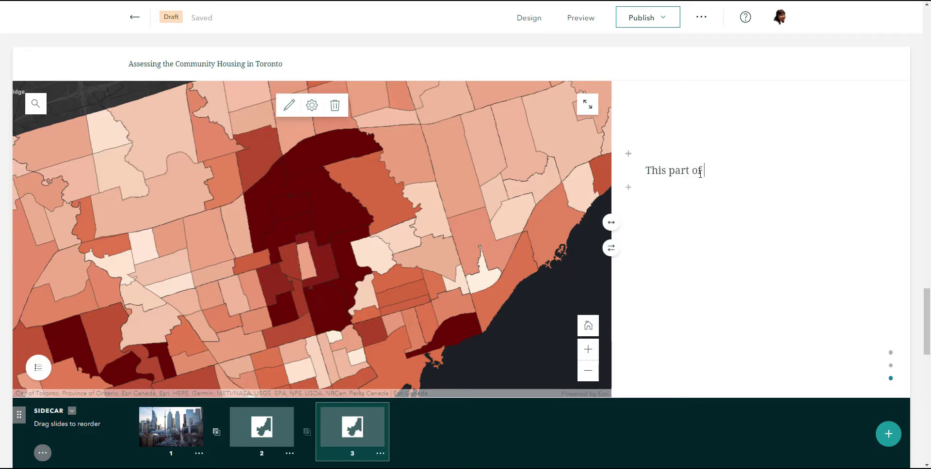
text(Toronto has a higher median household income as well as the mos)
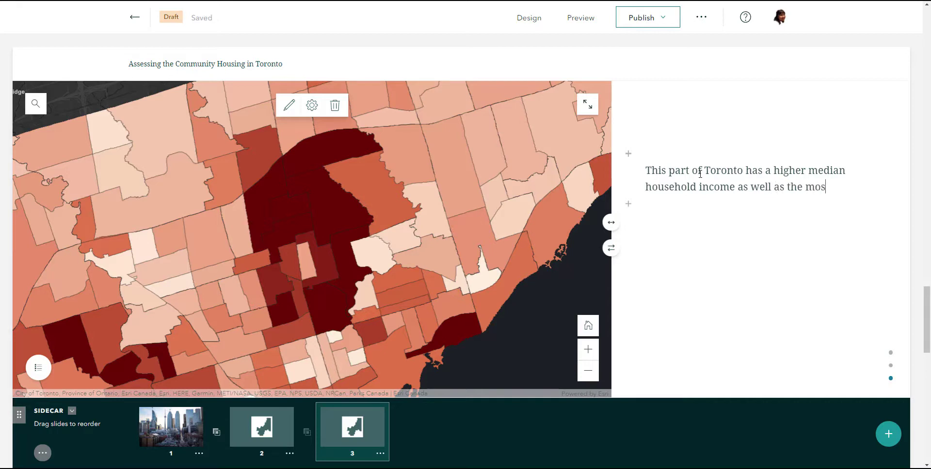
text(t expensive p)
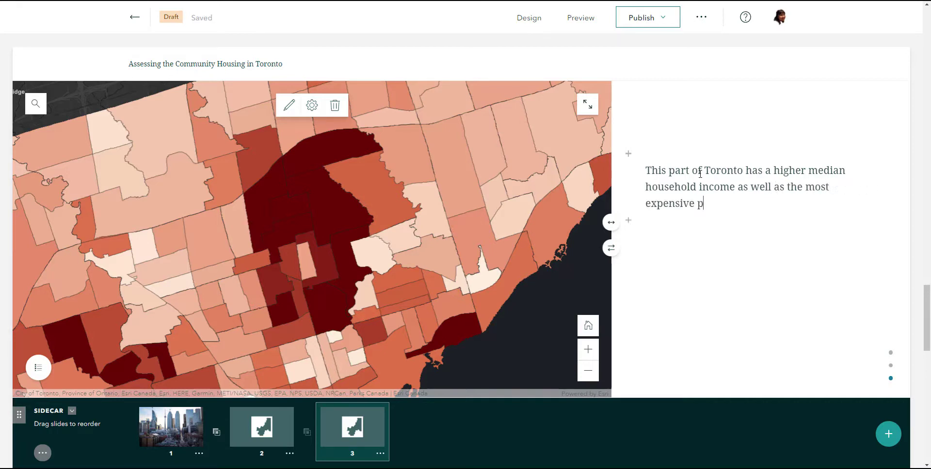
text(roperty.)
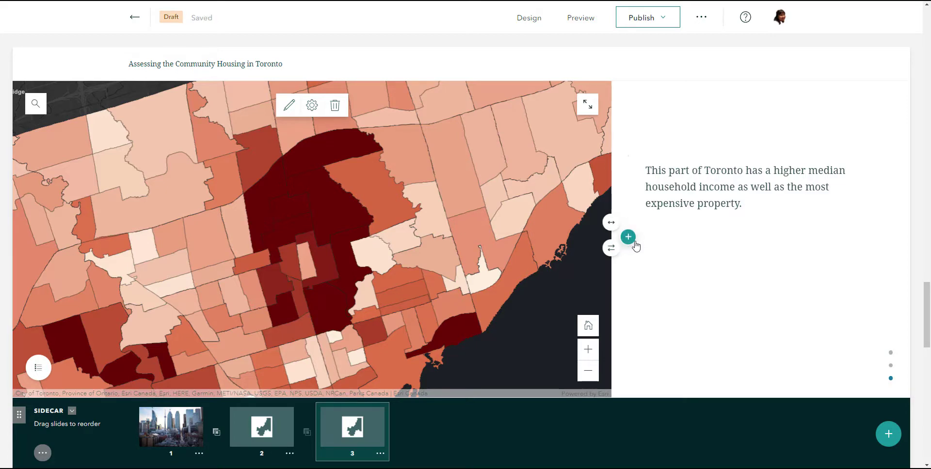
Add a 'Real-estate map' map action button below slide 3's caption and edit its action
click(627, 237)
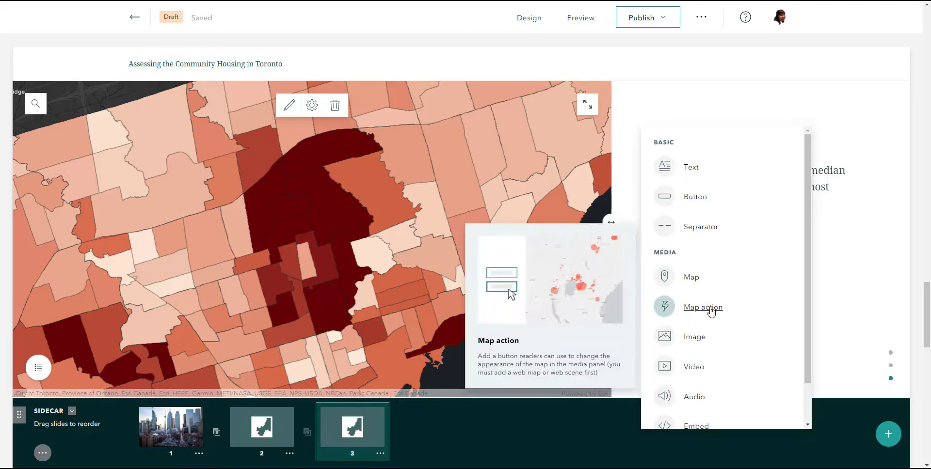
click(704, 307)
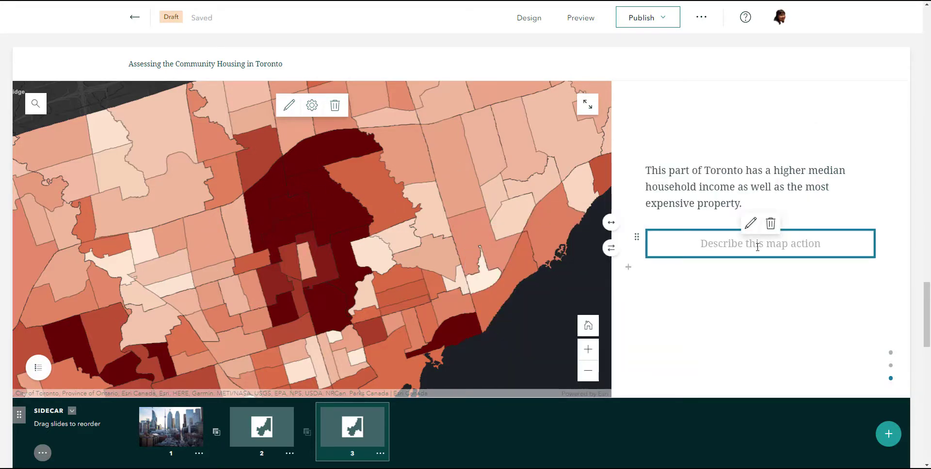
click(760, 244)
text(real)
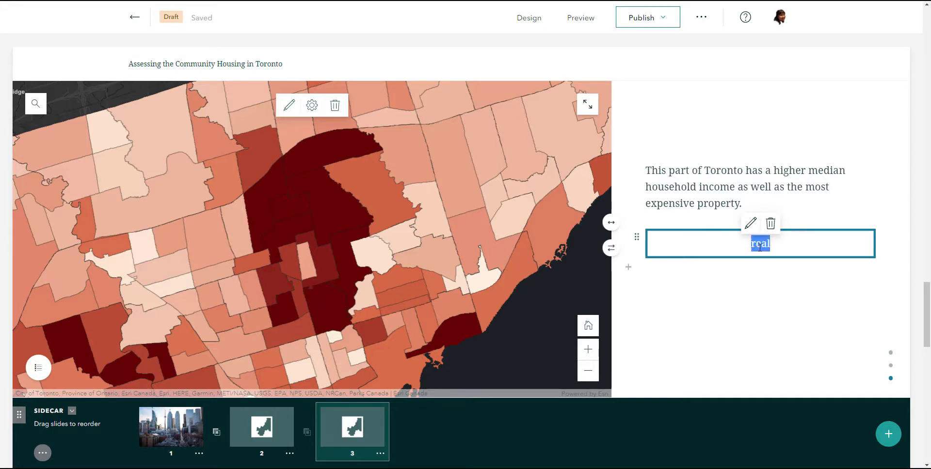
text(Real-estate)
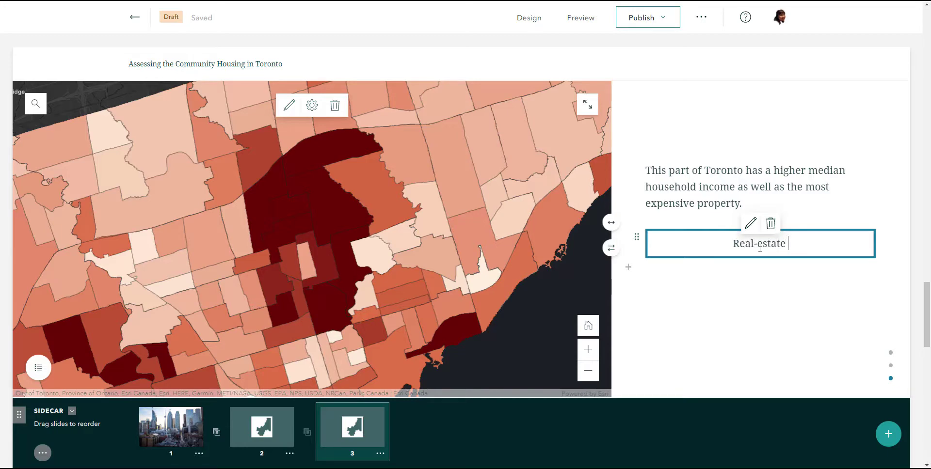
text(map)
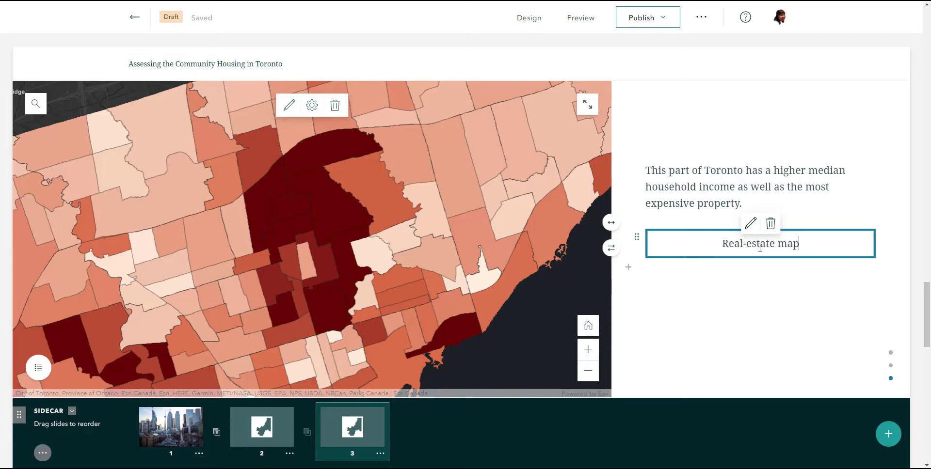
mouse_move(751, 224)
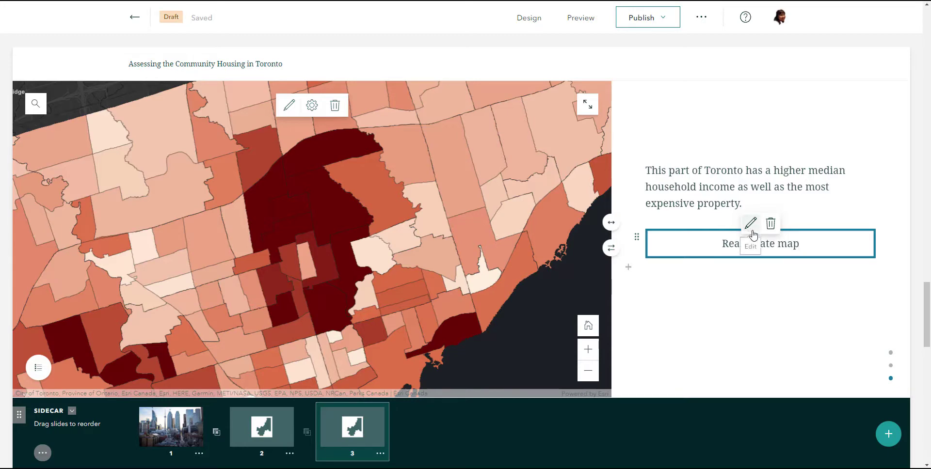
click(750, 223)
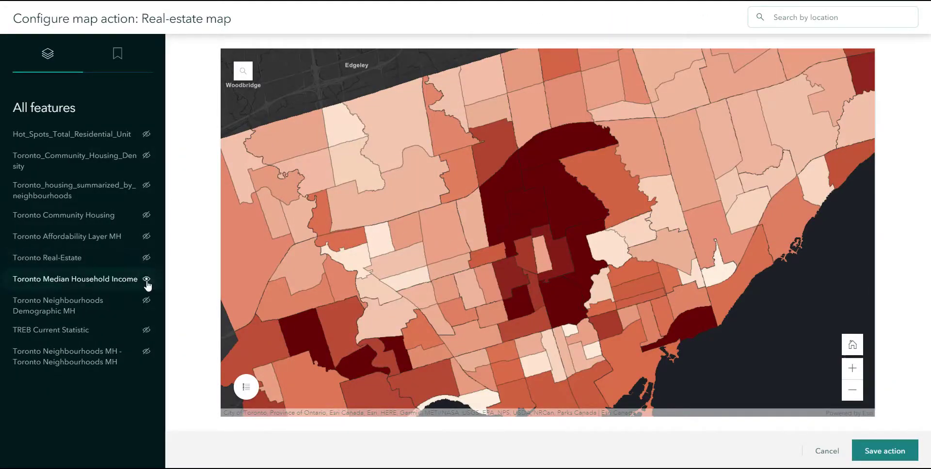
Save the Real-estate map action showing the Toronto Real-Estate layer instead of median household income
click(146, 281)
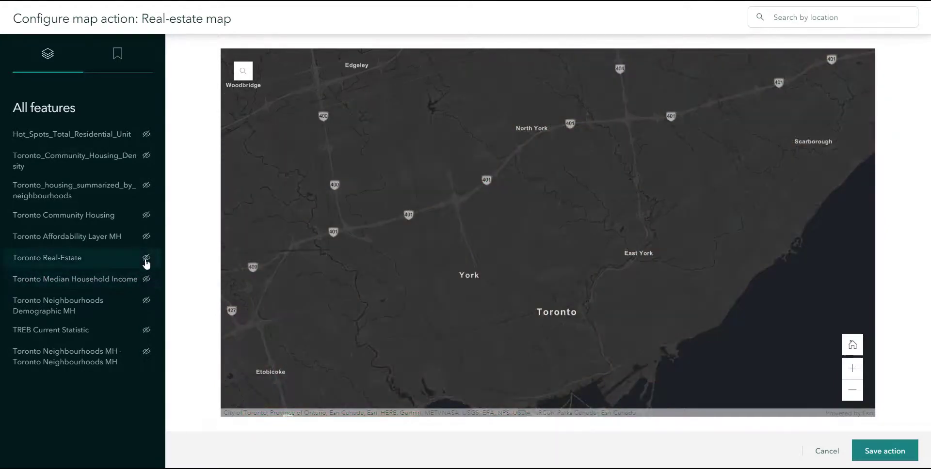
click(146, 257)
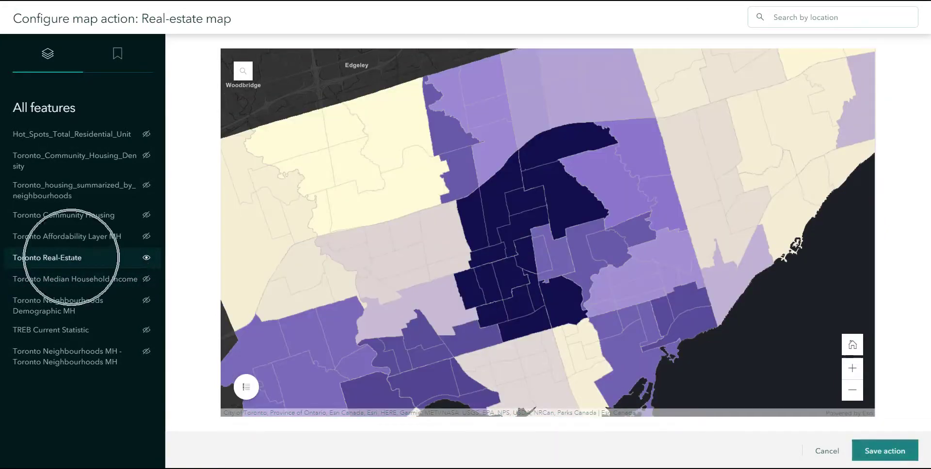
click(884, 451)
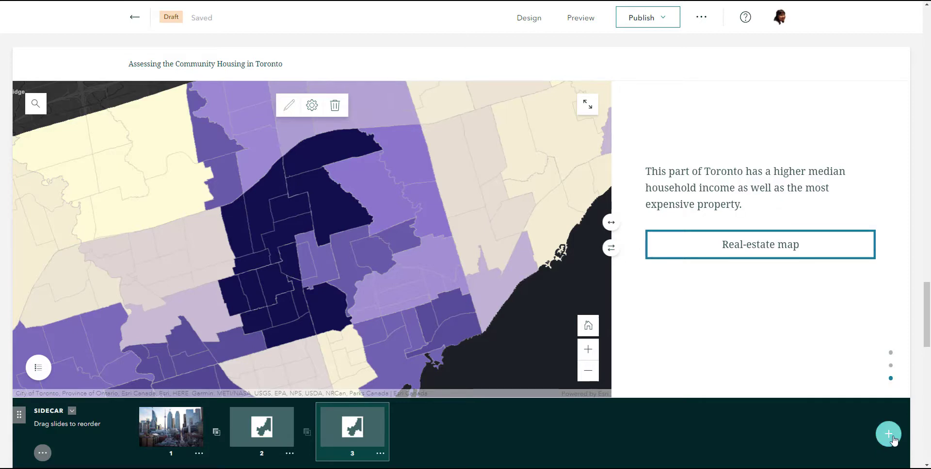
Add a fourth slide embedding the instant Media swipe app from its maps.arcgis.com URL
click(889, 435)
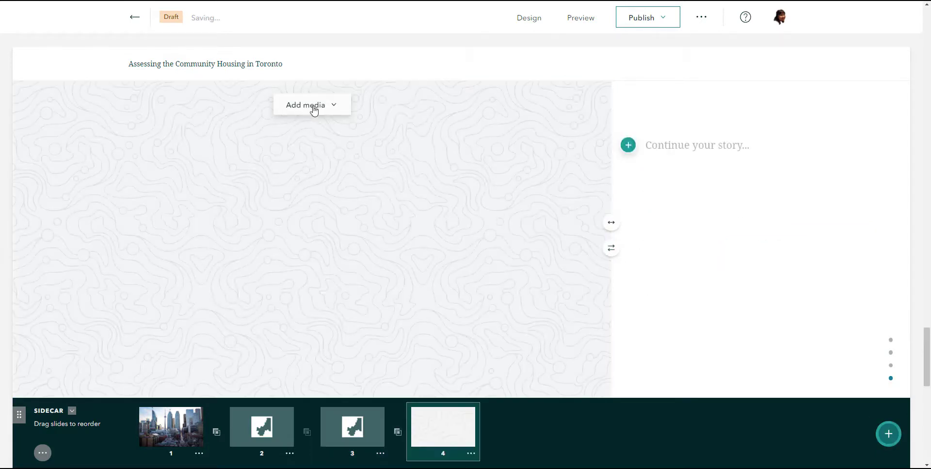
click(306, 105)
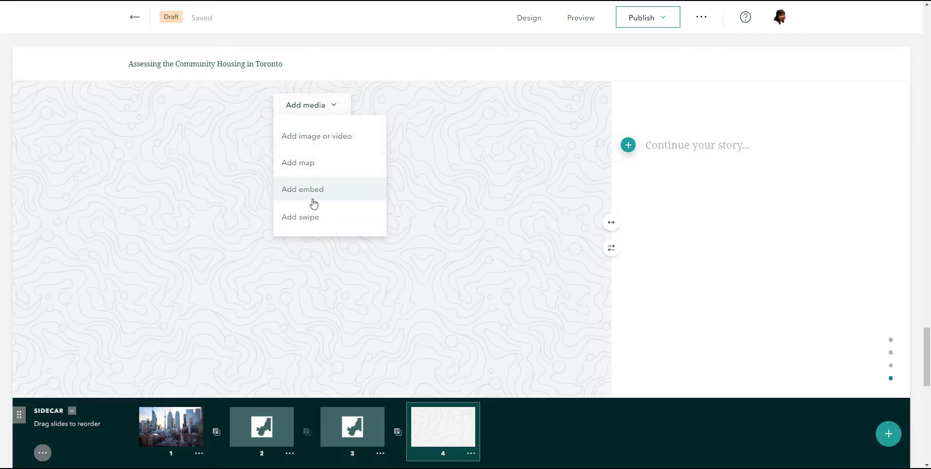
click(303, 190)
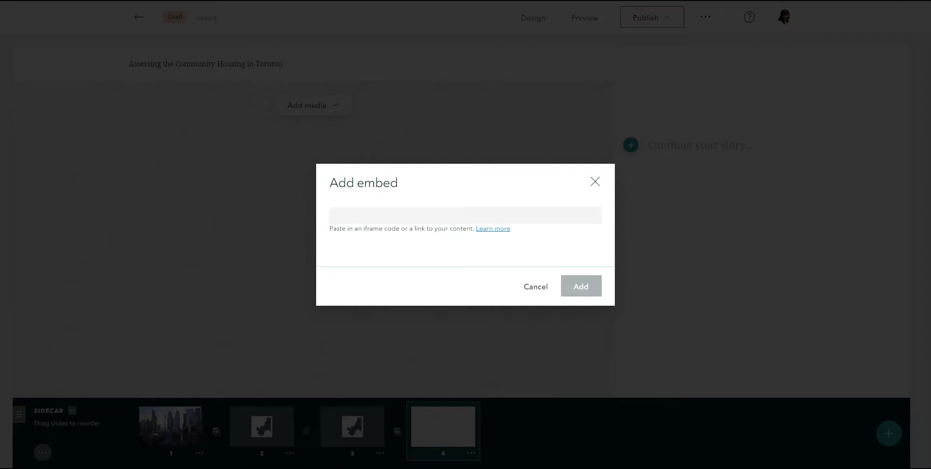
text(https://cdn-mediaprogram.maps.arcgis.com/apps/instant/media/index.html?appid=97ca8409c7a9478abe5e1350d3e141f9)
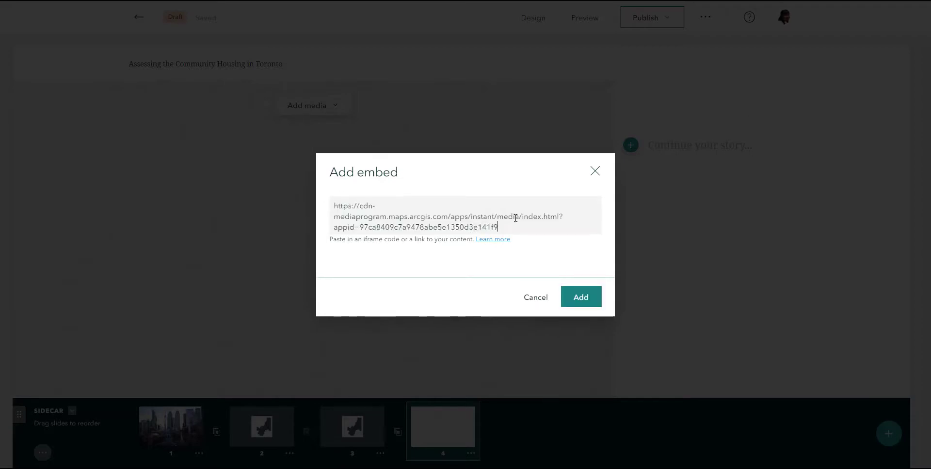
click(581, 296)
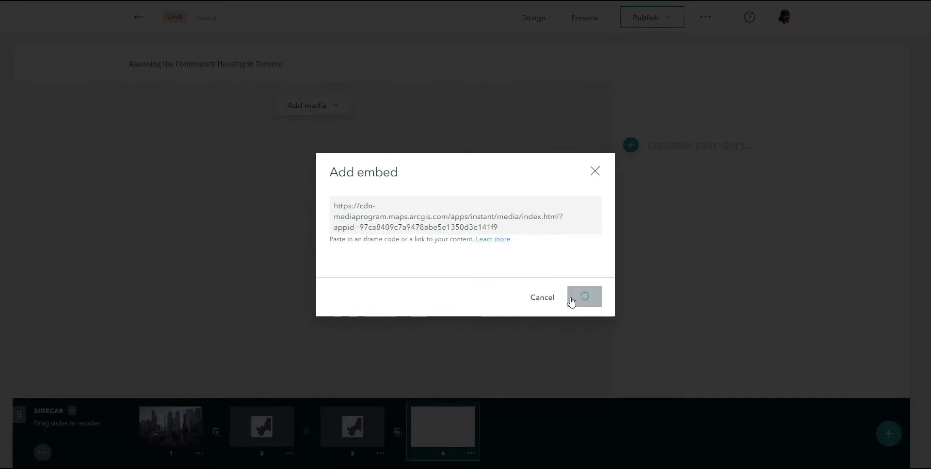
click(585, 297)
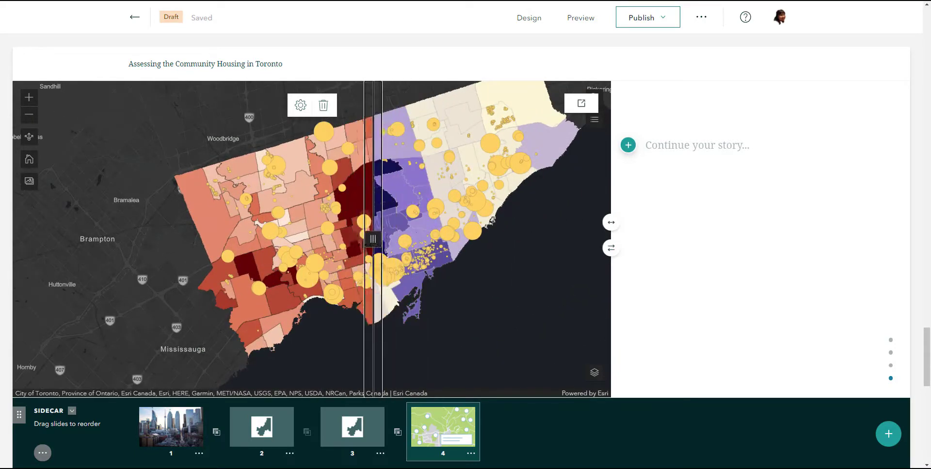
drag(373, 239, 360, 238)
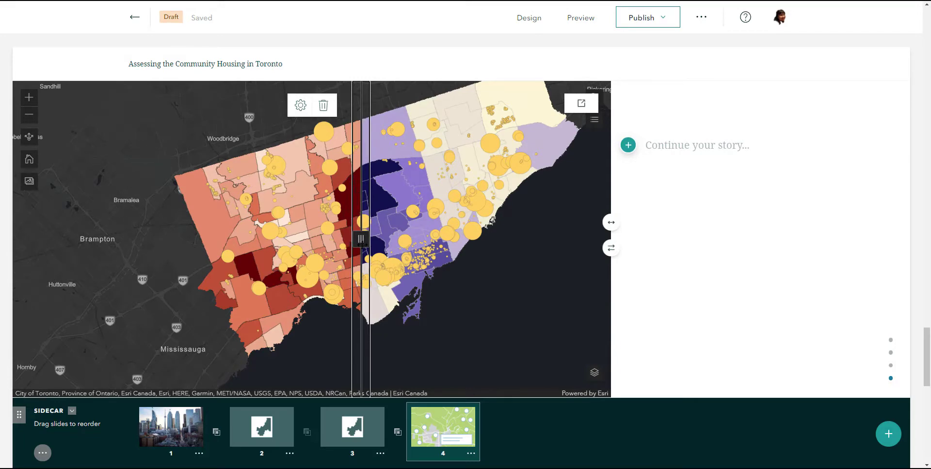
mouse_move(484, 242)
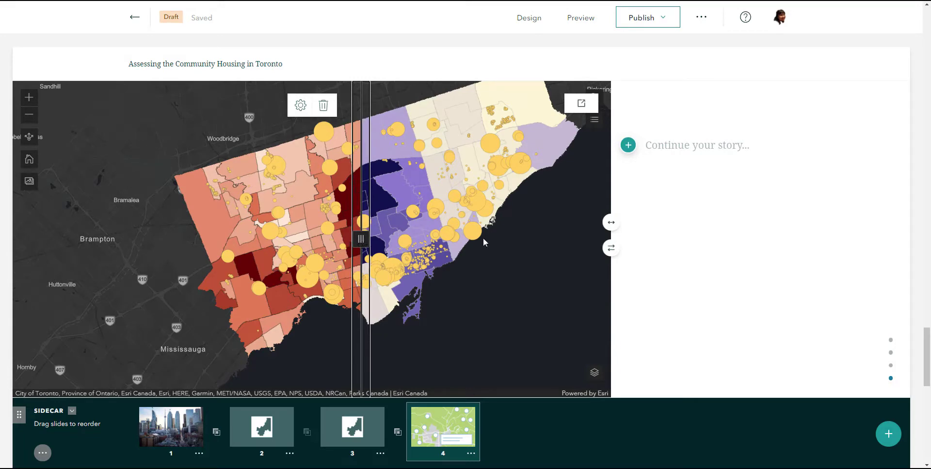
drag(361, 237, 361, 239)
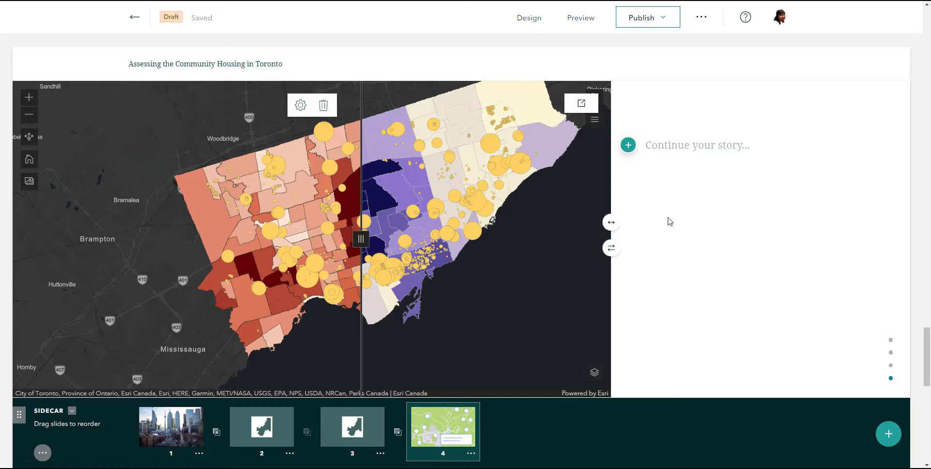
mouse_move(822, 360)
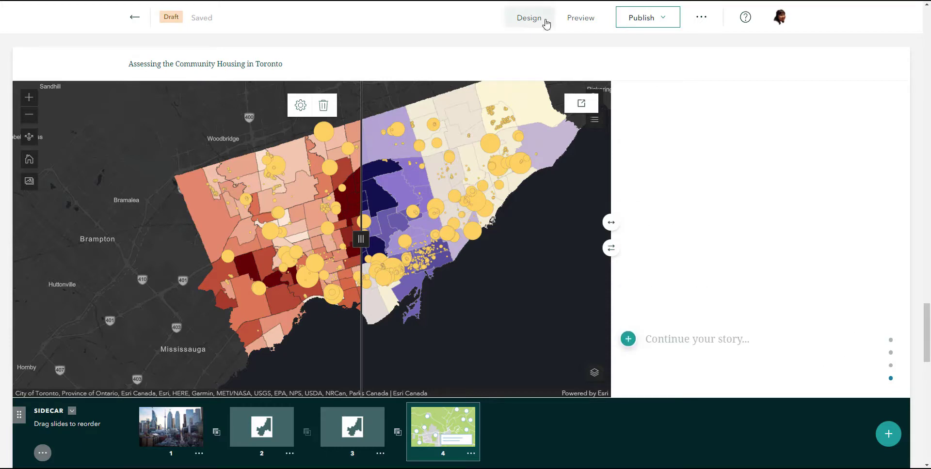
Give the story a side-by-side cover with the title beside the housing photo
click(528, 17)
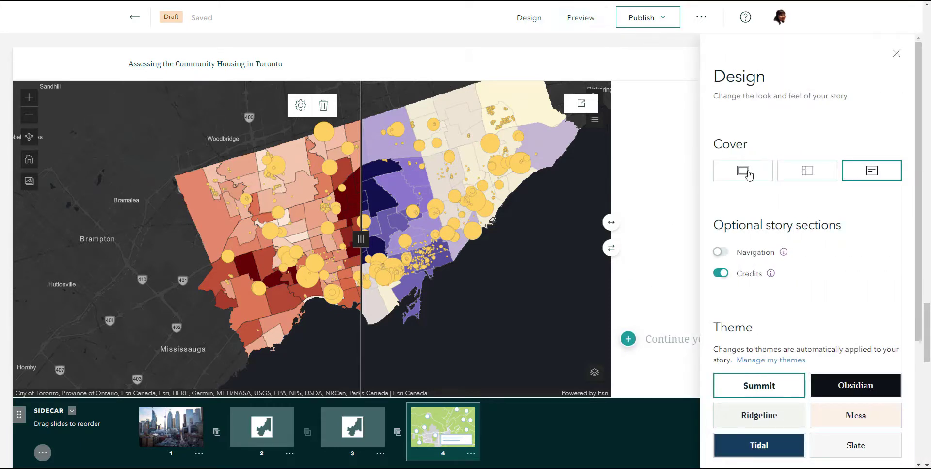
click(742, 171)
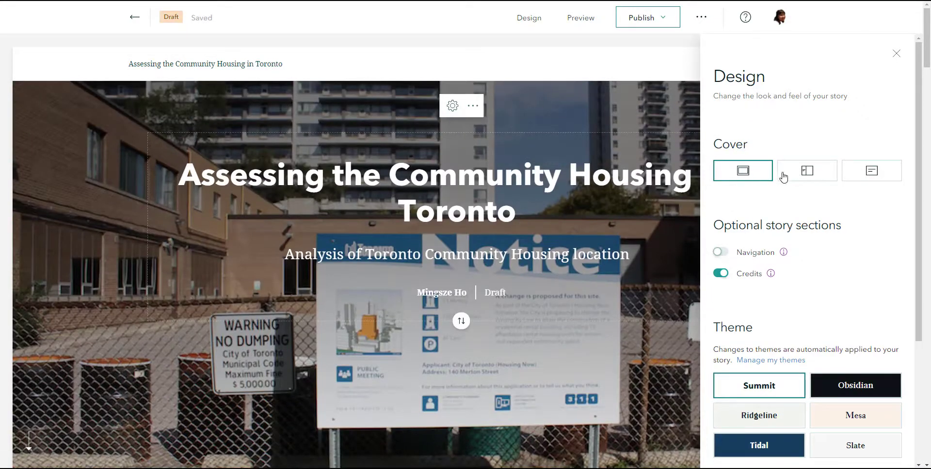
click(807, 171)
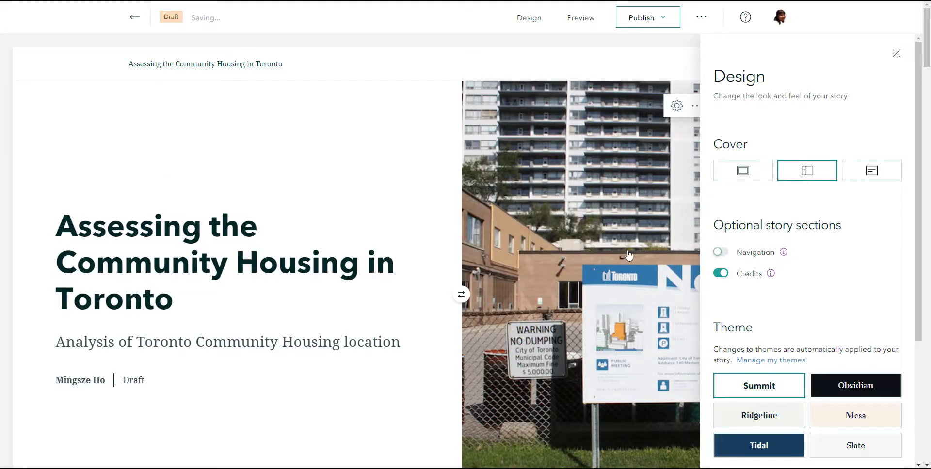
Turn on navigation links, and toggle credits off and back on
click(720, 252)
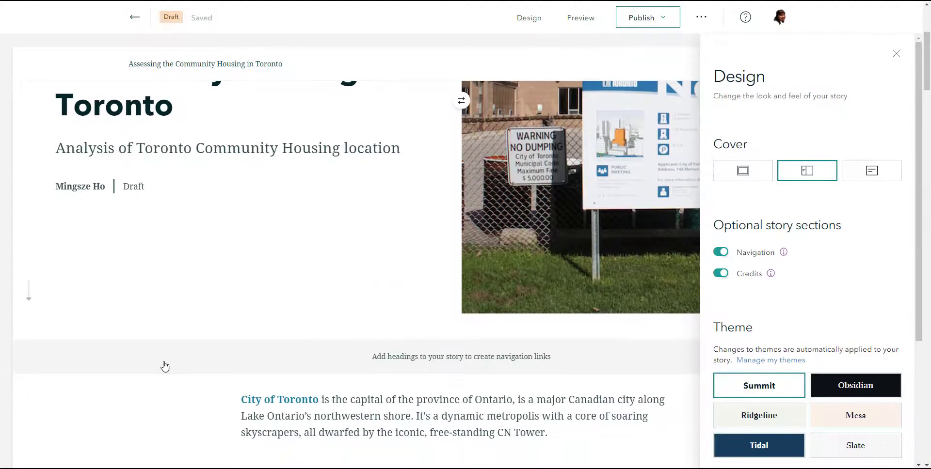
mouse_move(154, 371)
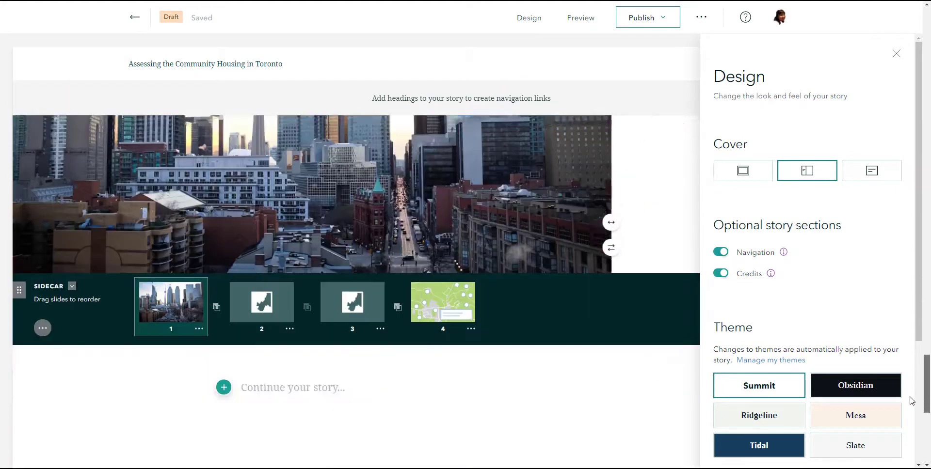
scroll(down, 3)
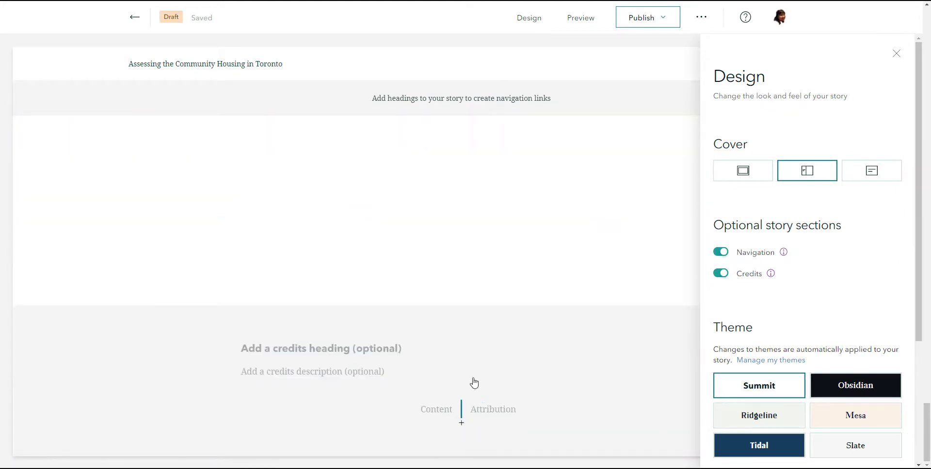
click(721, 274)
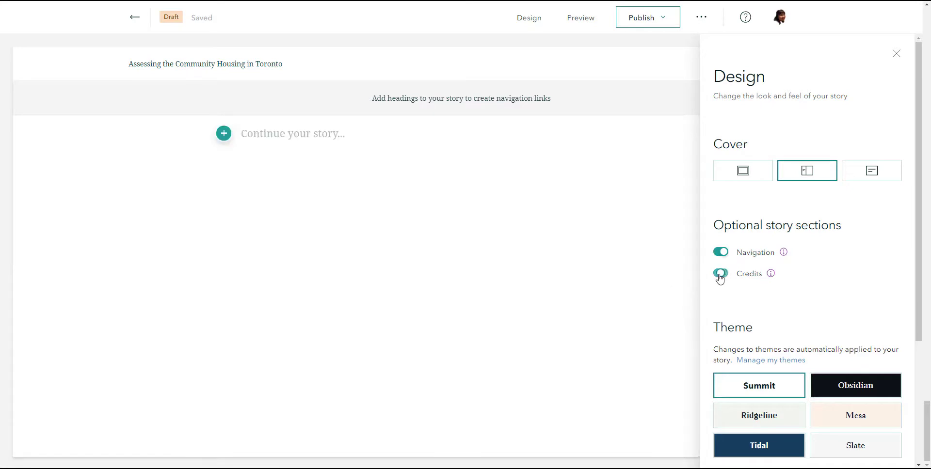
click(720, 274)
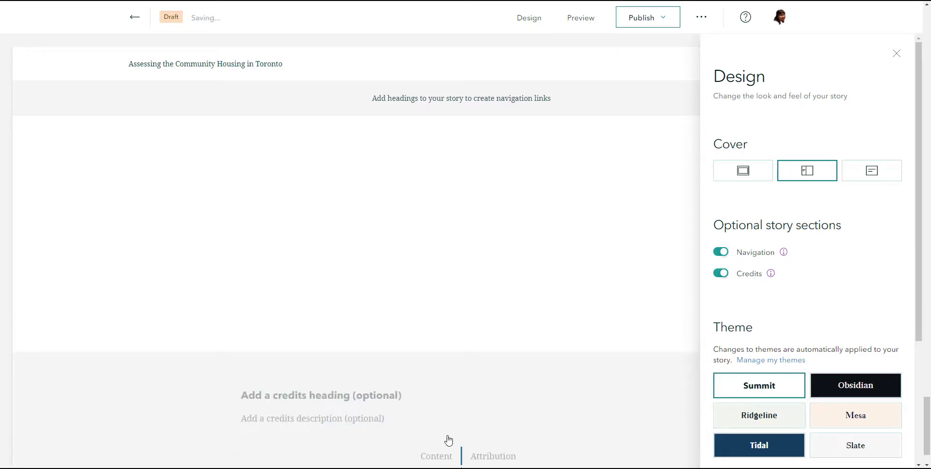
scroll(down, 3)
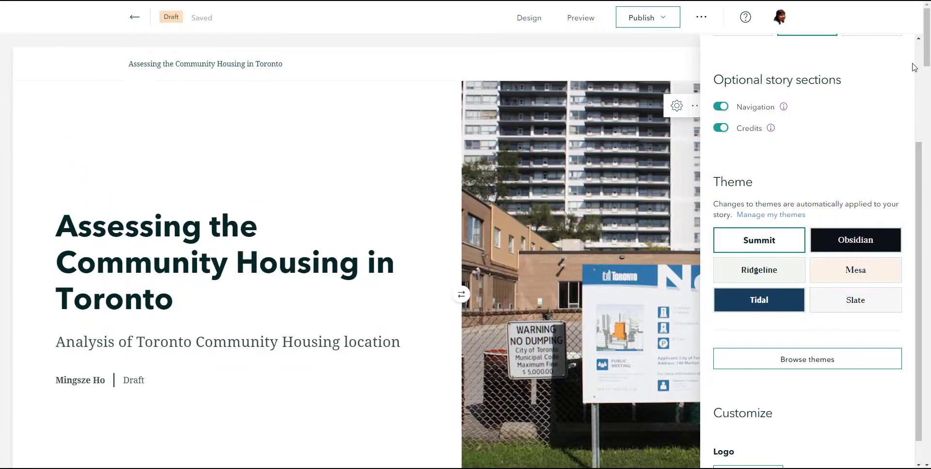
Try the beige Mesa theme, then settle on the dark Obsidian theme
click(855, 239)
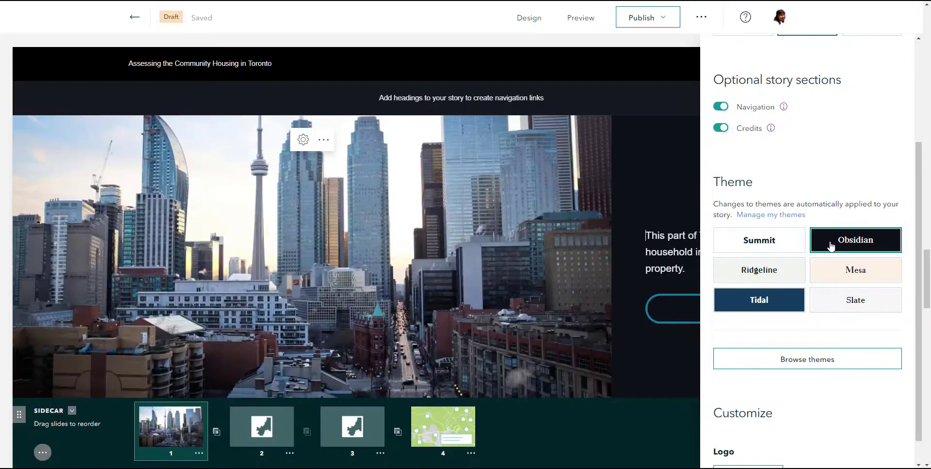
click(261, 427)
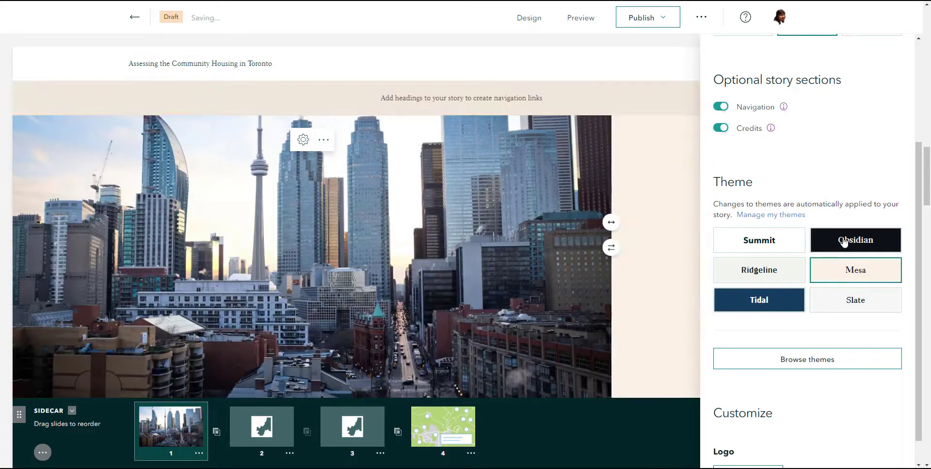
click(855, 241)
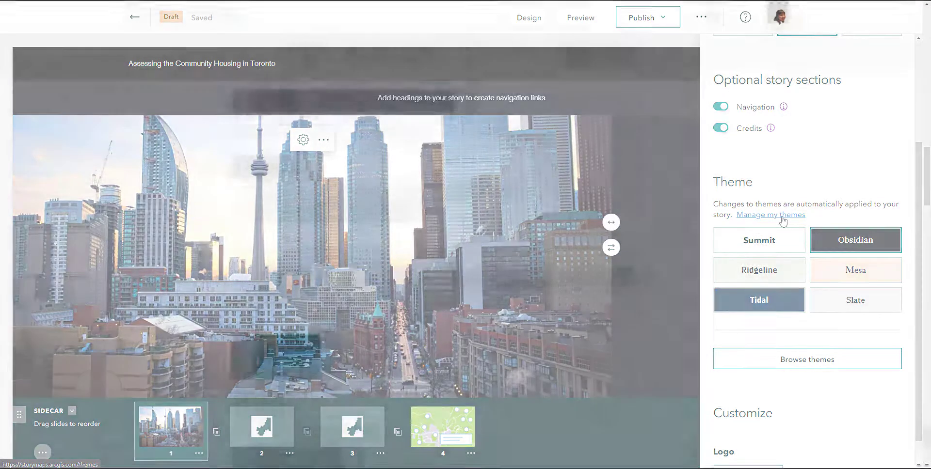
click(580, 17)
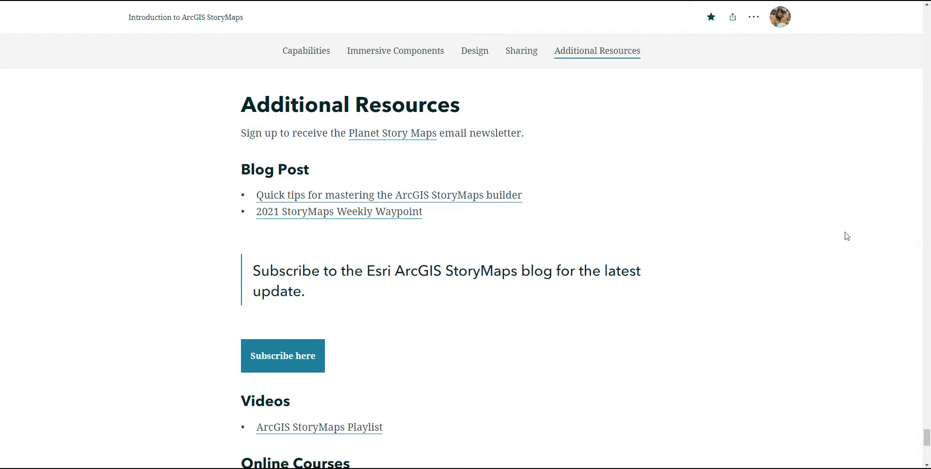
mouse_move(406, 209)
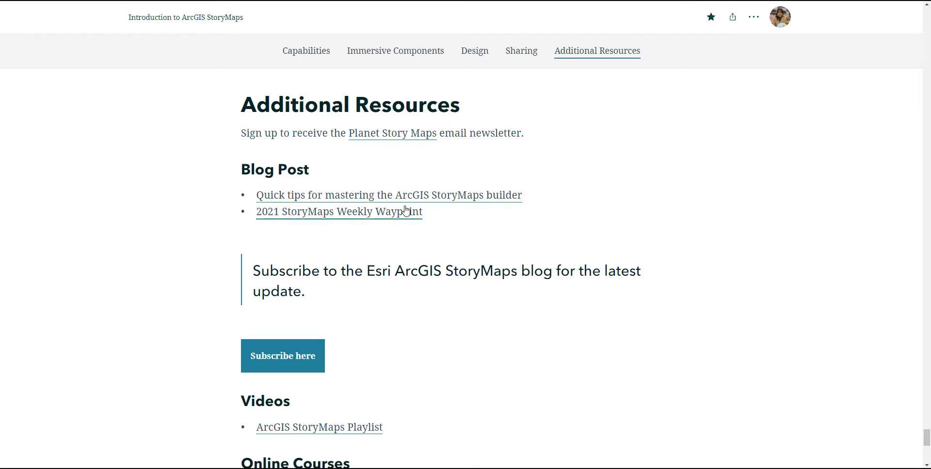
mouse_move(372, 212)
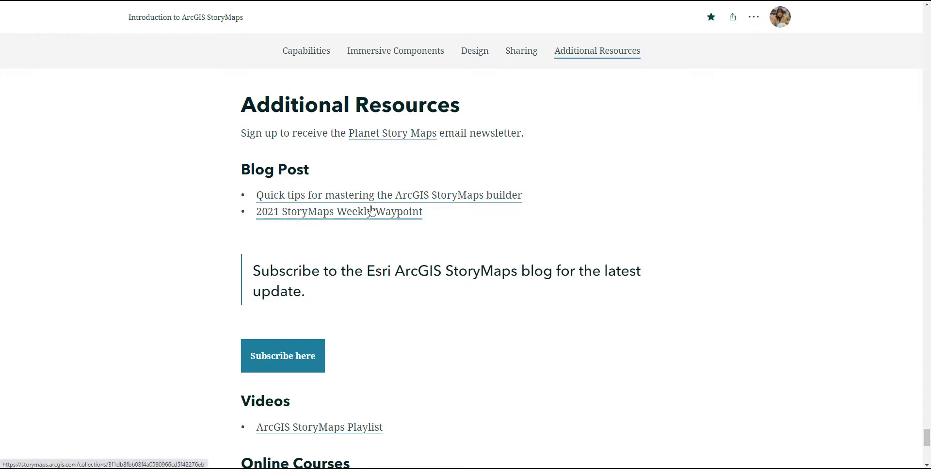
scroll(down, 3)
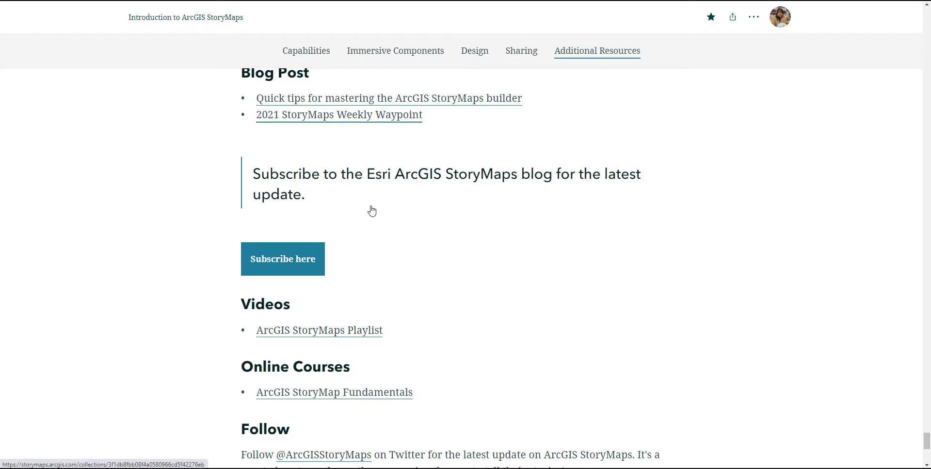
scroll(down, 3)
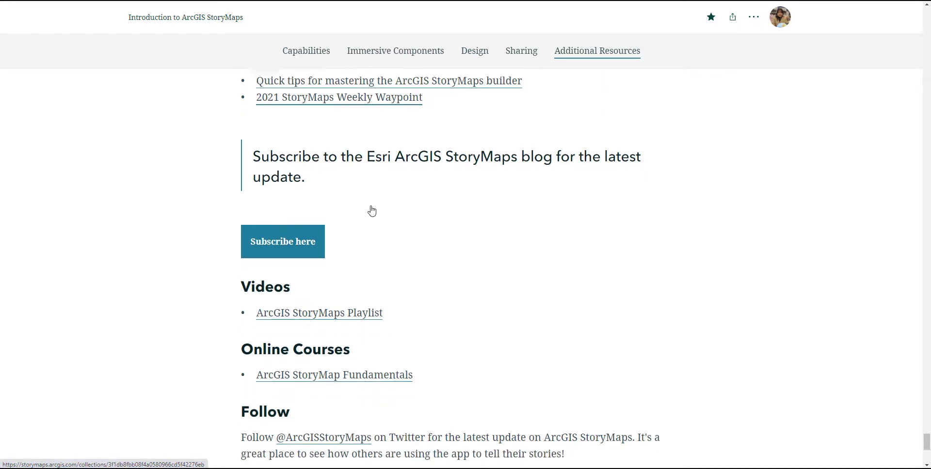
scroll(down, 3)
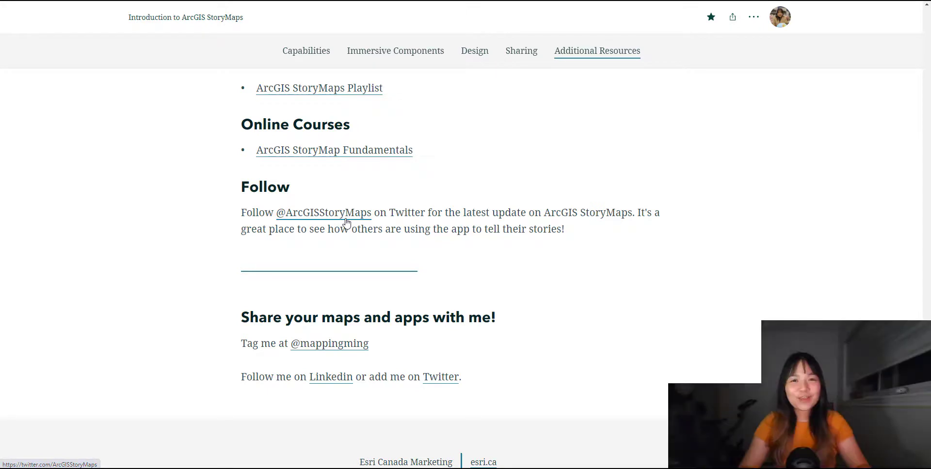
scroll(down, 3)
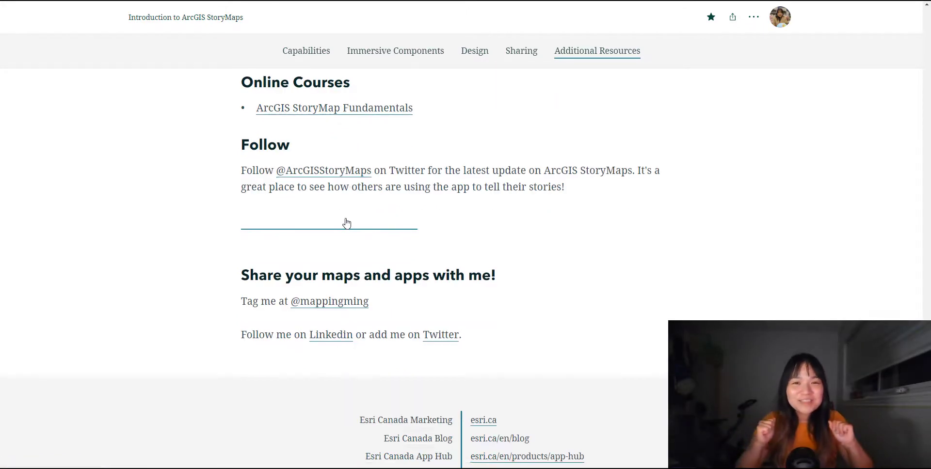